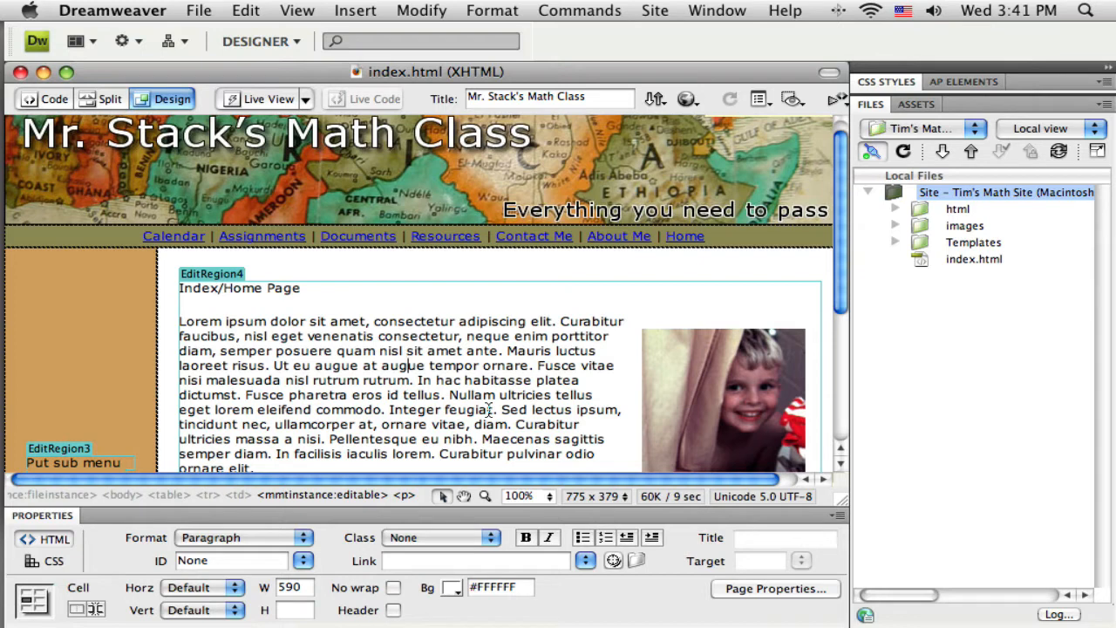
mouse_move(368, 288)
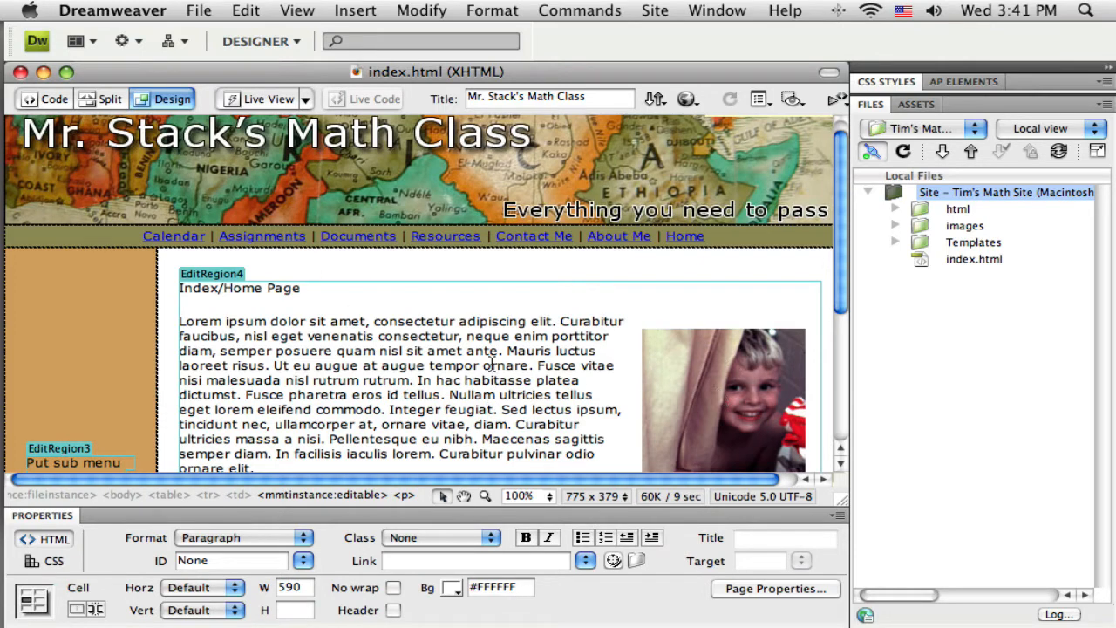
mouse_move(568, 373)
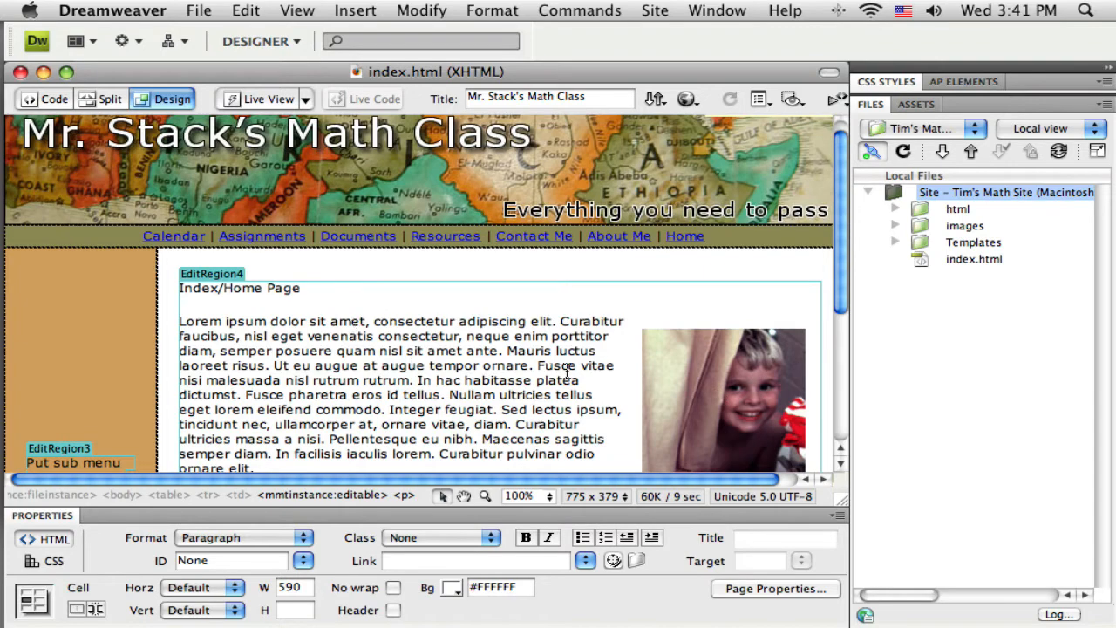
Close index.html and open resources.html from the html folder, landing in its main content region
scroll(down, 3)
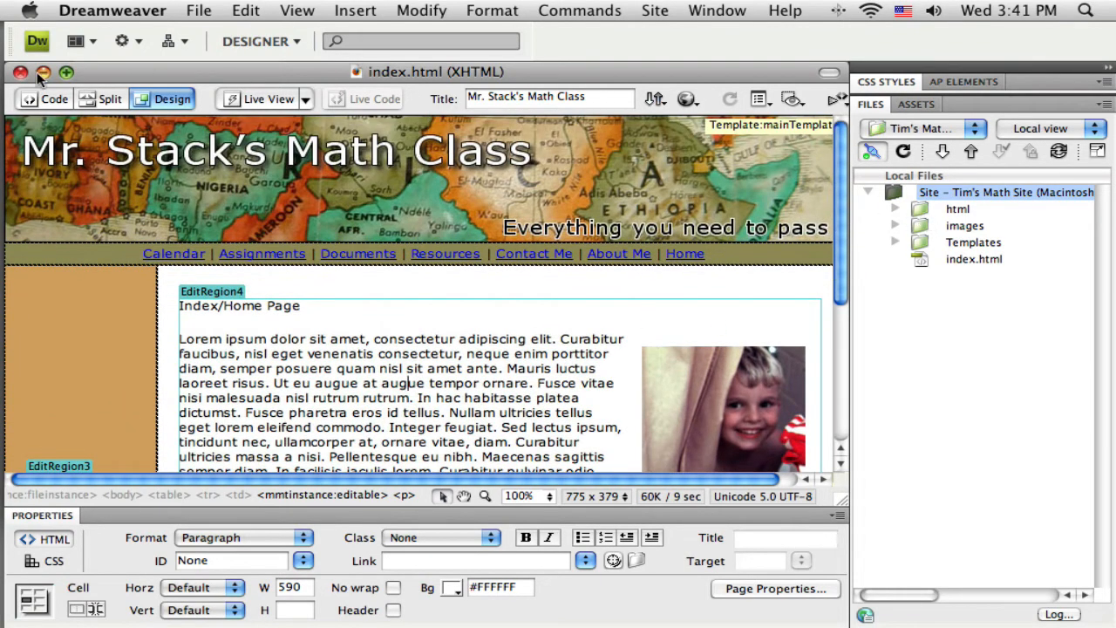
click(21, 70)
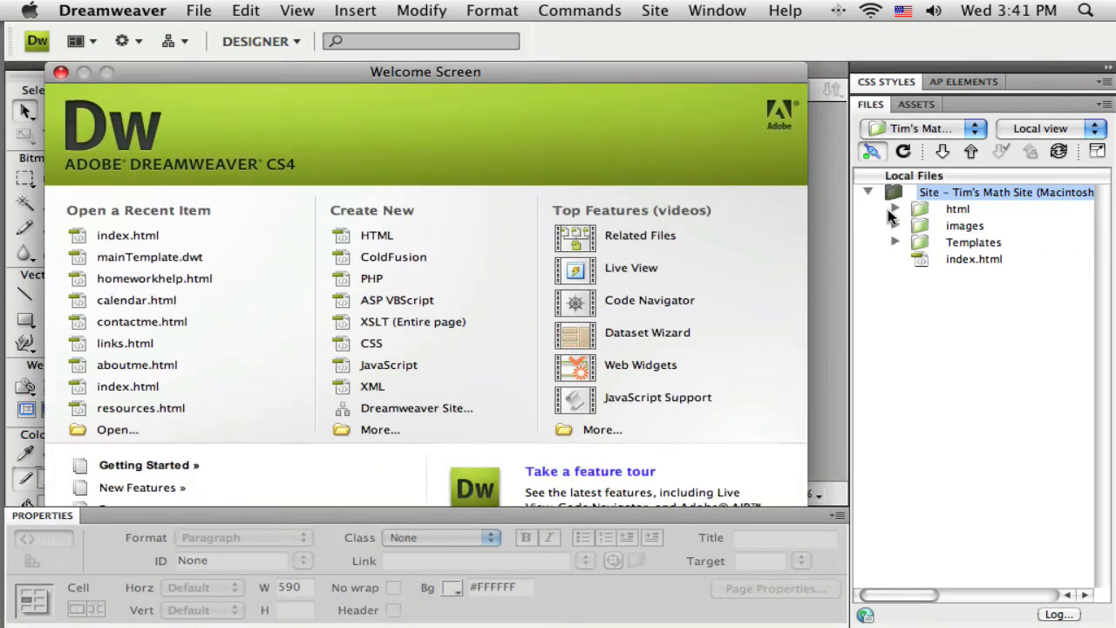
click(893, 209)
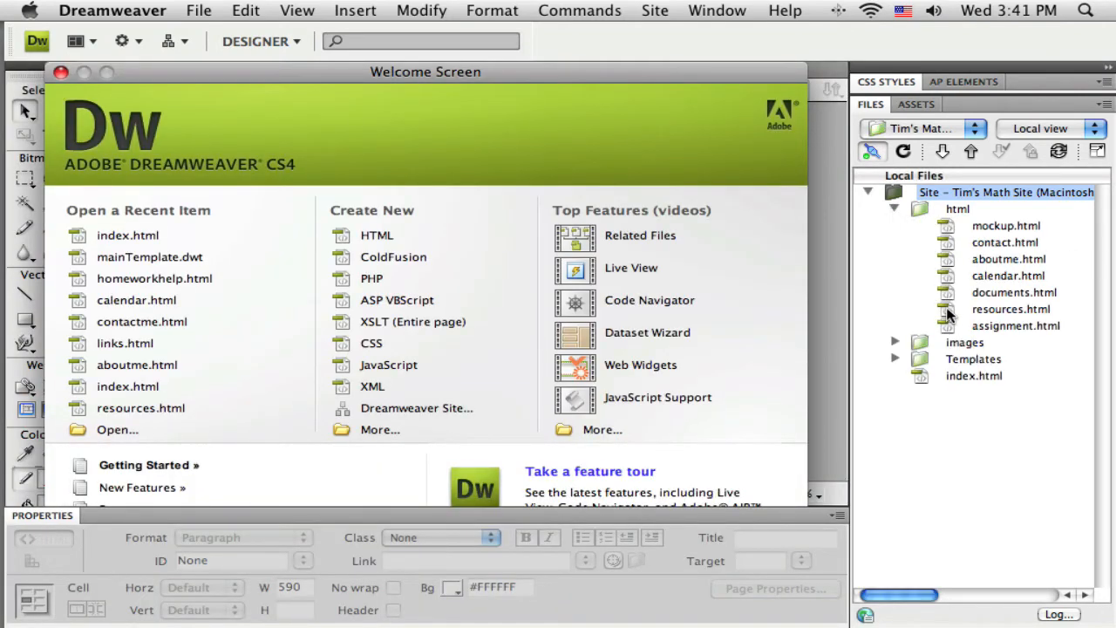
double_click(1008, 308)
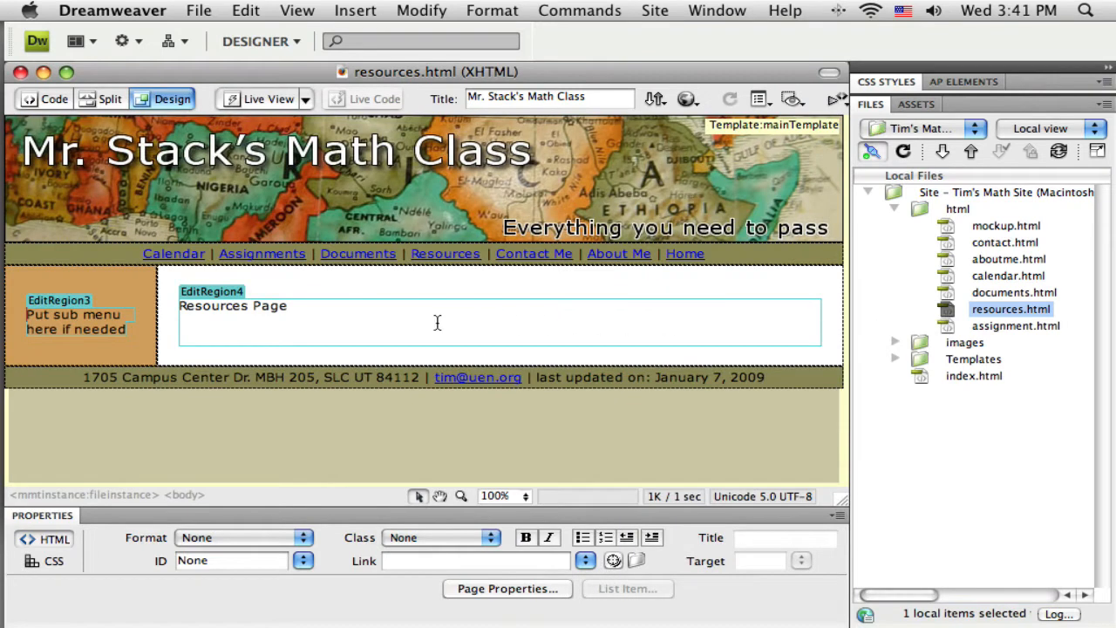
click(307, 307)
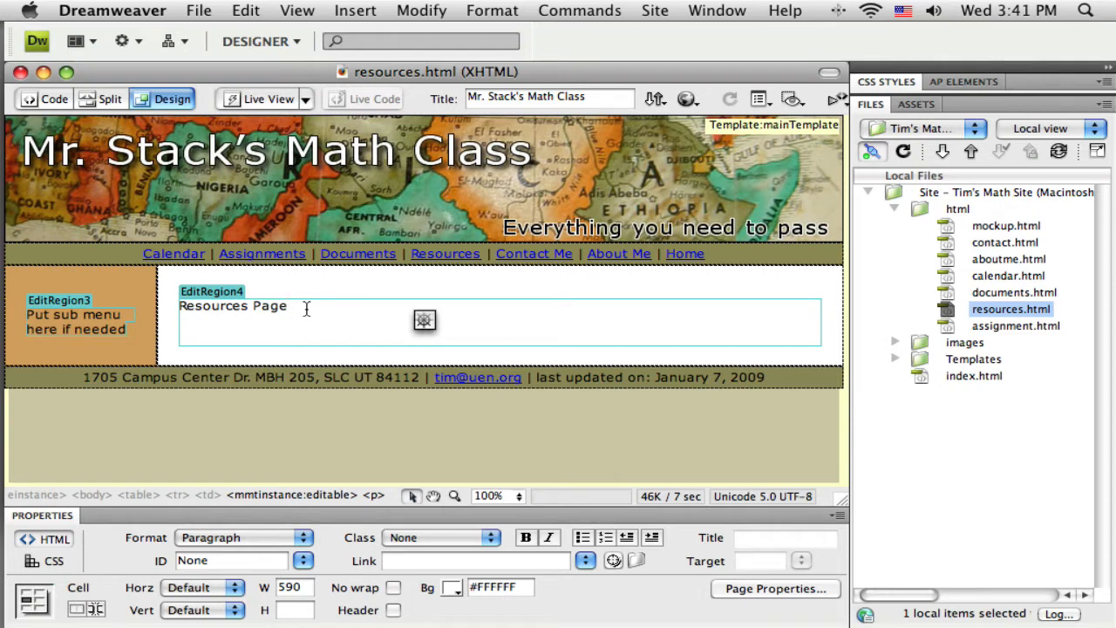
Select the 'Resources Page' placeholder text in the editable region for removal
click(291, 307)
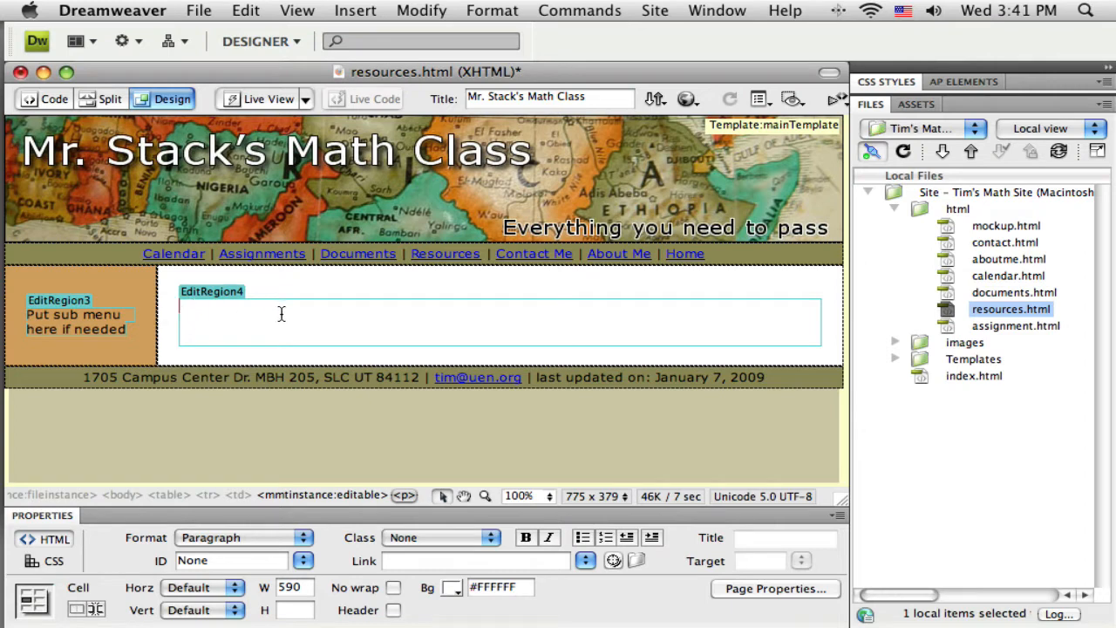
mouse_move(436, 311)
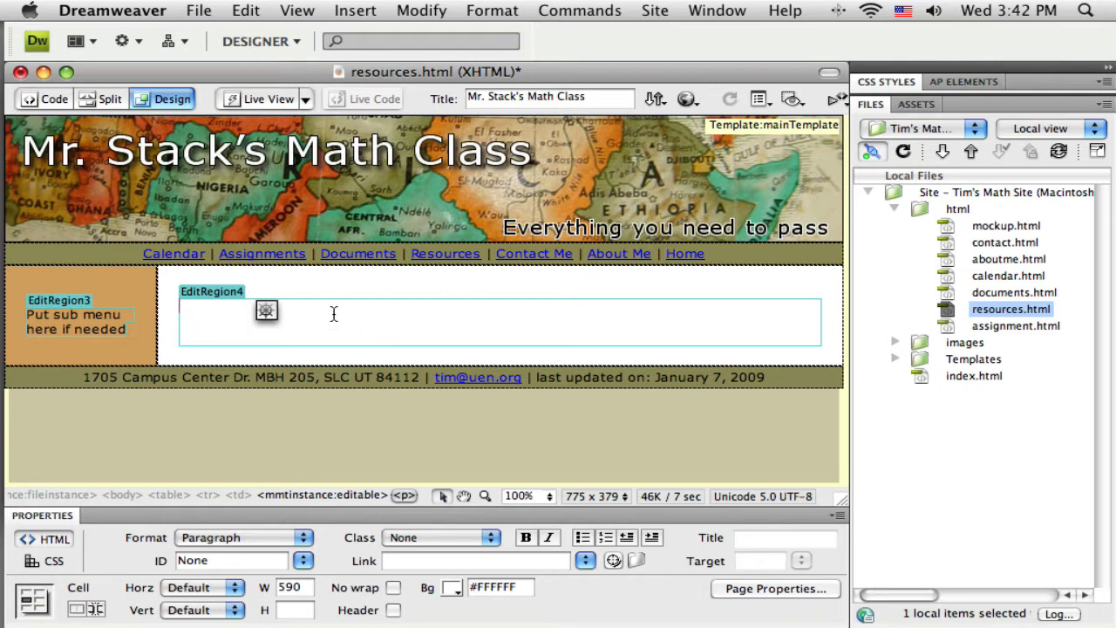
mouse_move(303, 334)
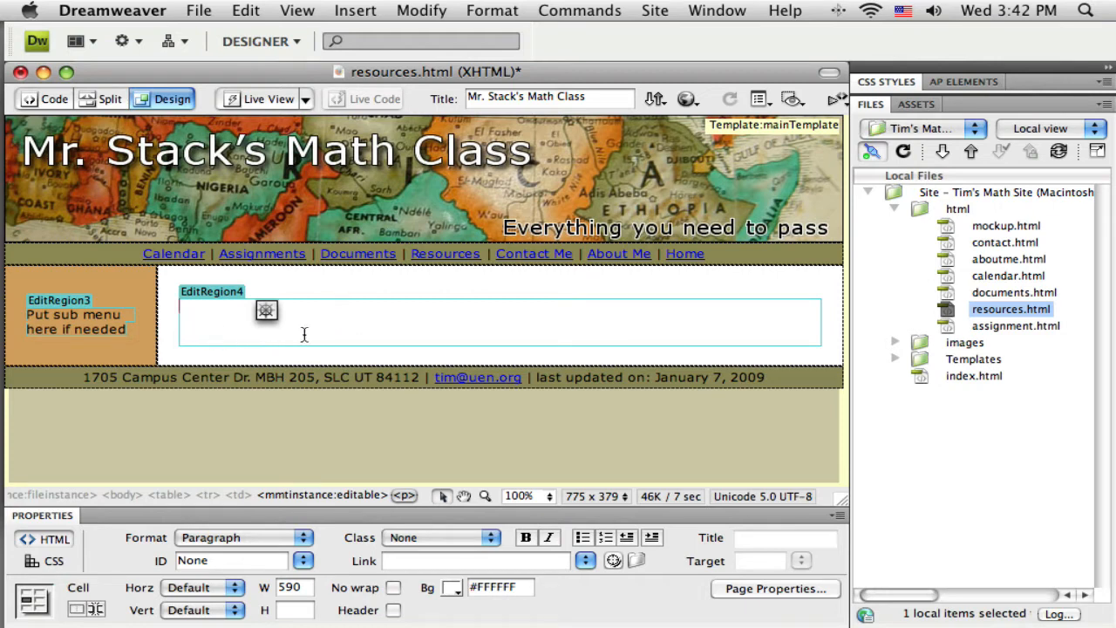
mouse_move(661, 321)
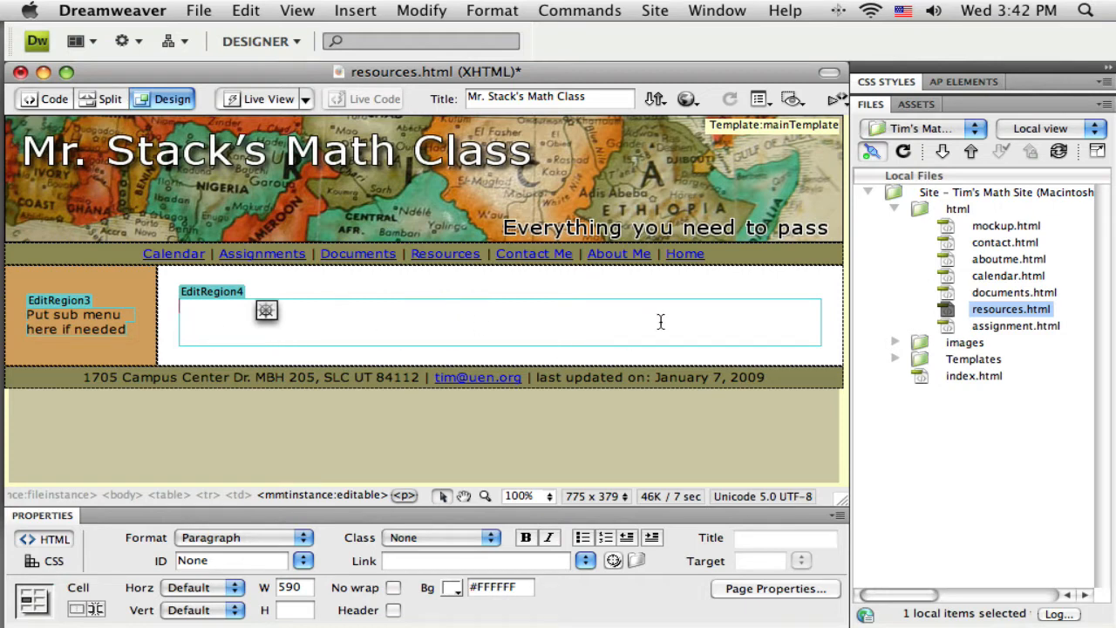
mouse_move(659, 334)
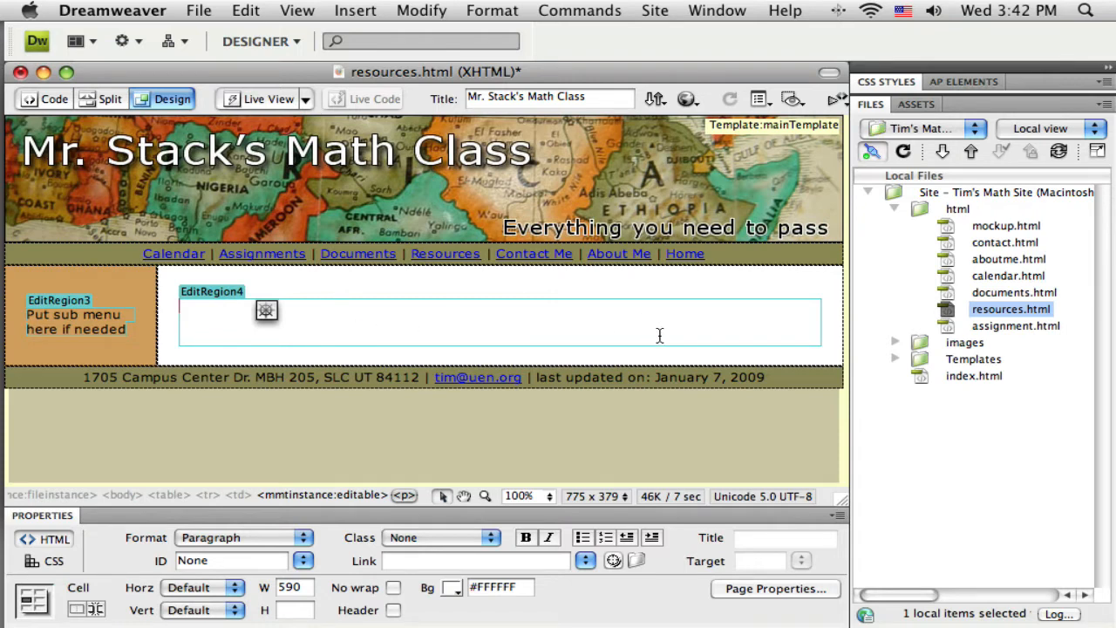
mouse_move(667, 328)
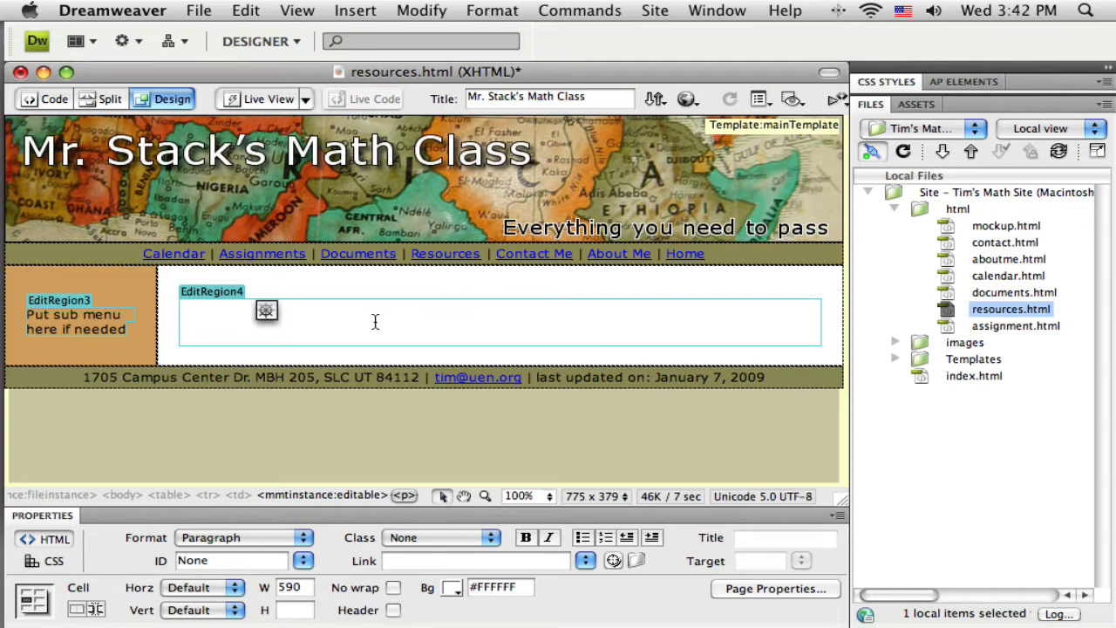
mouse_move(342, 330)
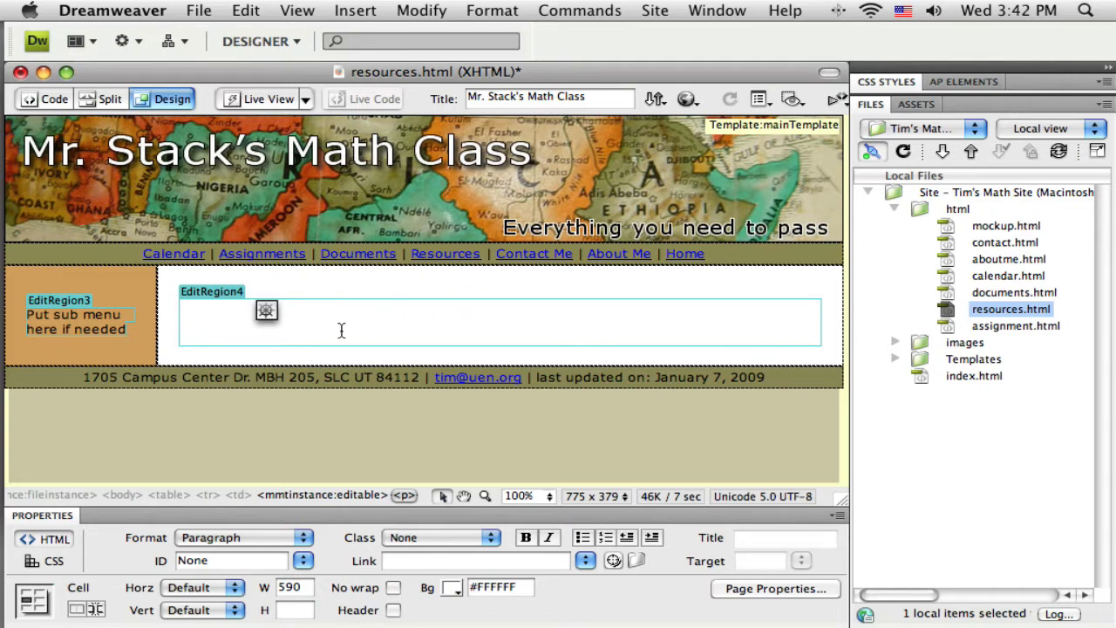
Start a new table with 3 rows, 3 columns and a width of 100 percent
click(356, 10)
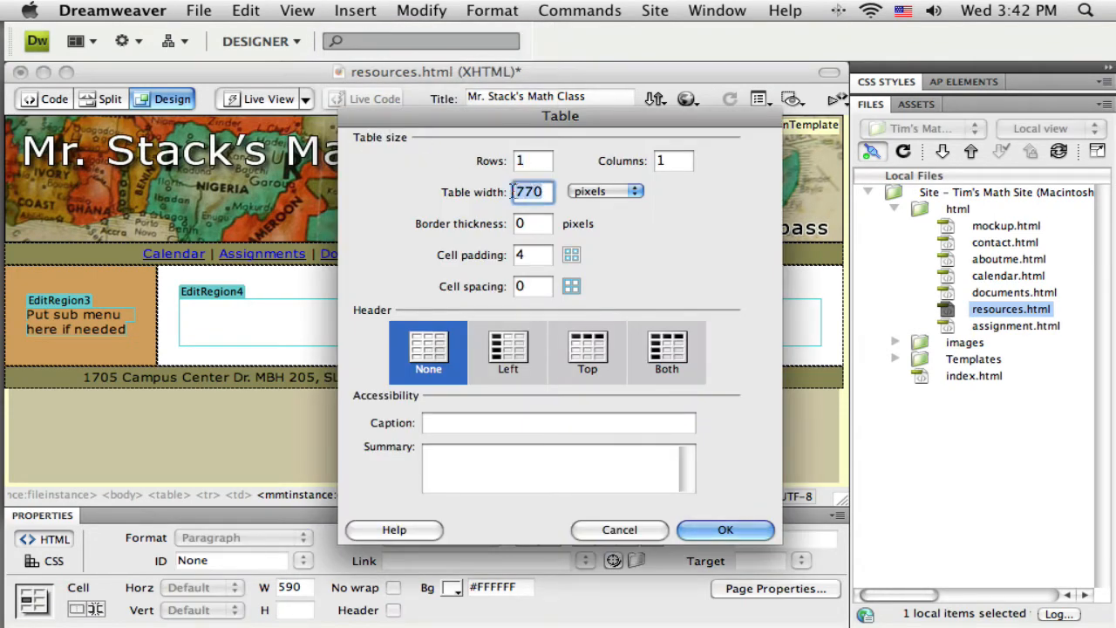
text(200)
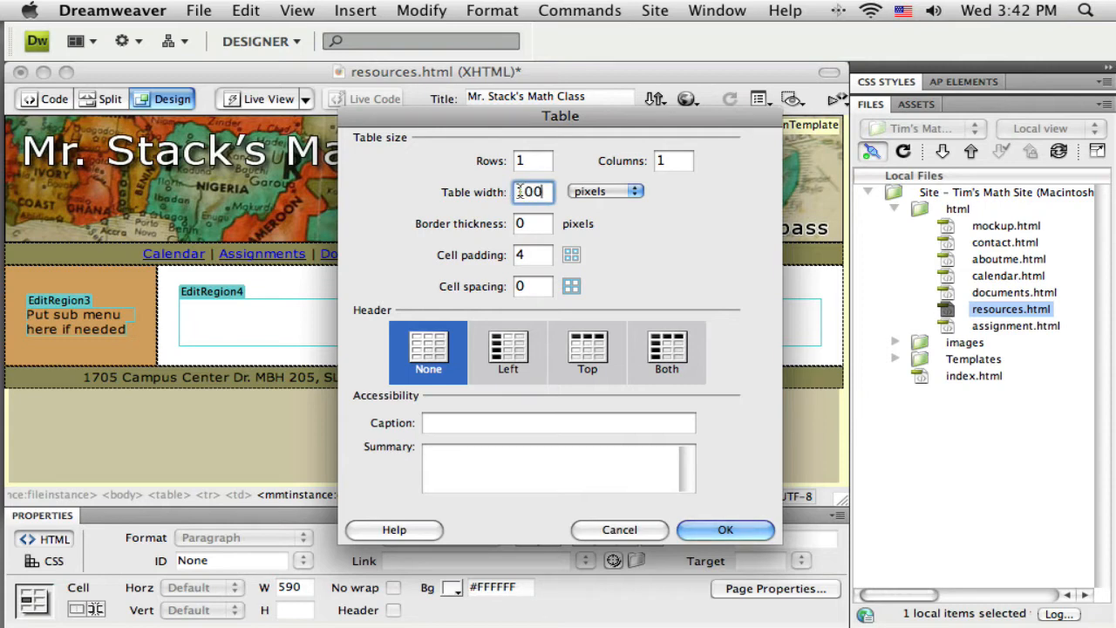
click(635, 191)
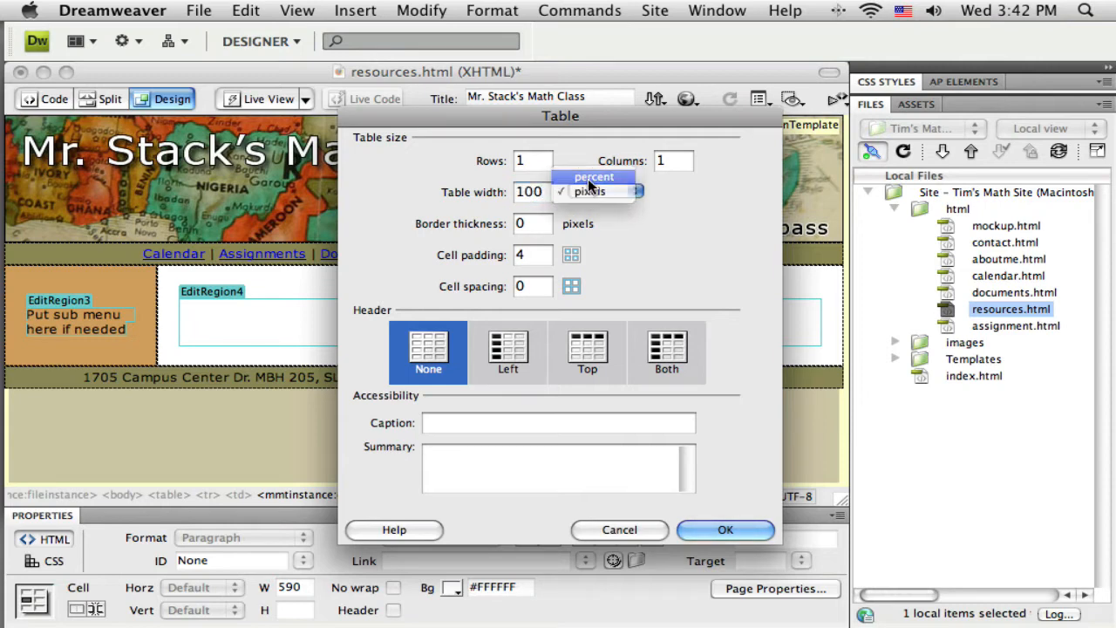
click(593, 178)
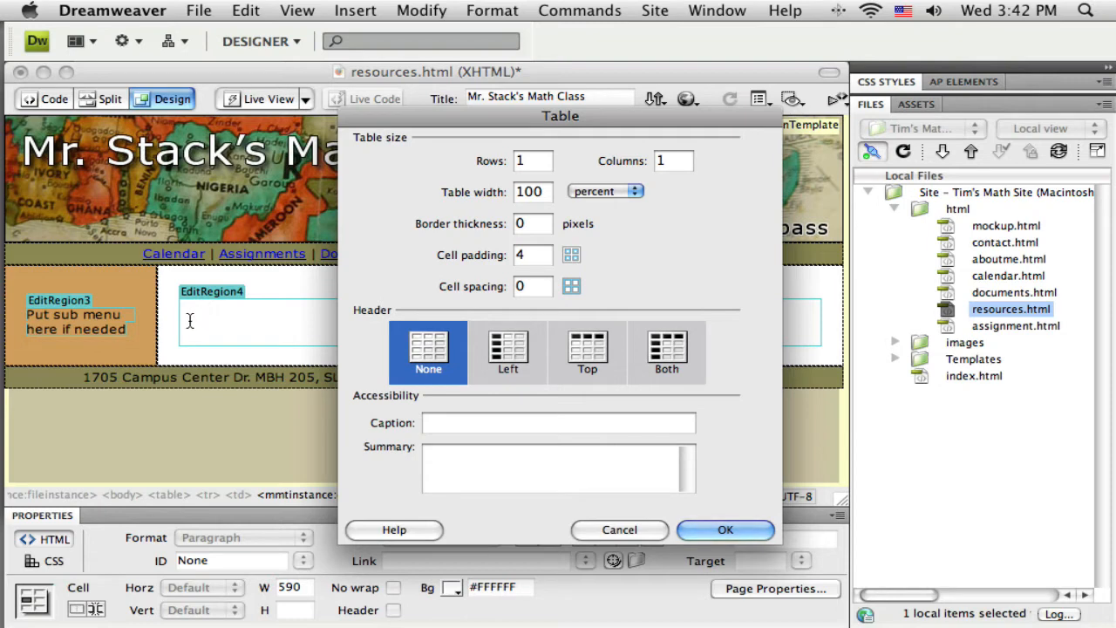
mouse_move(415, 335)
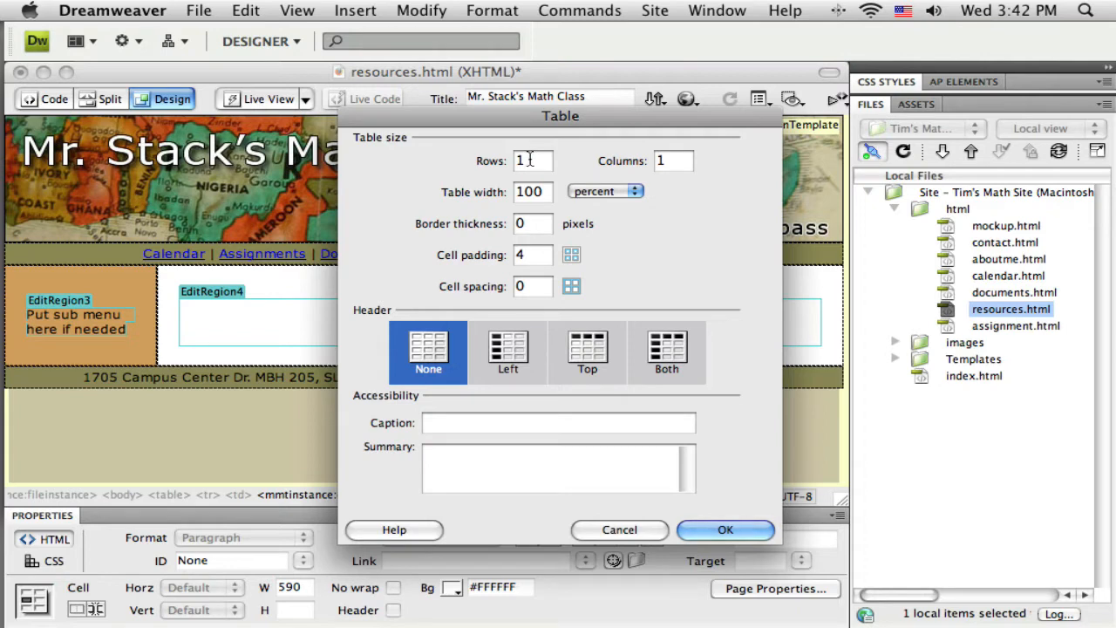
click(532, 161)
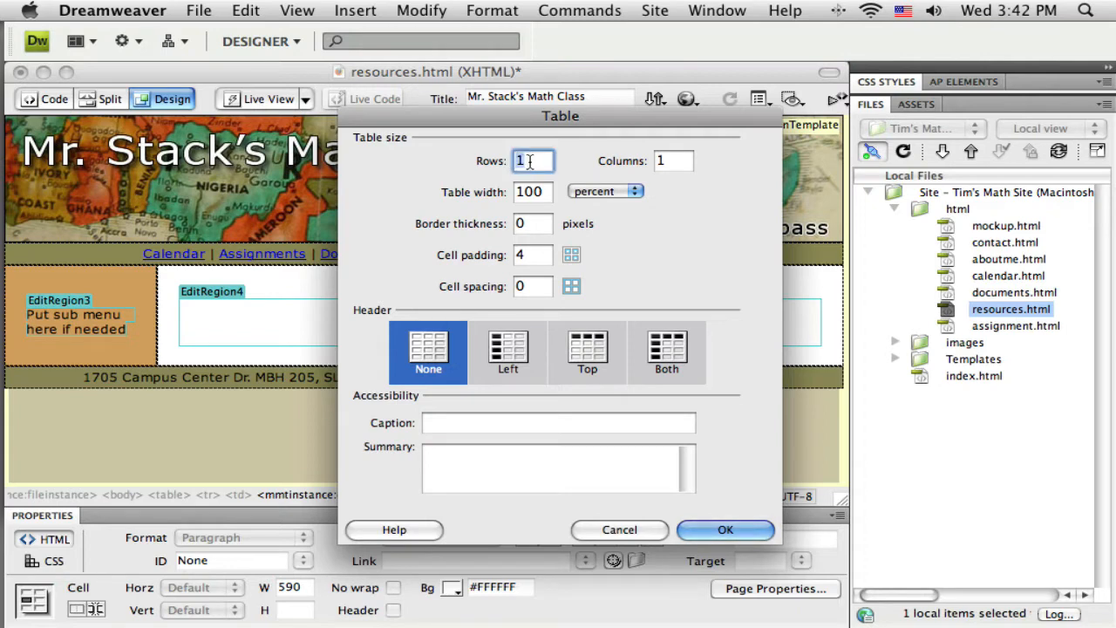
text(3)
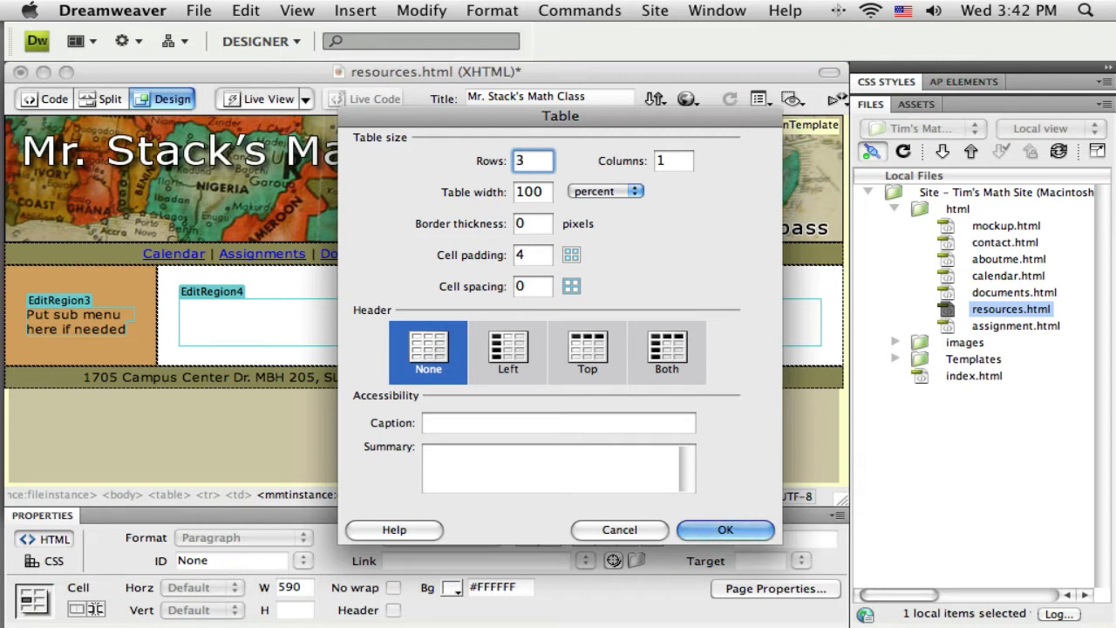
click(673, 160)
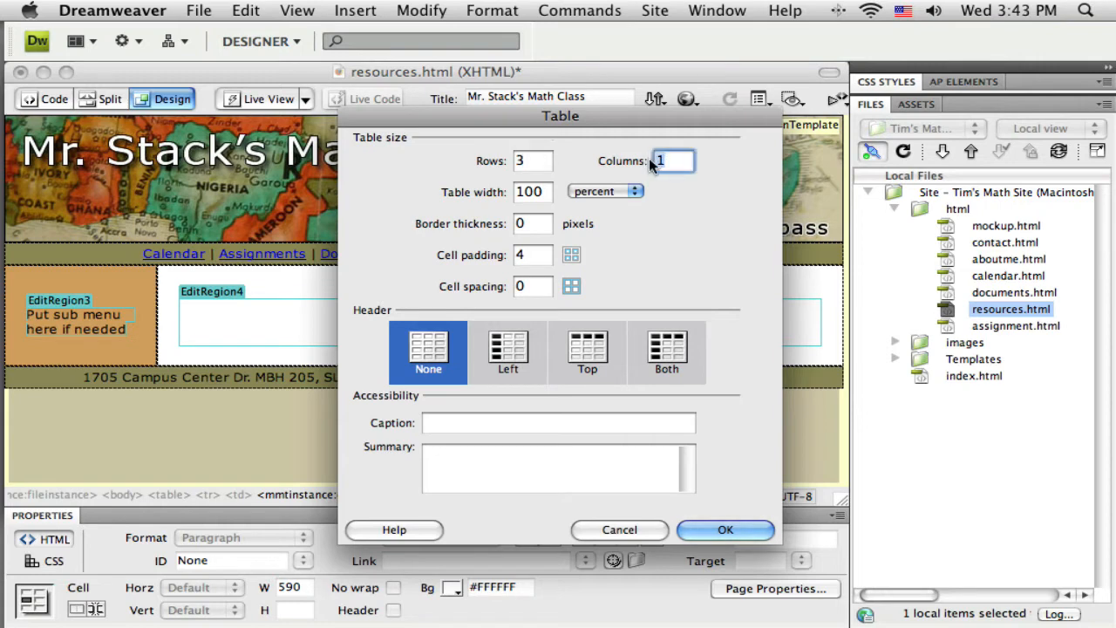
text(3)
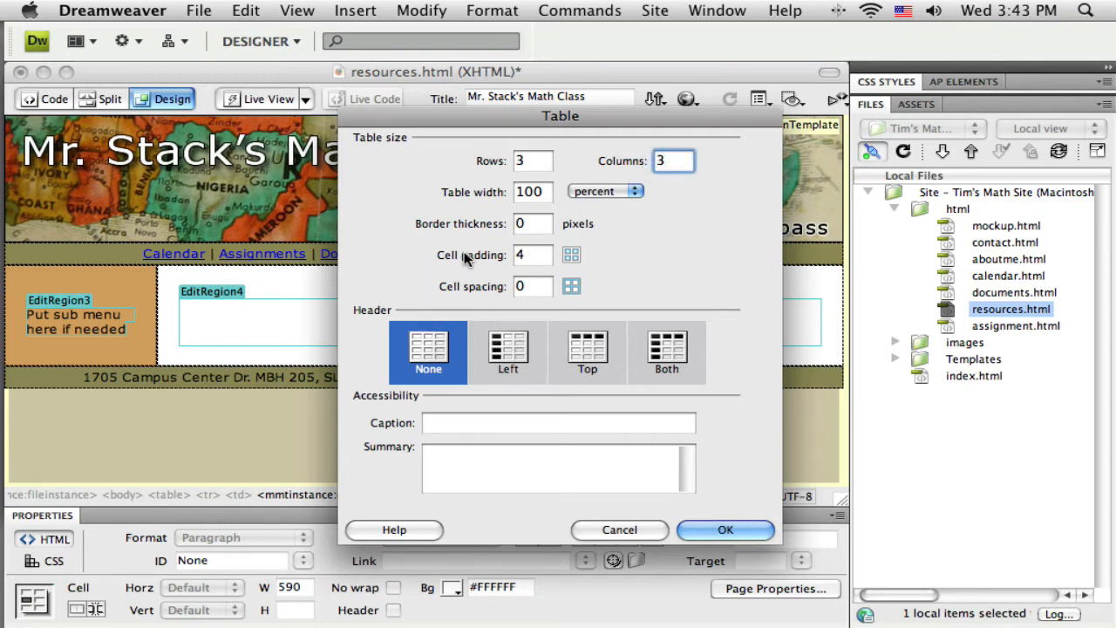
Give the table a 1-pixel border and cell padding of 15, then insert it
click(534, 223)
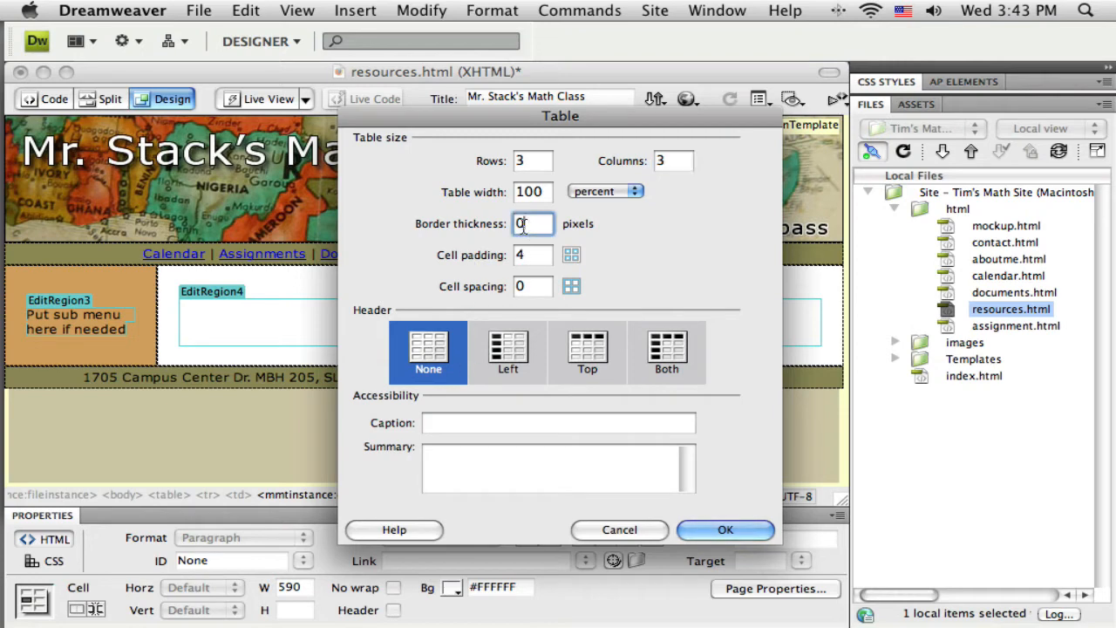
text(1)
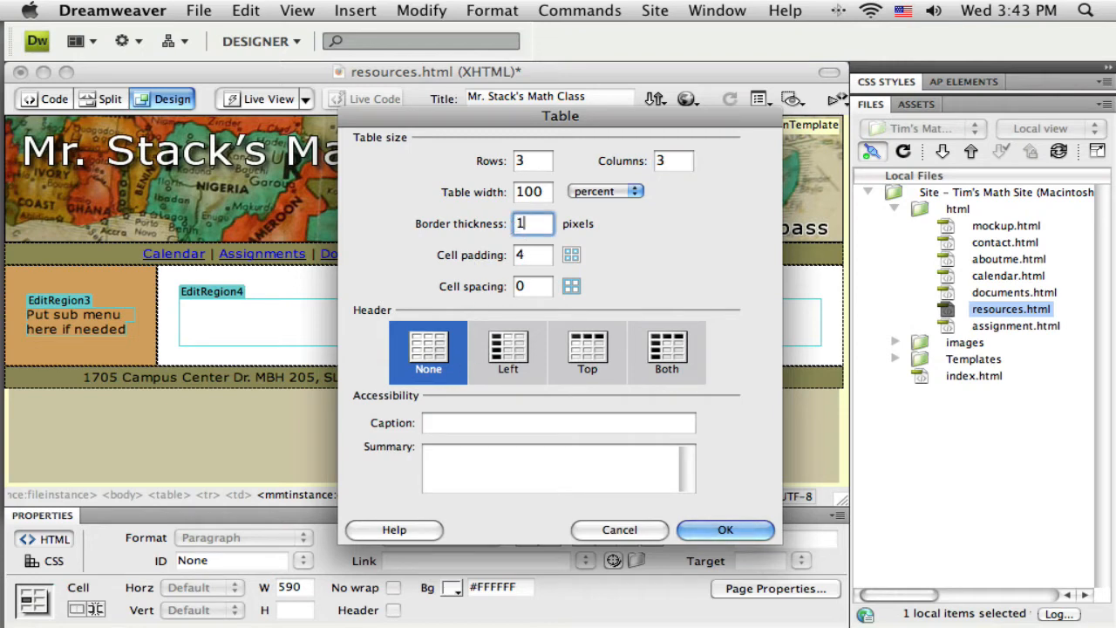
mouse_move(641, 243)
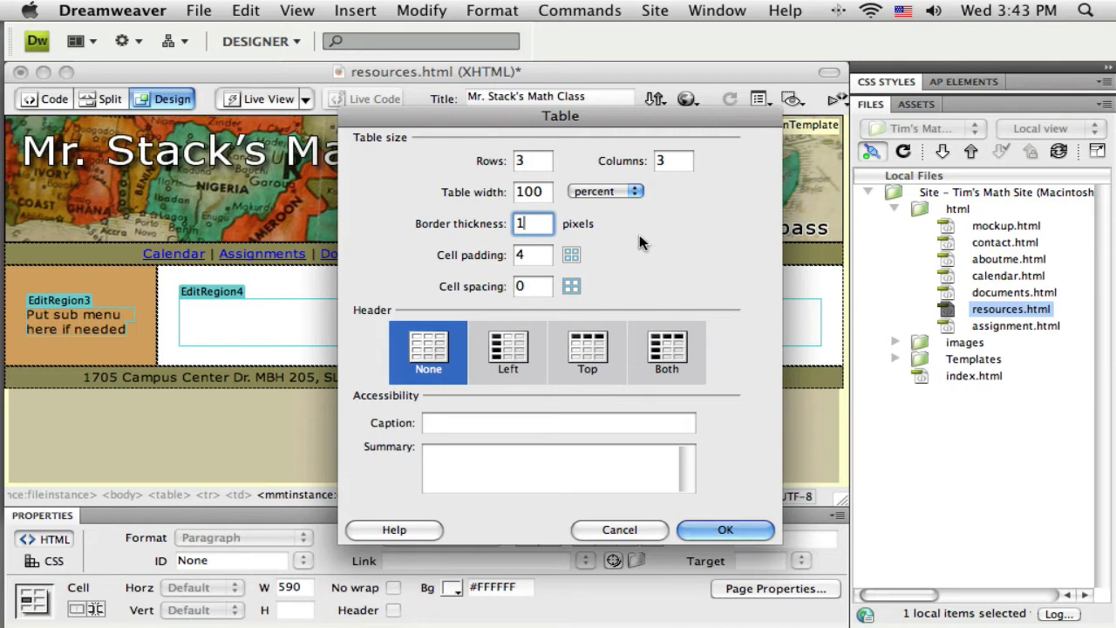
mouse_move(572, 253)
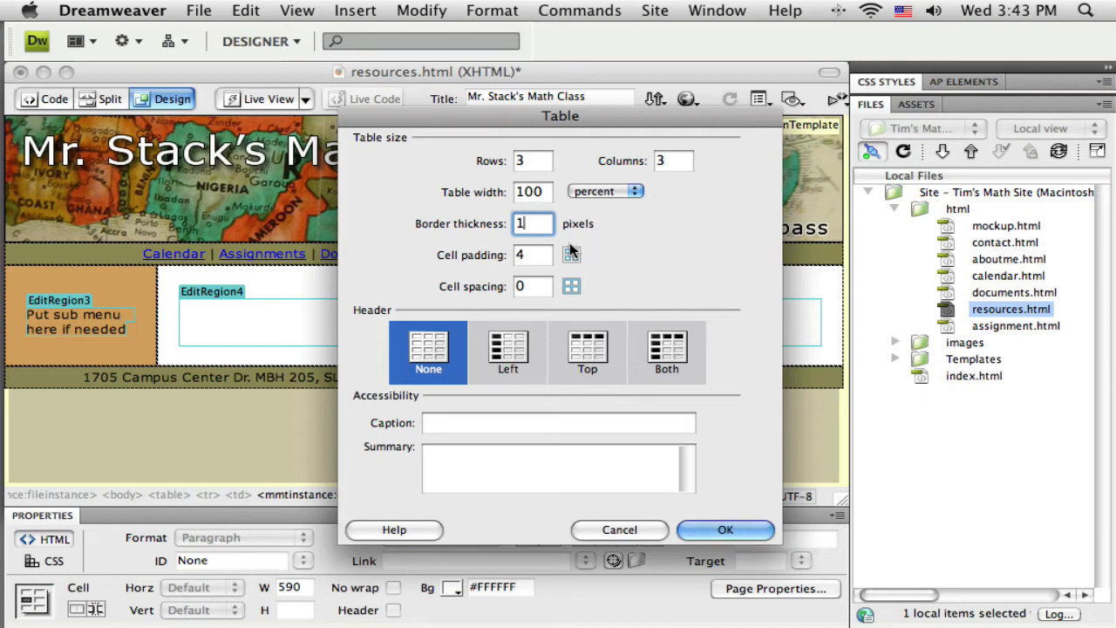
click(534, 254)
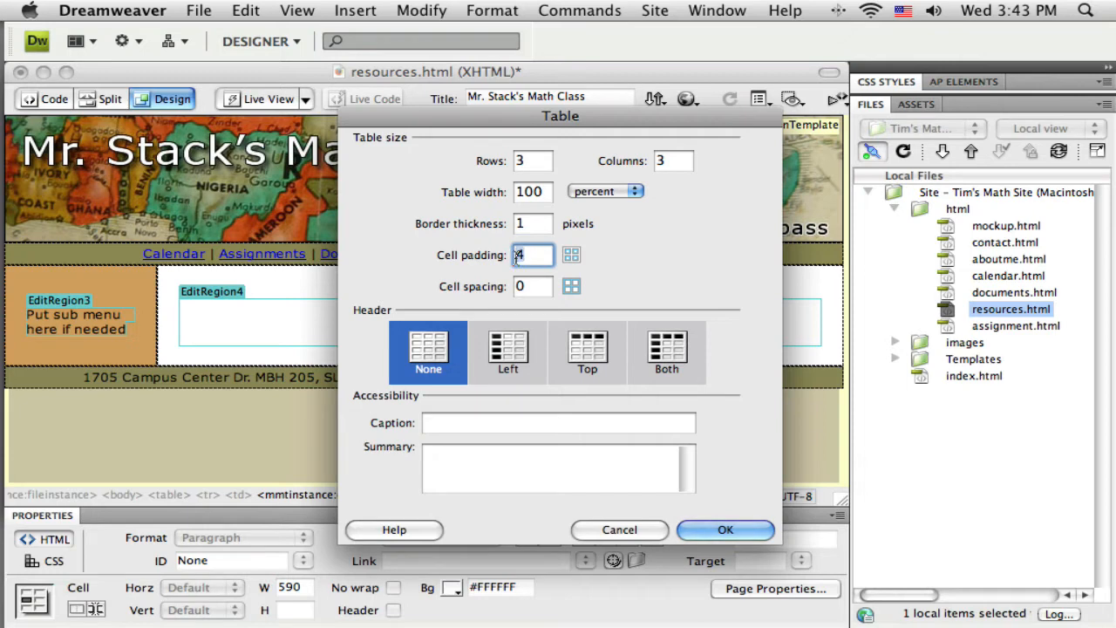
text(1)
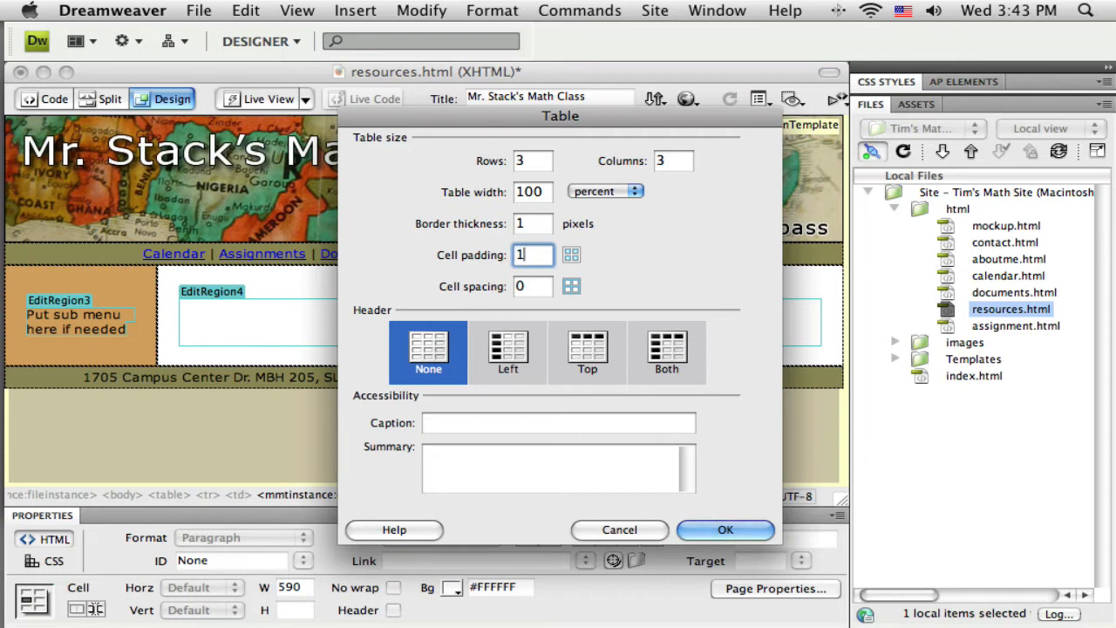
text(5)
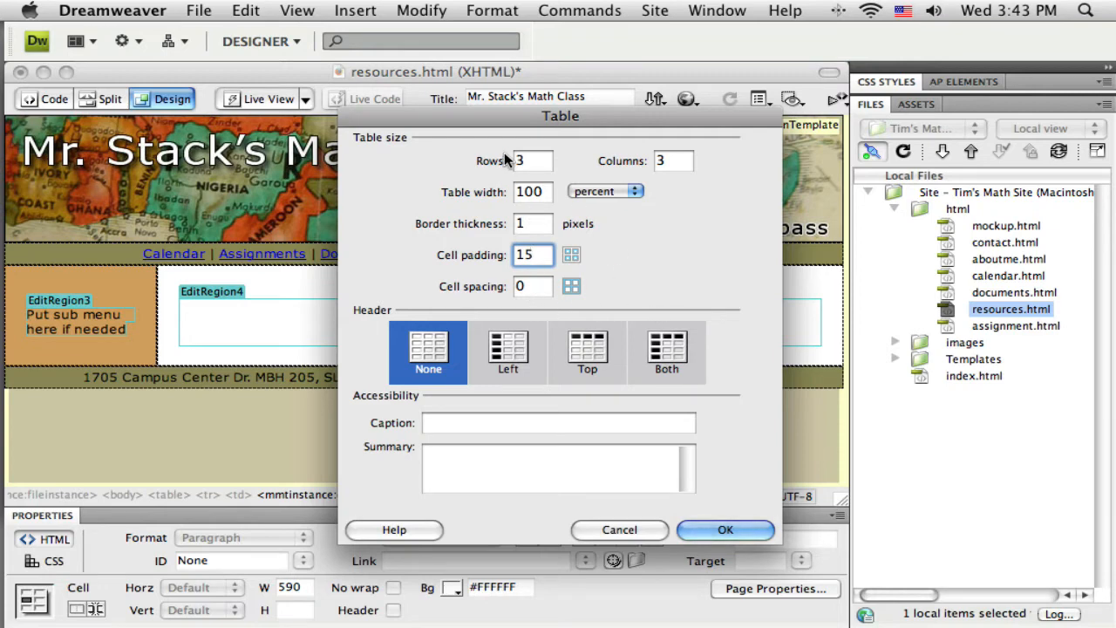
mouse_move(624, 423)
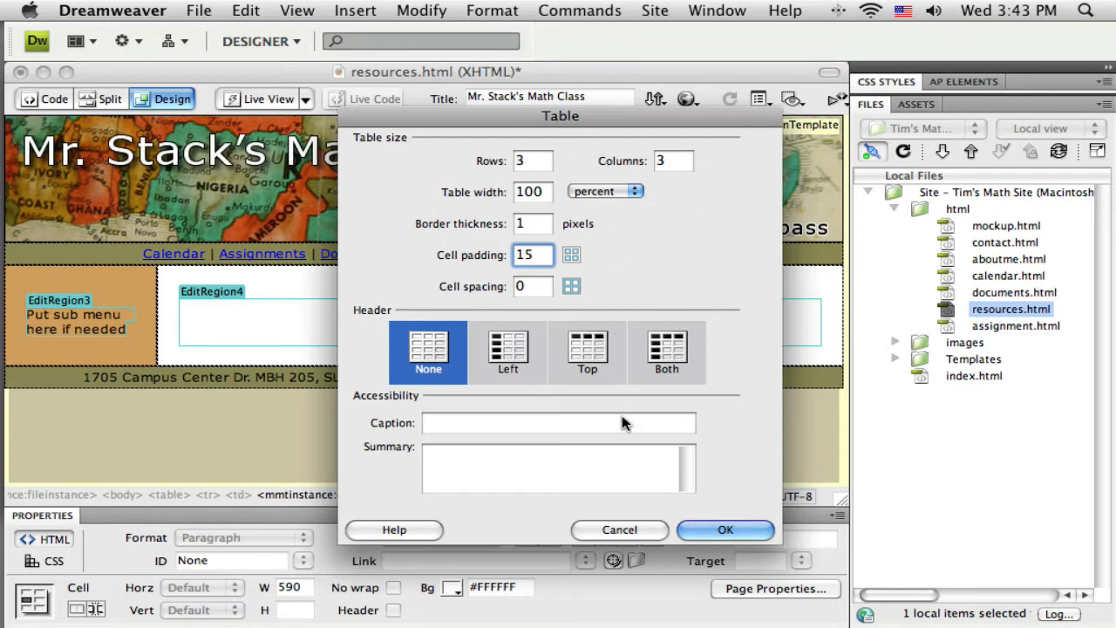
click(621, 530)
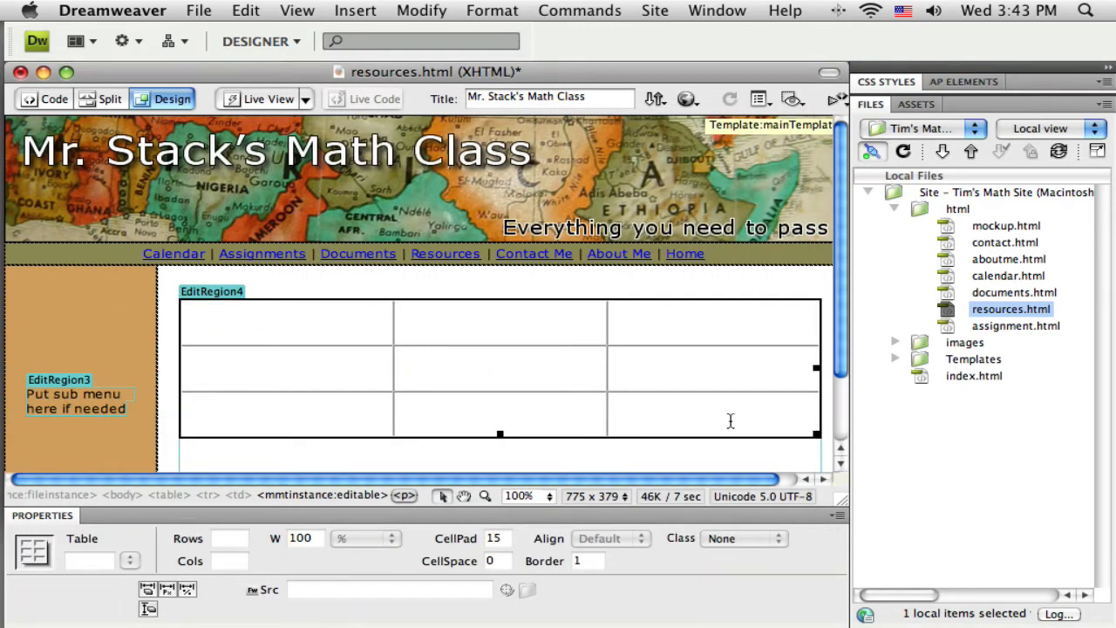
Set the selected table cells' width to 33% in the Property inspector
scroll(down, 3)
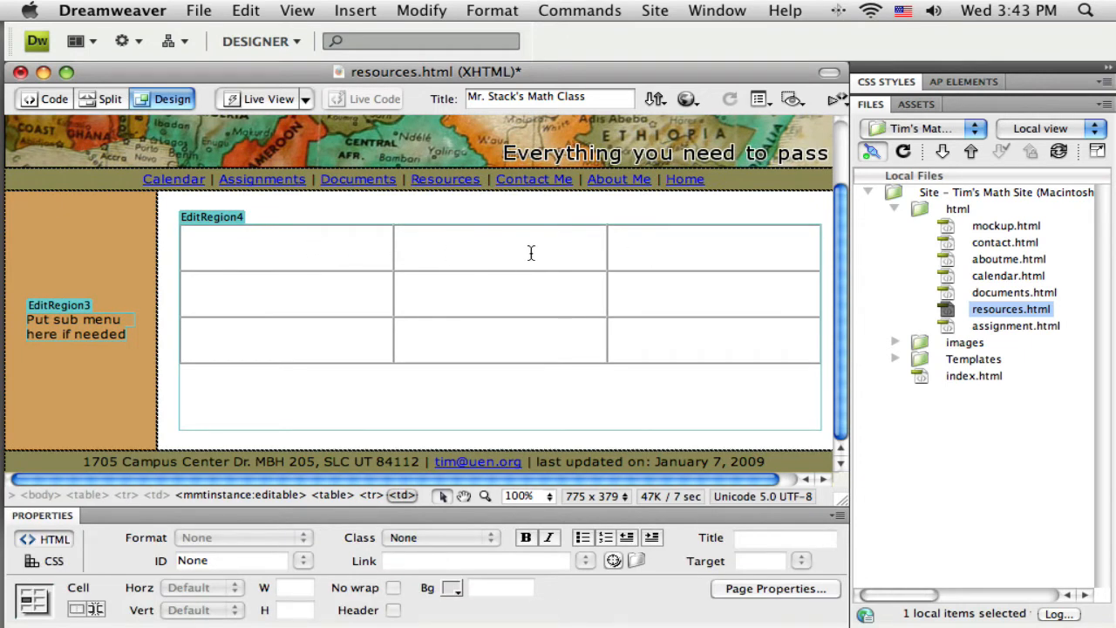
mouse_move(610, 323)
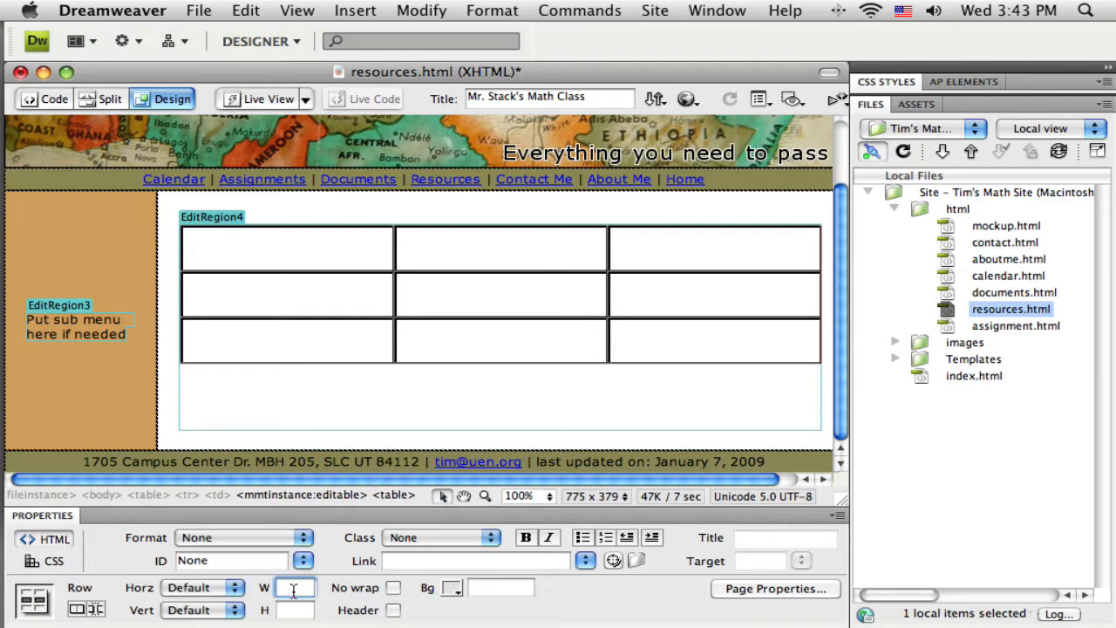
text(33%)
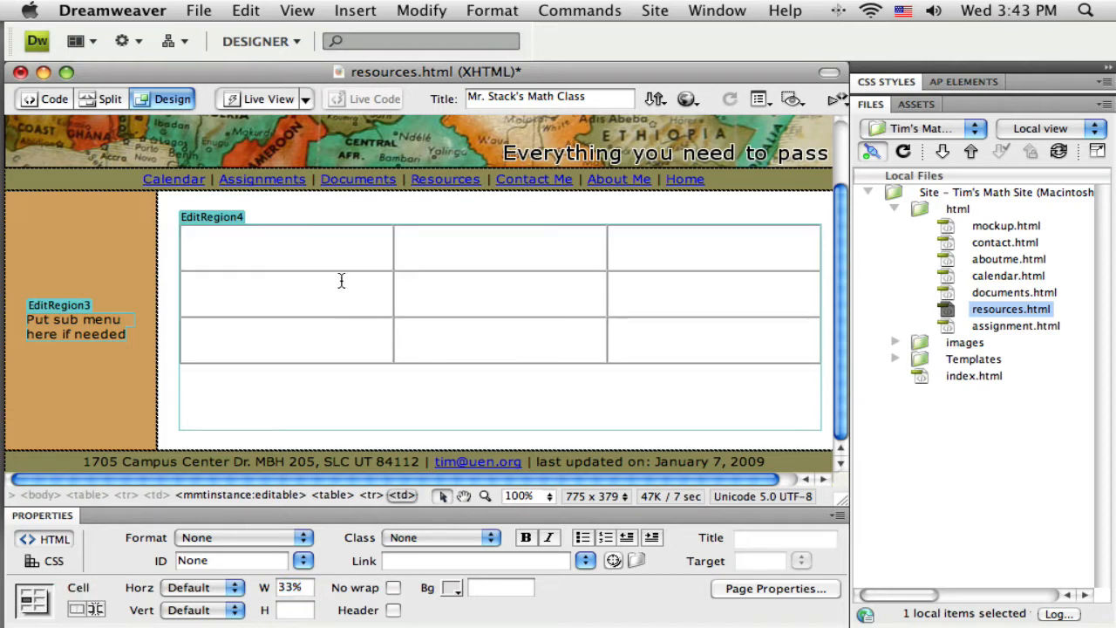
mouse_move(642, 251)
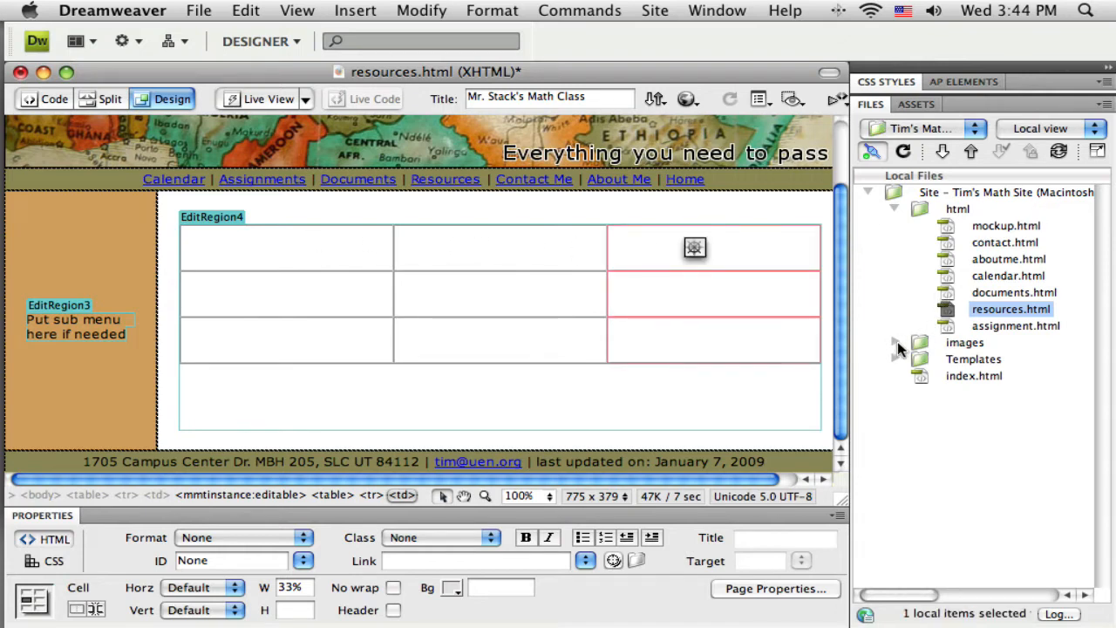
Browse the images/thumbs folder, then list the site's image assets in the Assets panel
click(896, 341)
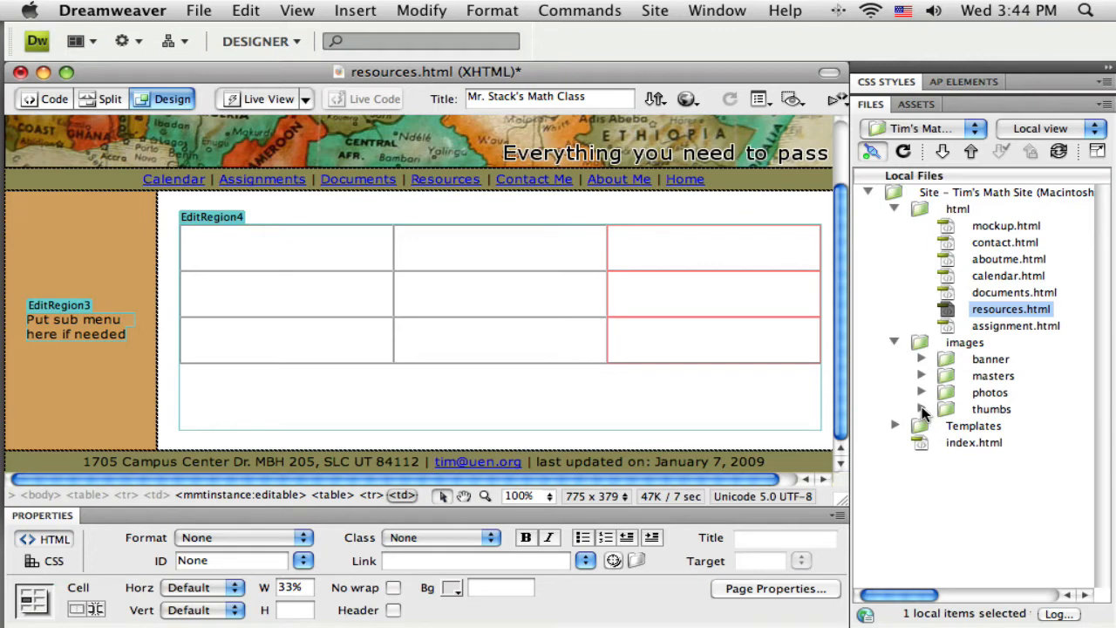
click(922, 408)
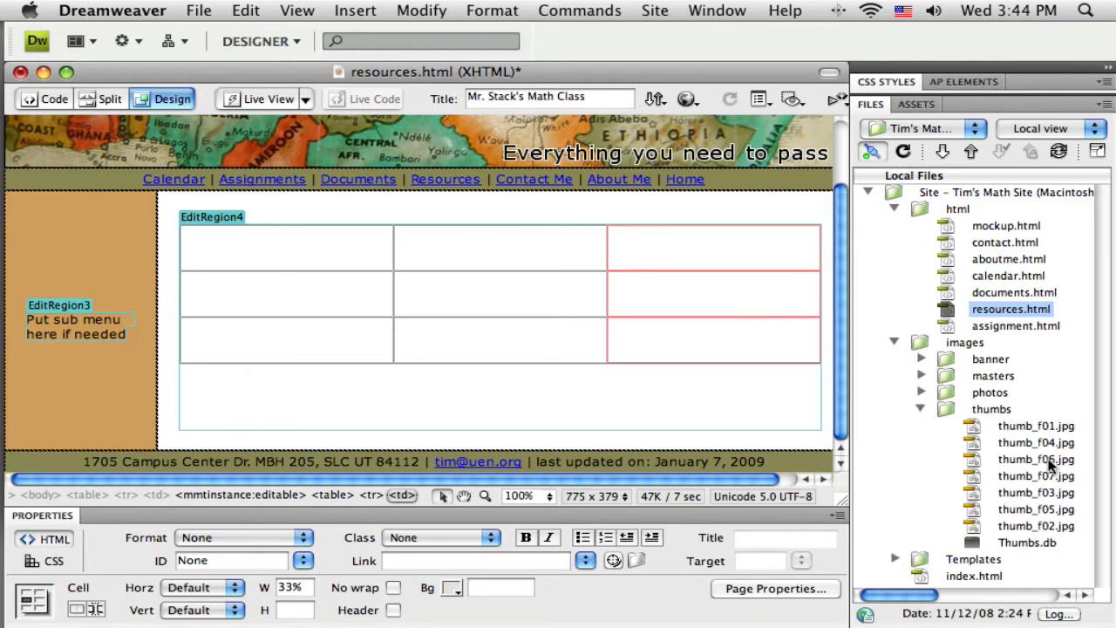
click(1029, 425)
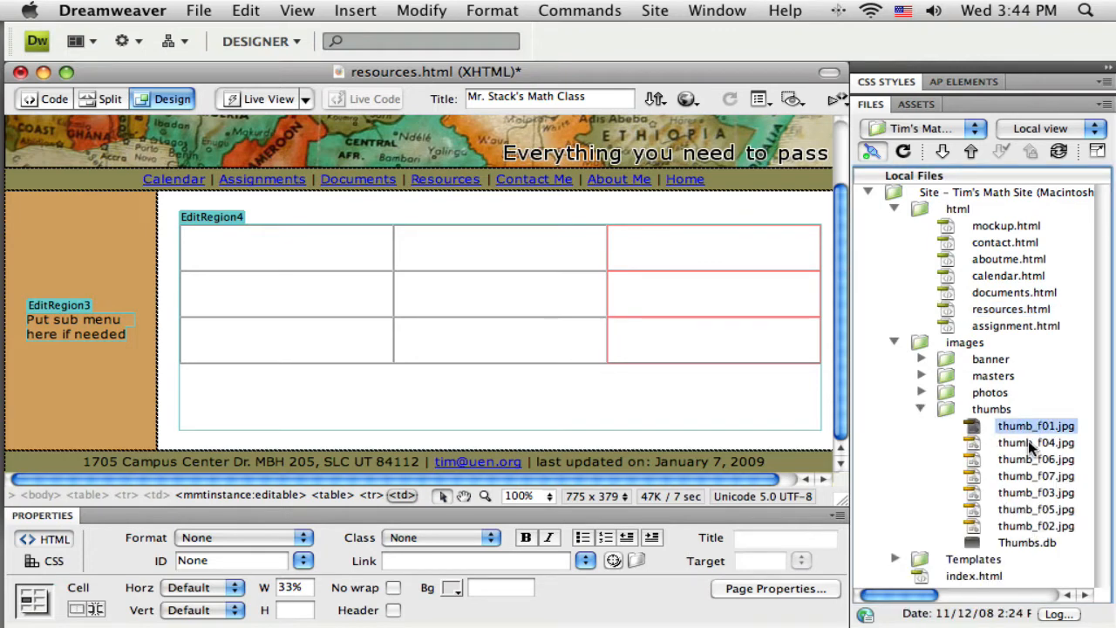
click(1028, 492)
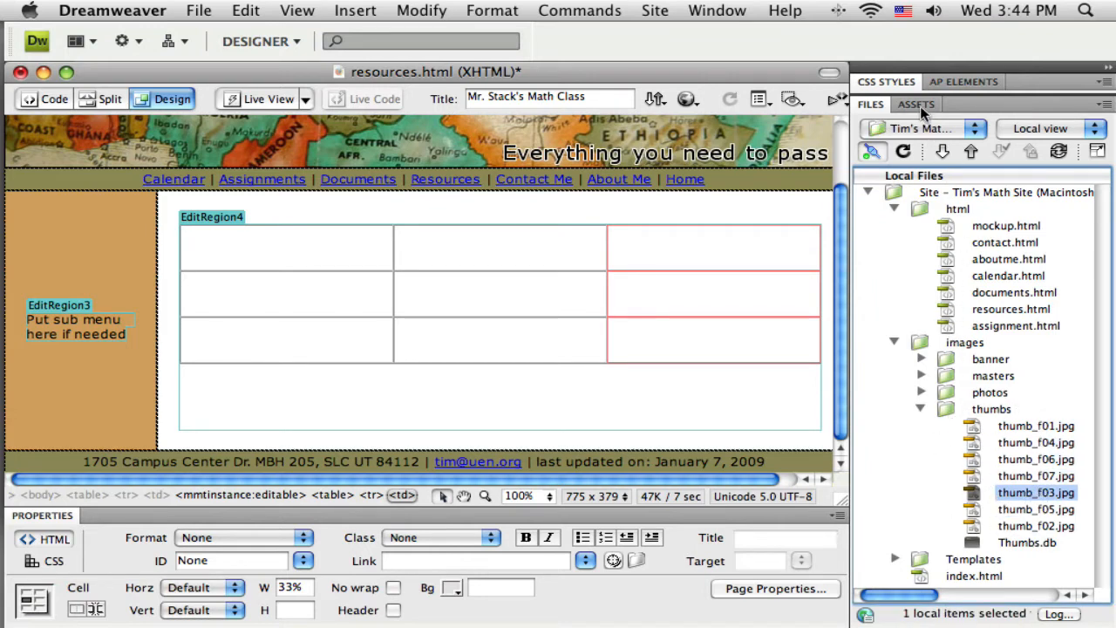
click(915, 104)
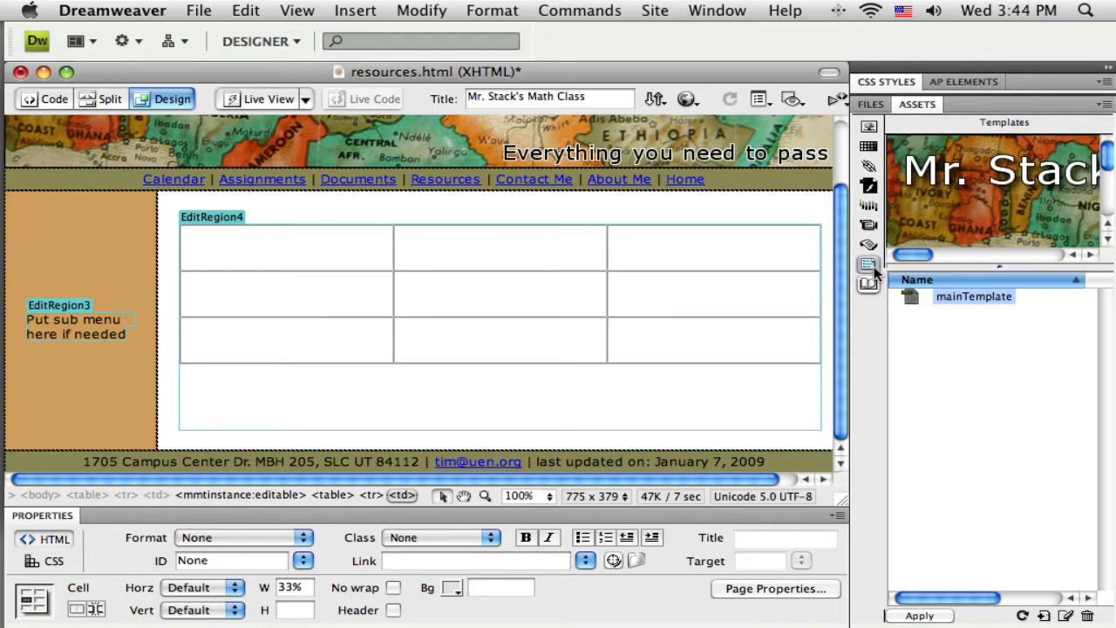
mouse_move(867, 129)
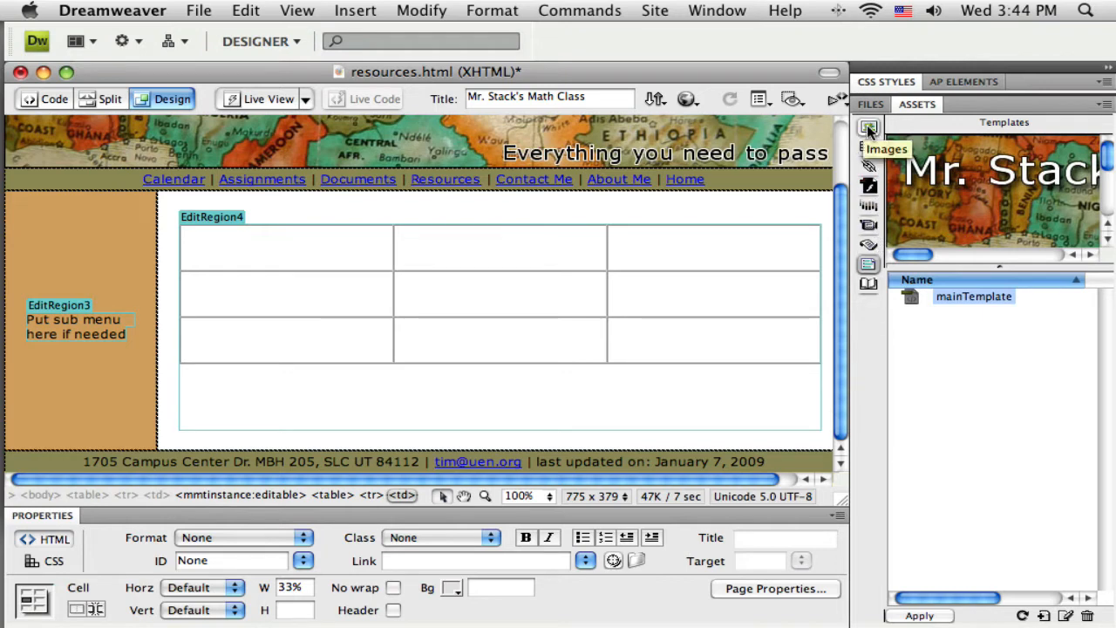
click(868, 129)
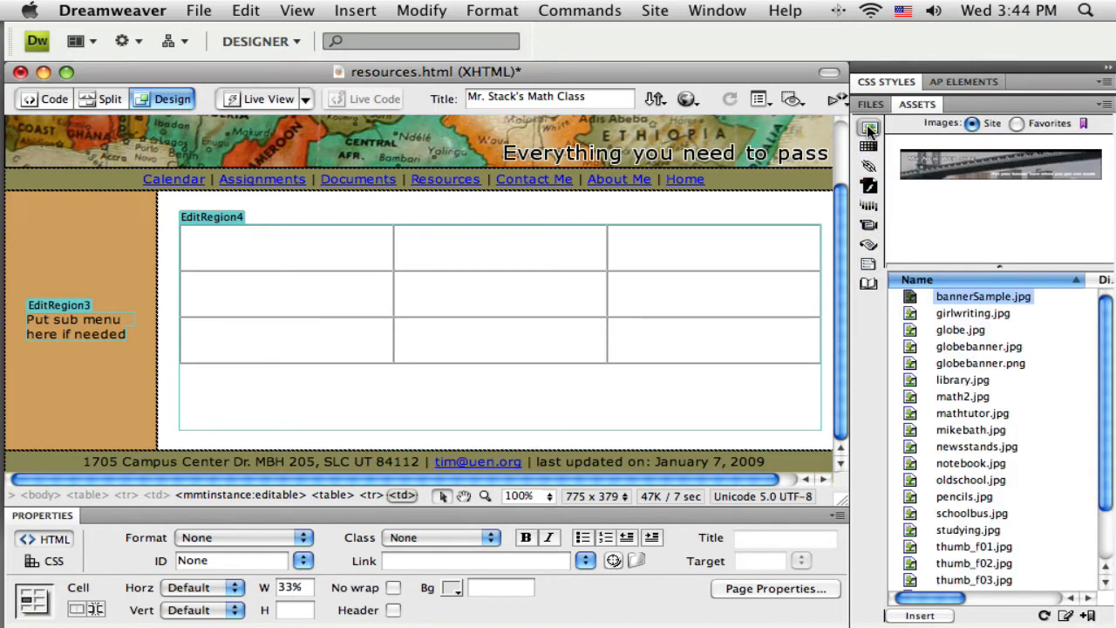
scroll(down, 3)
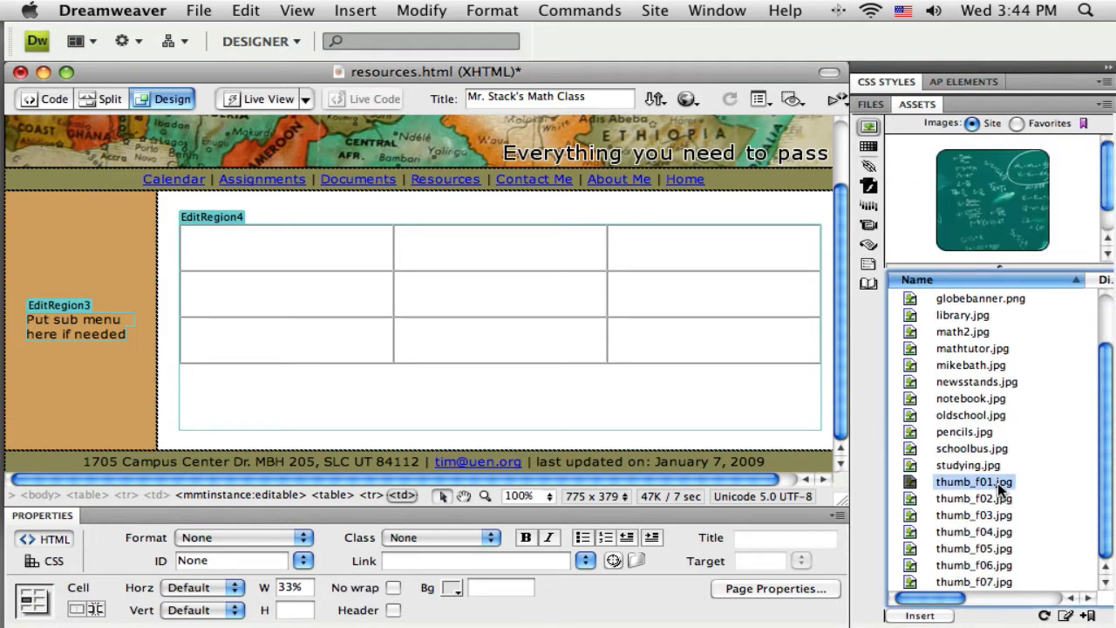
Insert thumb_f02.jpg with alt text 'chairs' into the top-left cell and center it horizontally
click(973, 499)
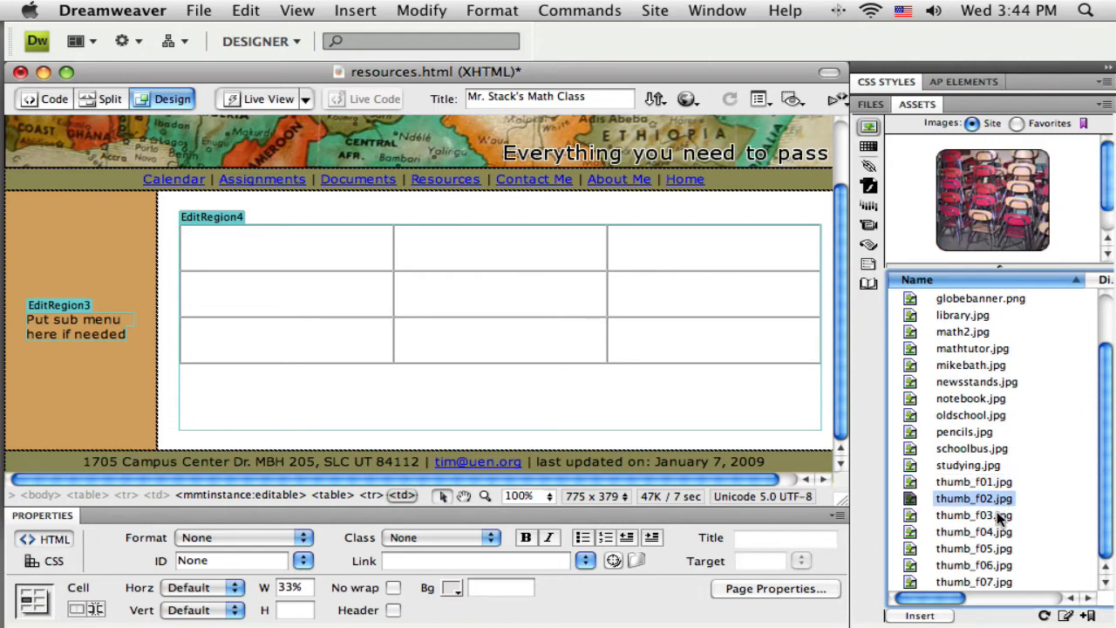
click(973, 530)
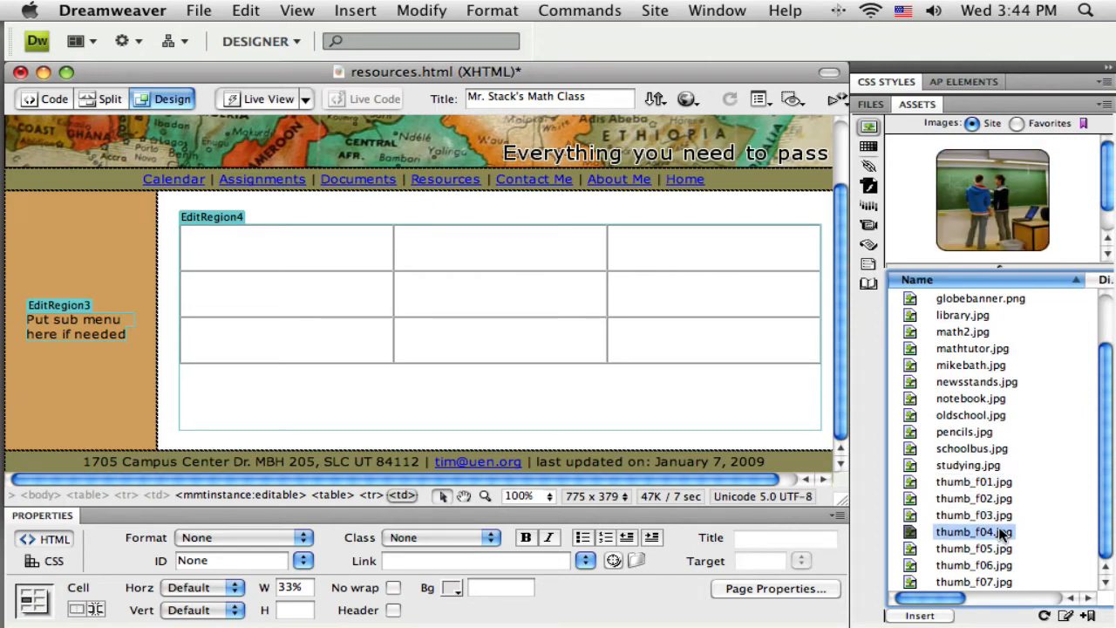
click(969, 499)
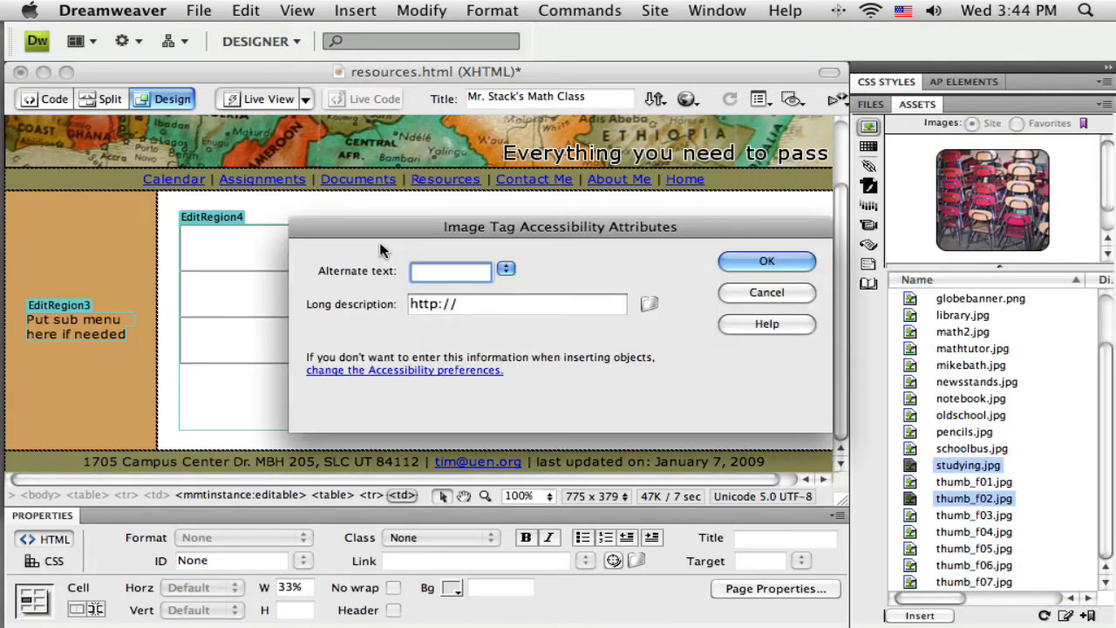
text(chairs)
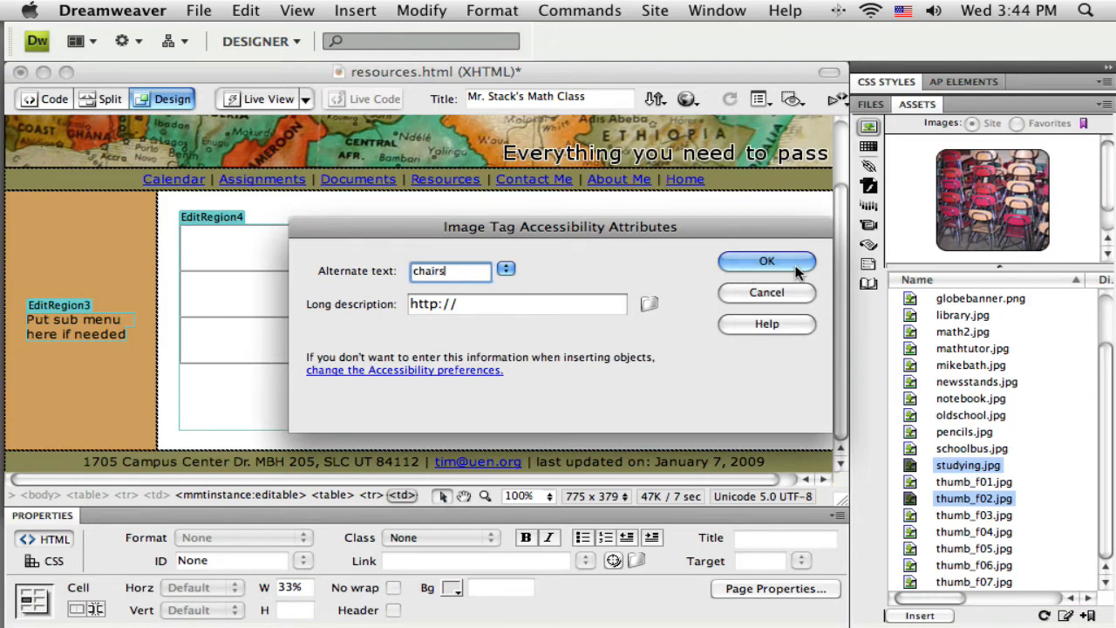
click(767, 262)
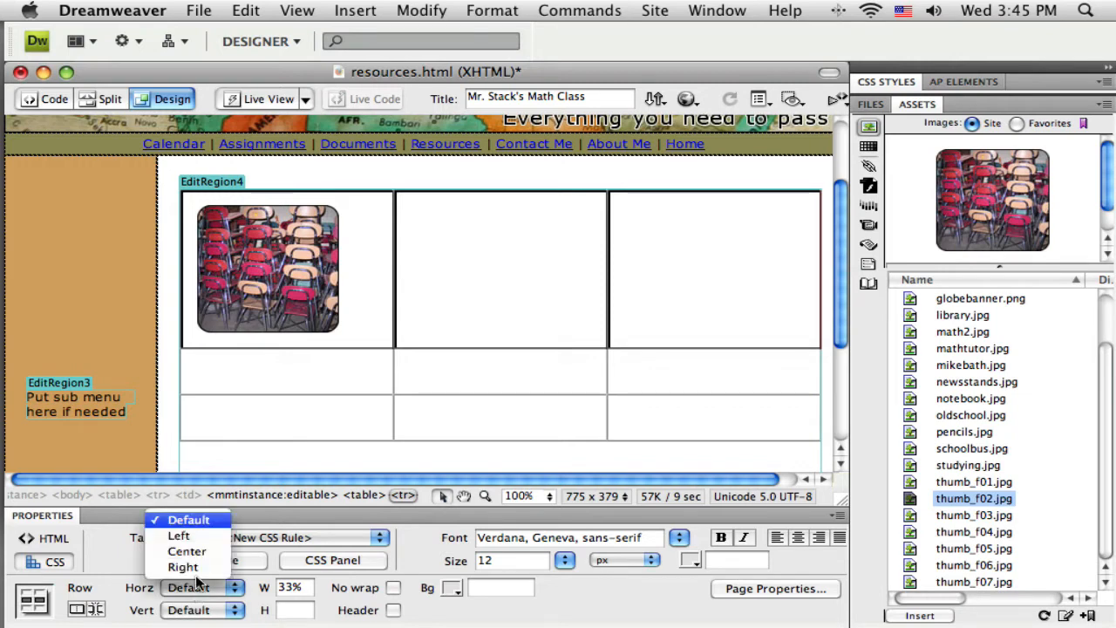
click(187, 551)
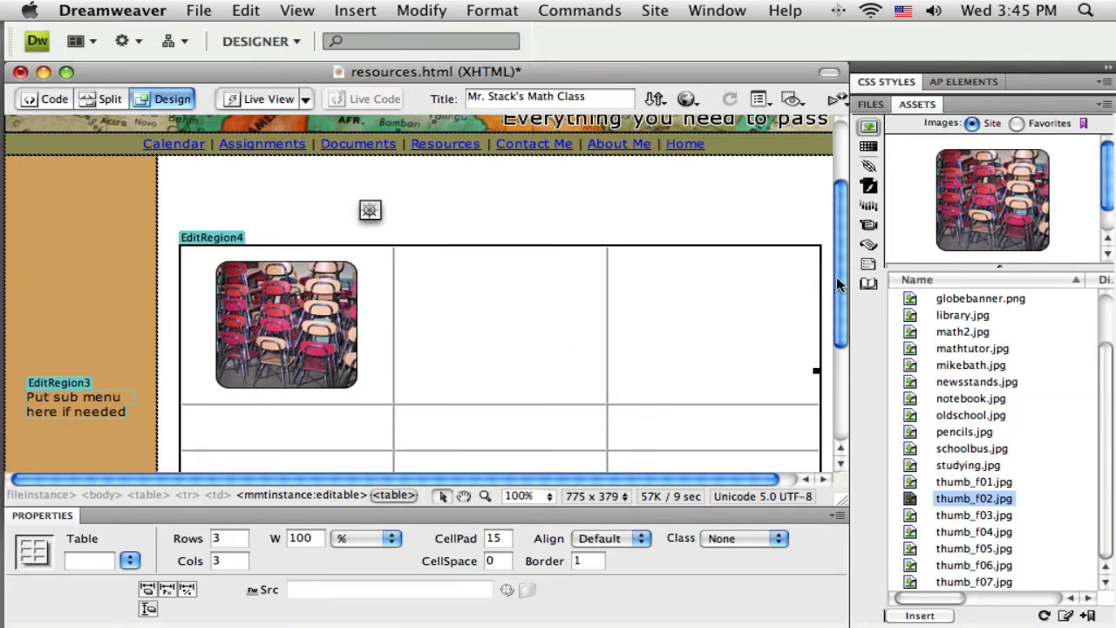
mouse_move(973, 521)
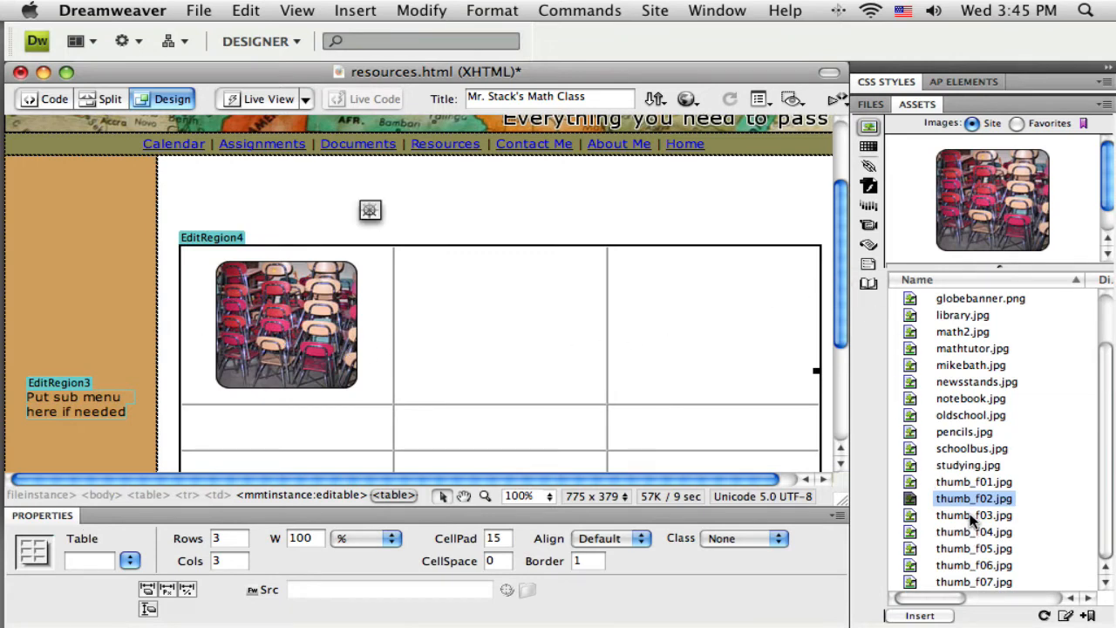
Insert thumb_f03.jpg into the second cell with alternate text 'books'
click(970, 514)
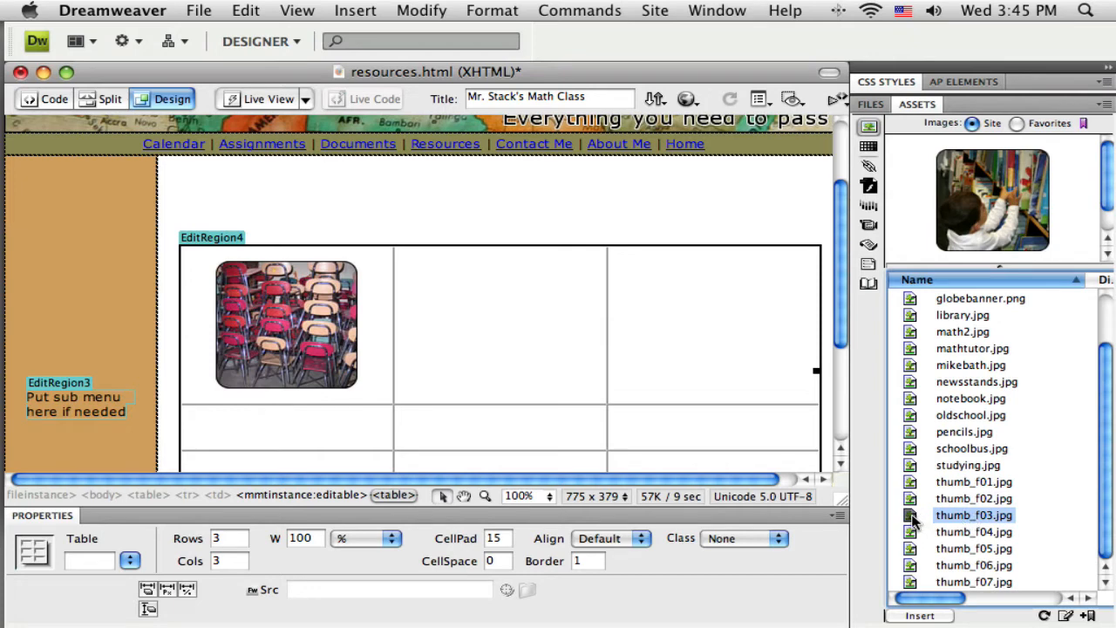
double_click(973, 514)
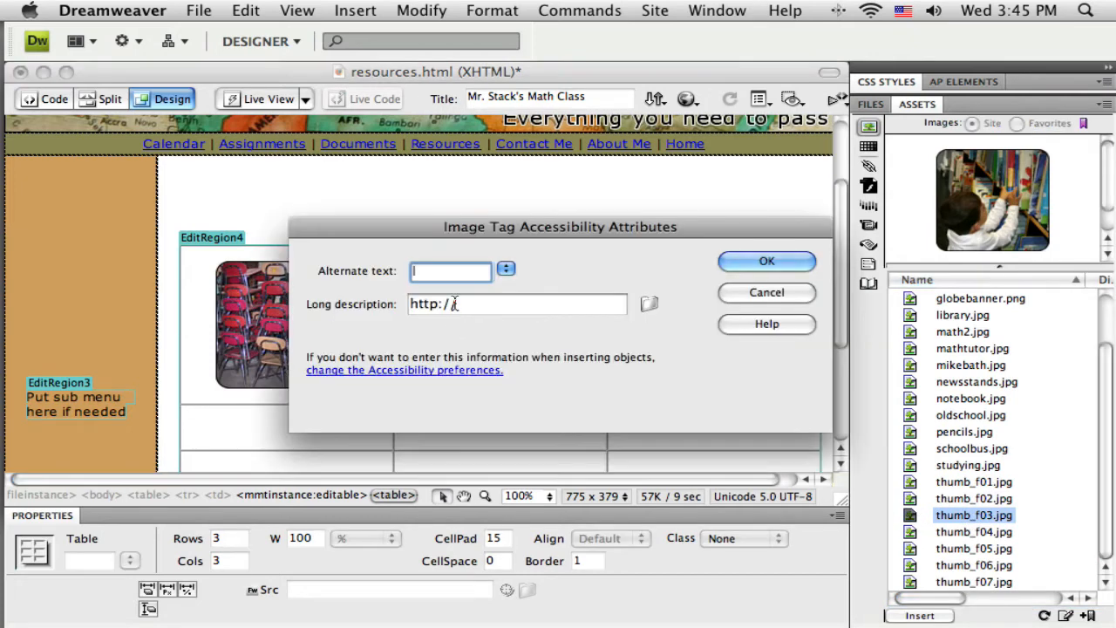
text(books)
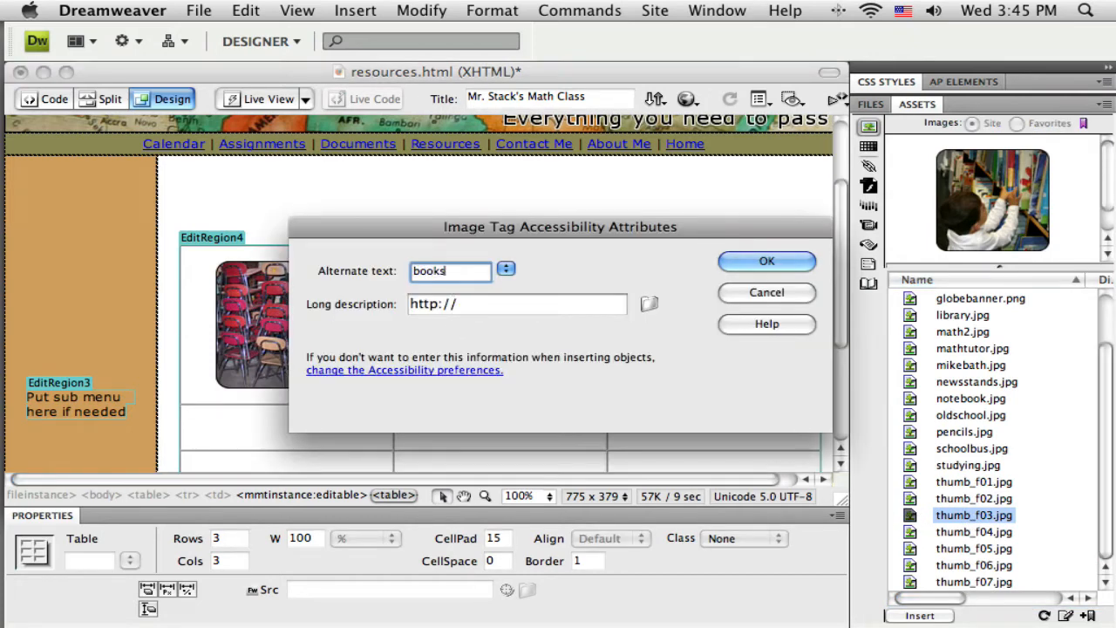
click(767, 262)
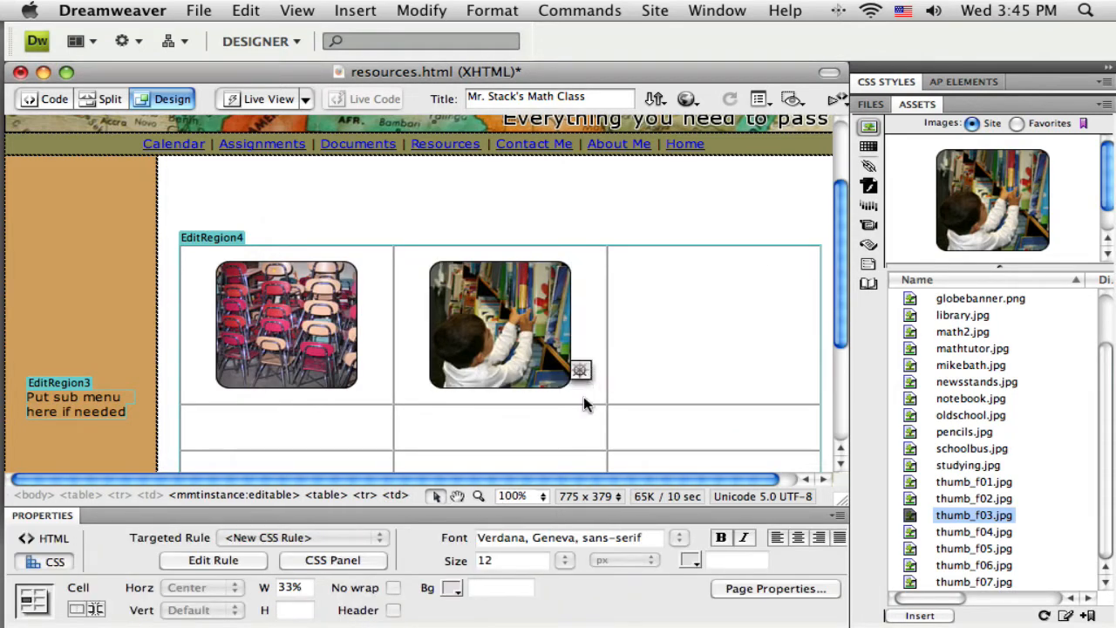
Insert thumb_f04.jpg into the third cell with alternate text 'blackboard'
click(973, 534)
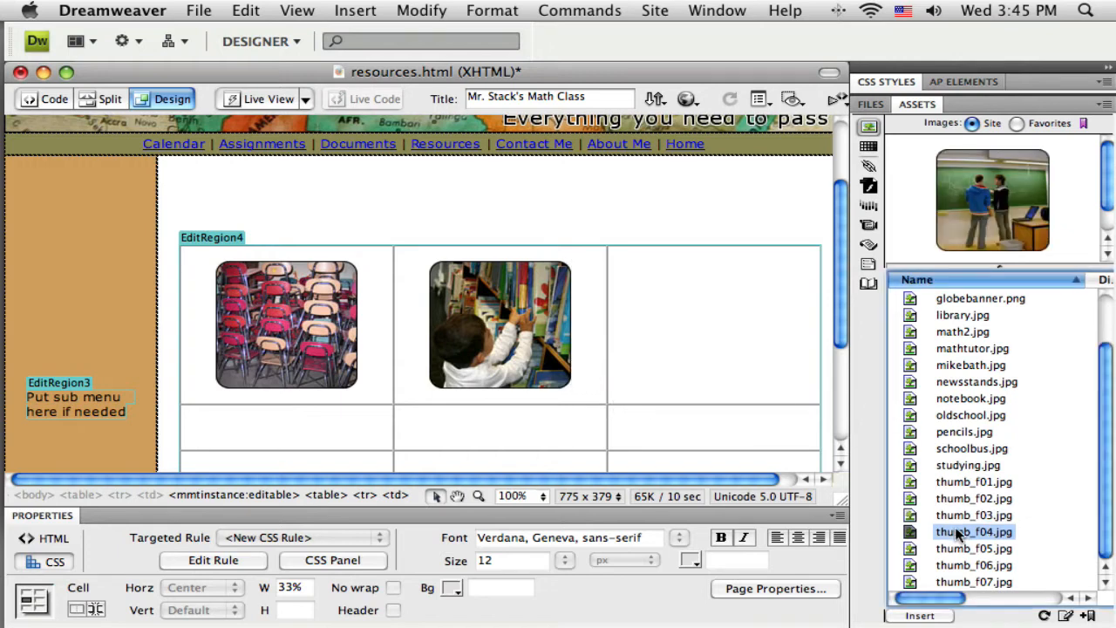
double_click(973, 534)
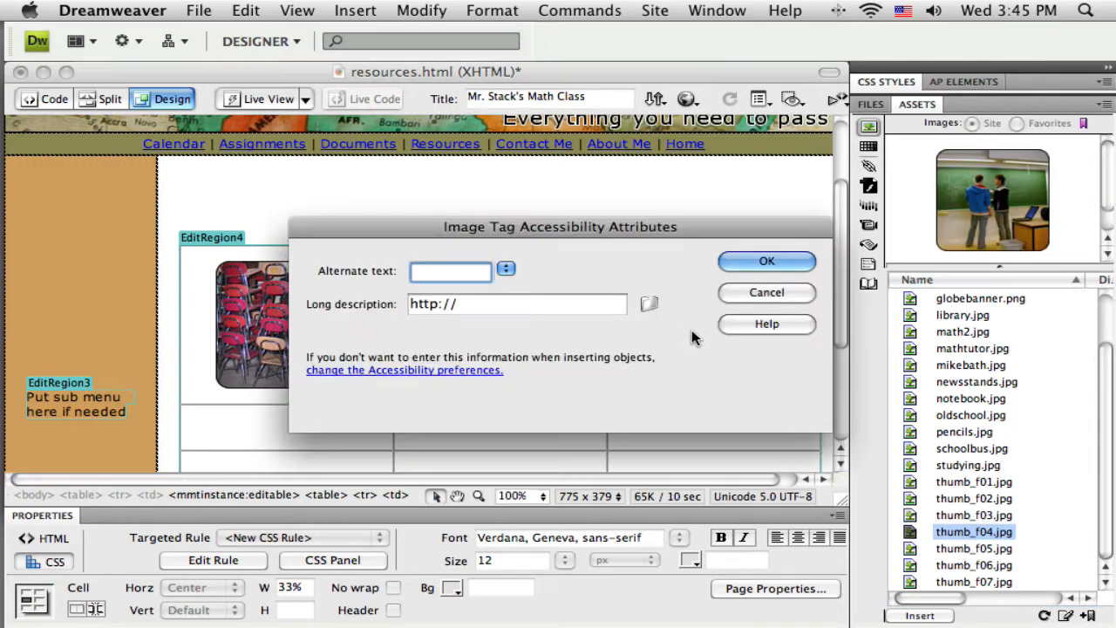
mouse_move(767, 262)
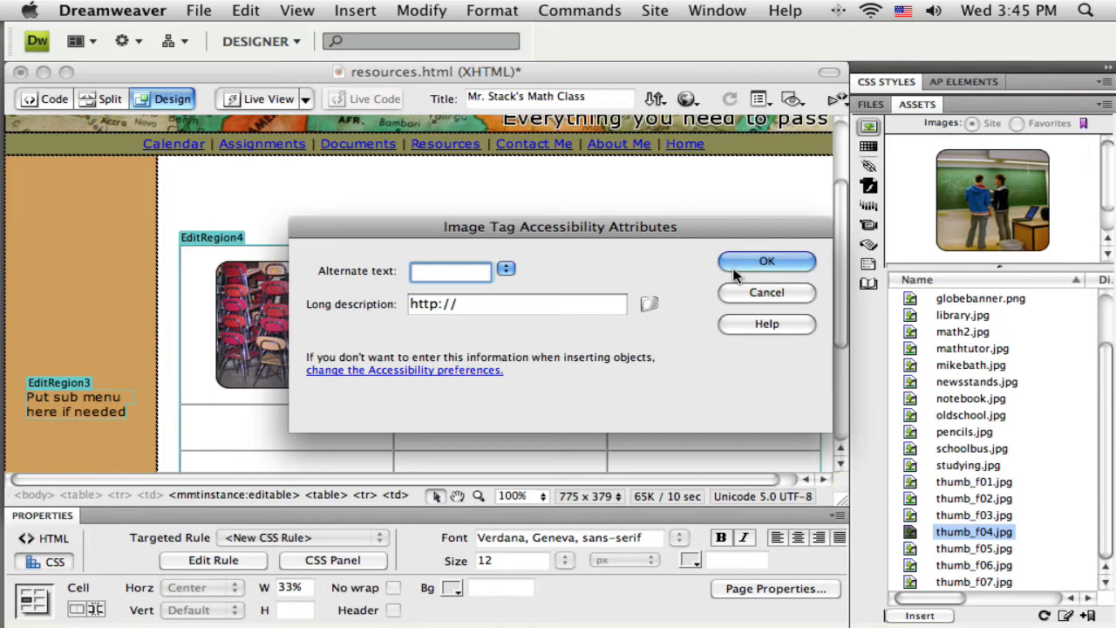
text(black)
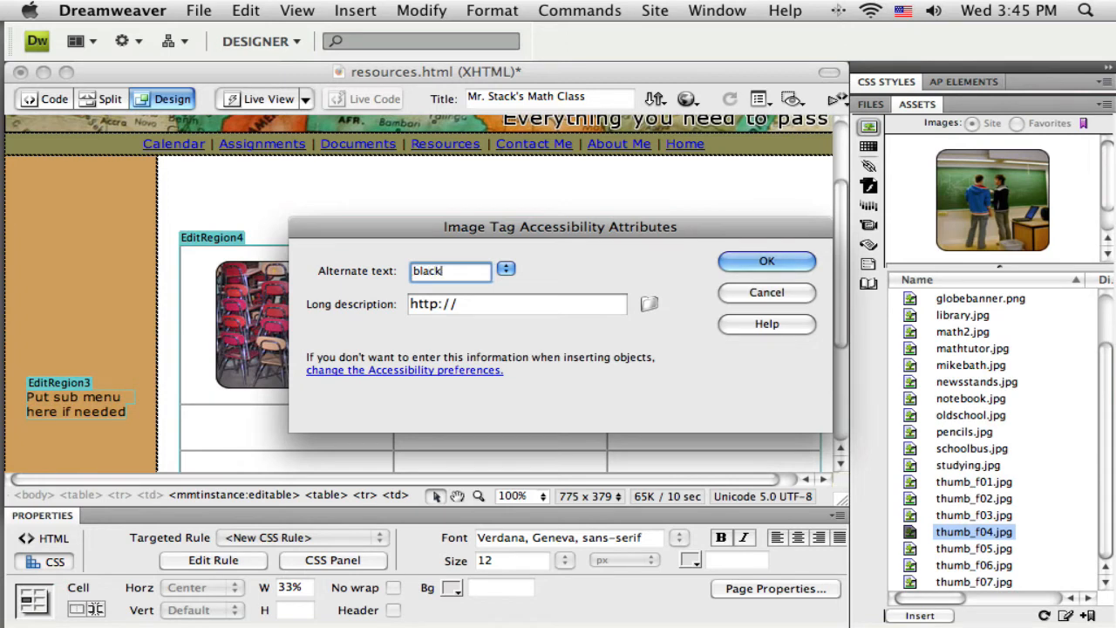
text(board)
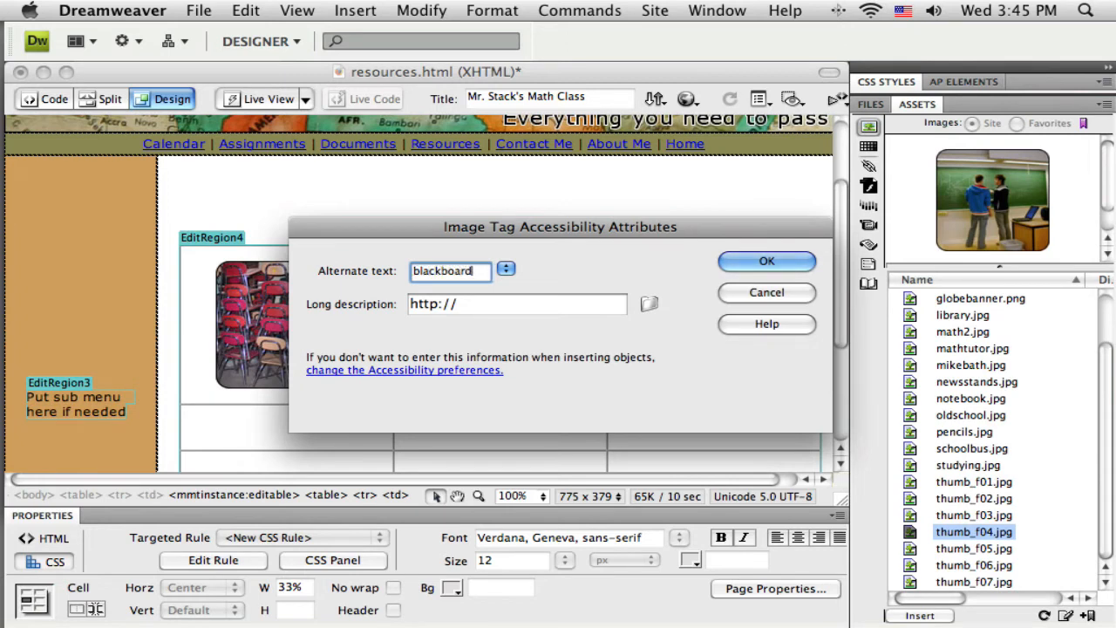
click(767, 261)
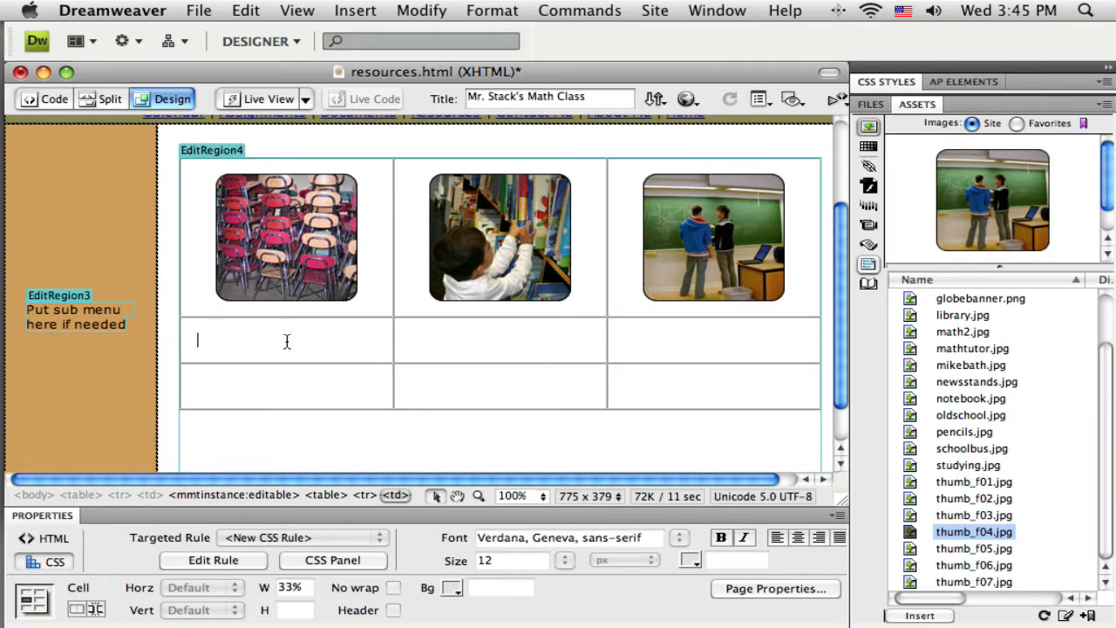
mouse_move(455, 345)
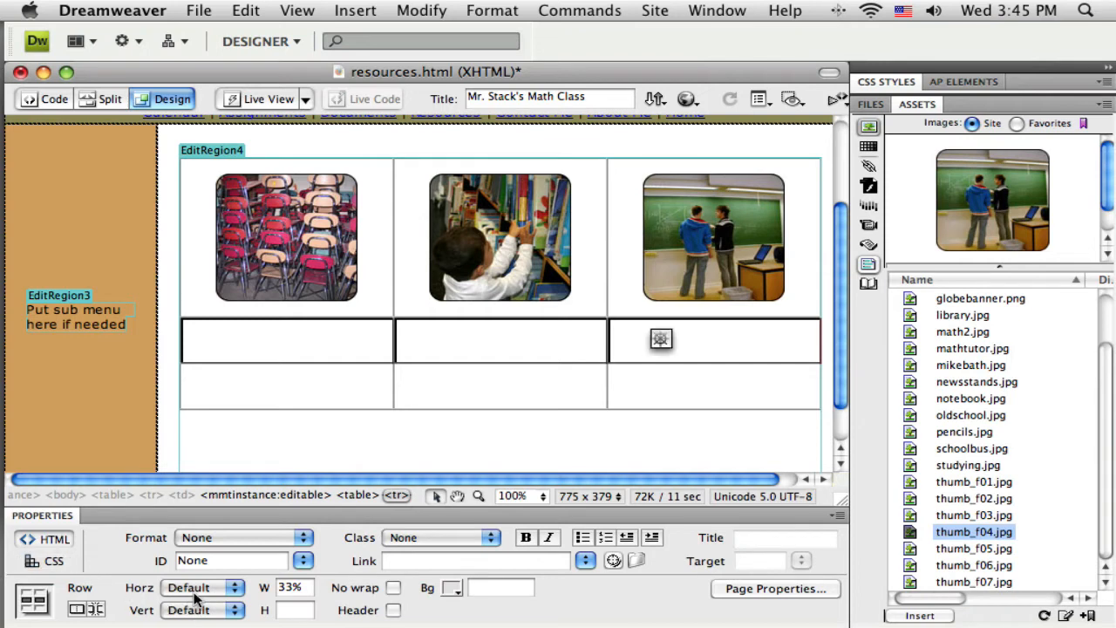
Center the second row and type the captions Classroom, Books and Homework help in its cells
click(206, 586)
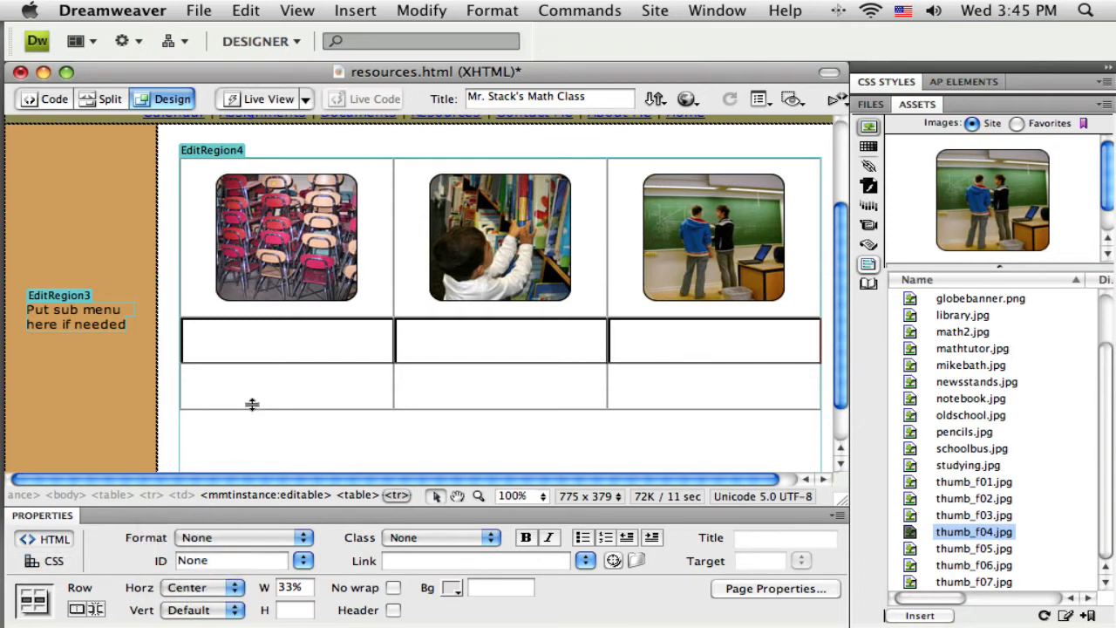
click(311, 346)
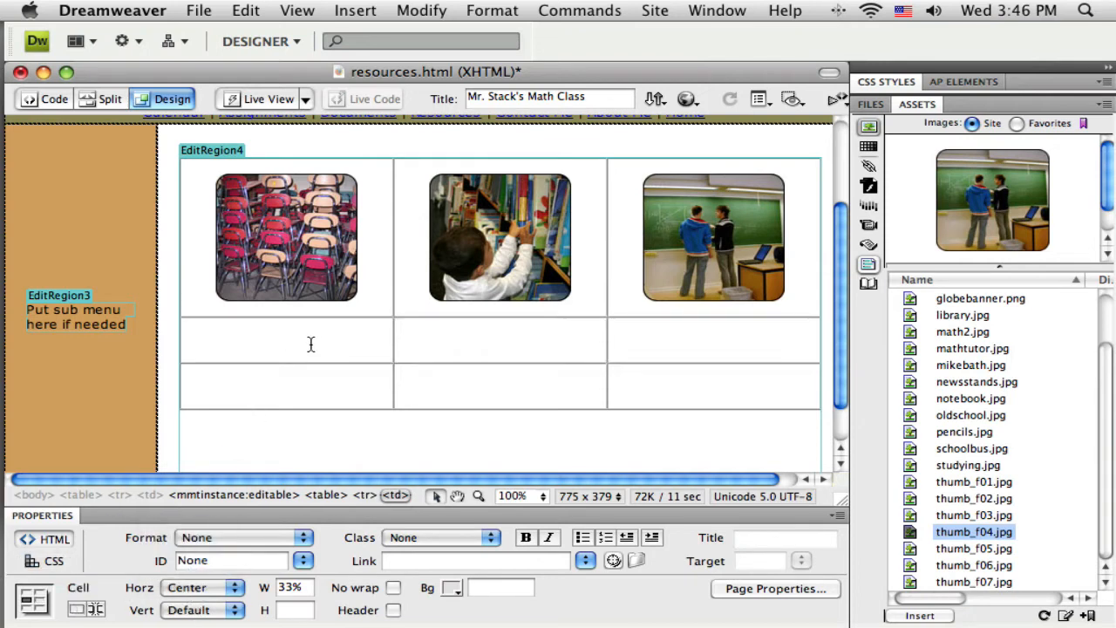
text(Class)
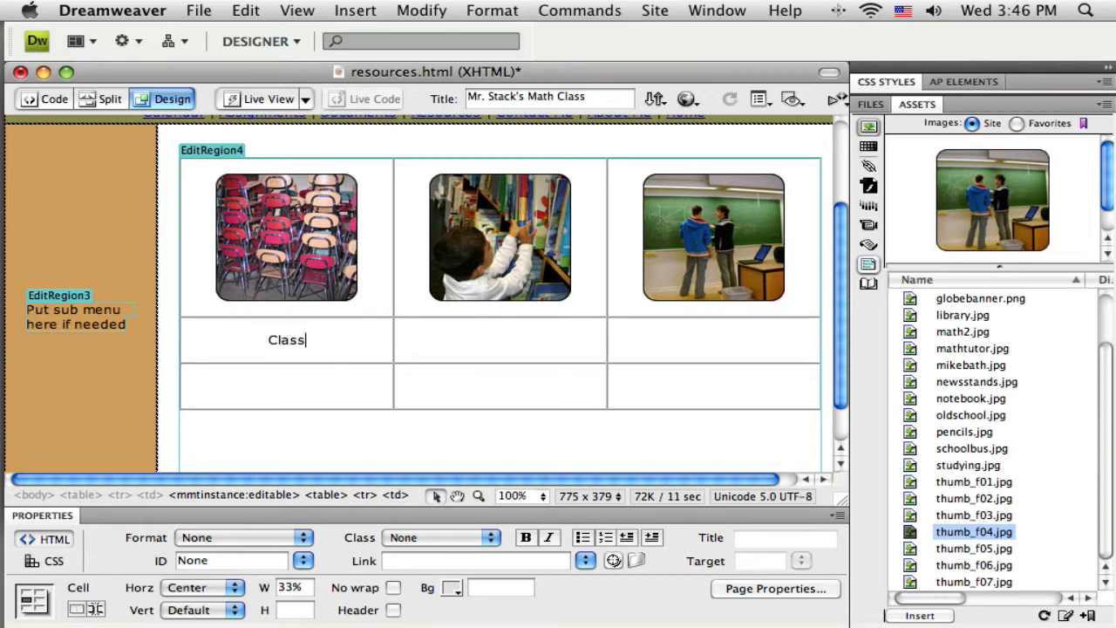
text(room)
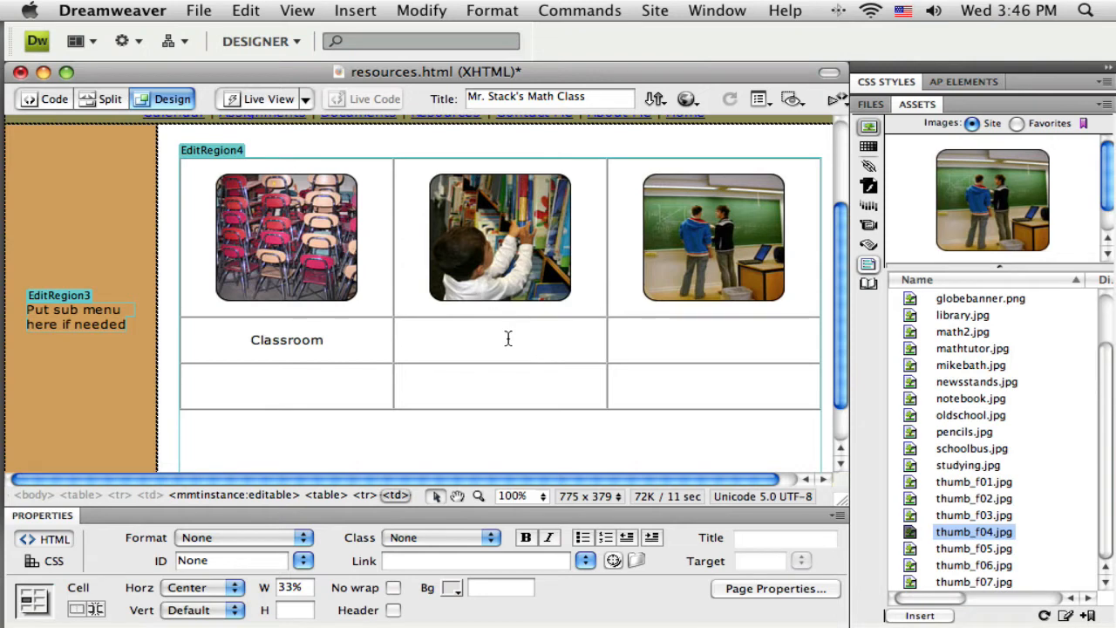
text(Books)
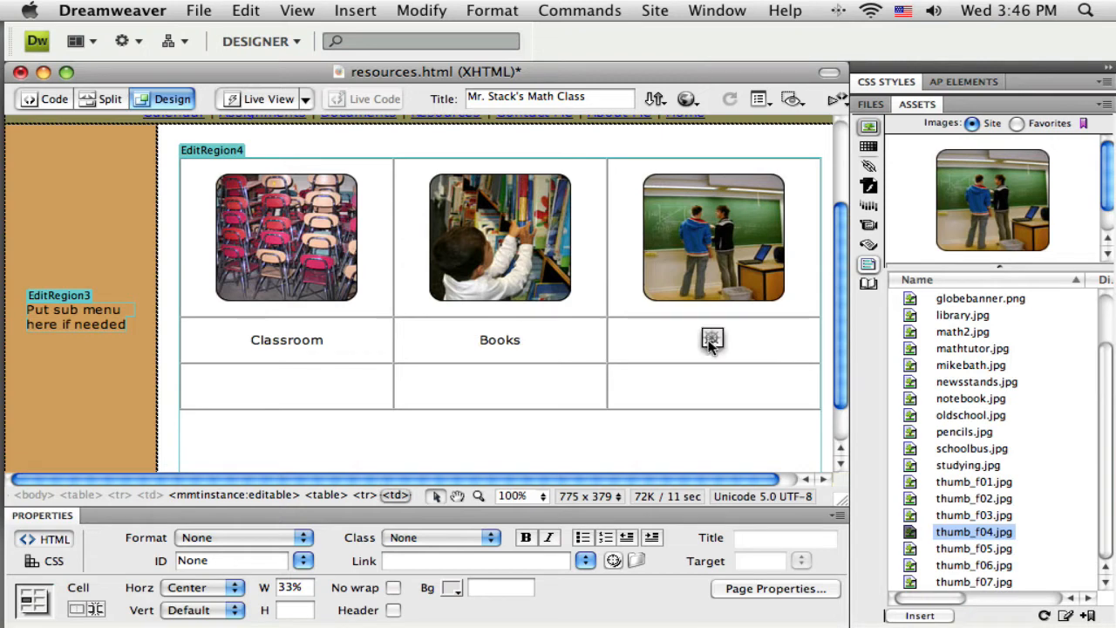
text(Homework)
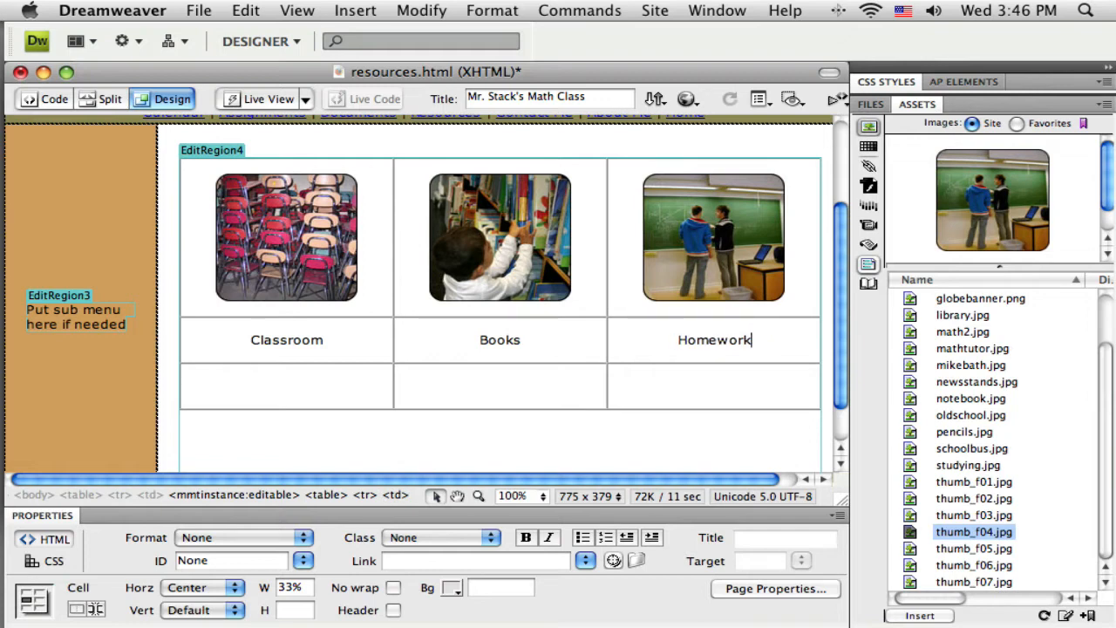
text(help)
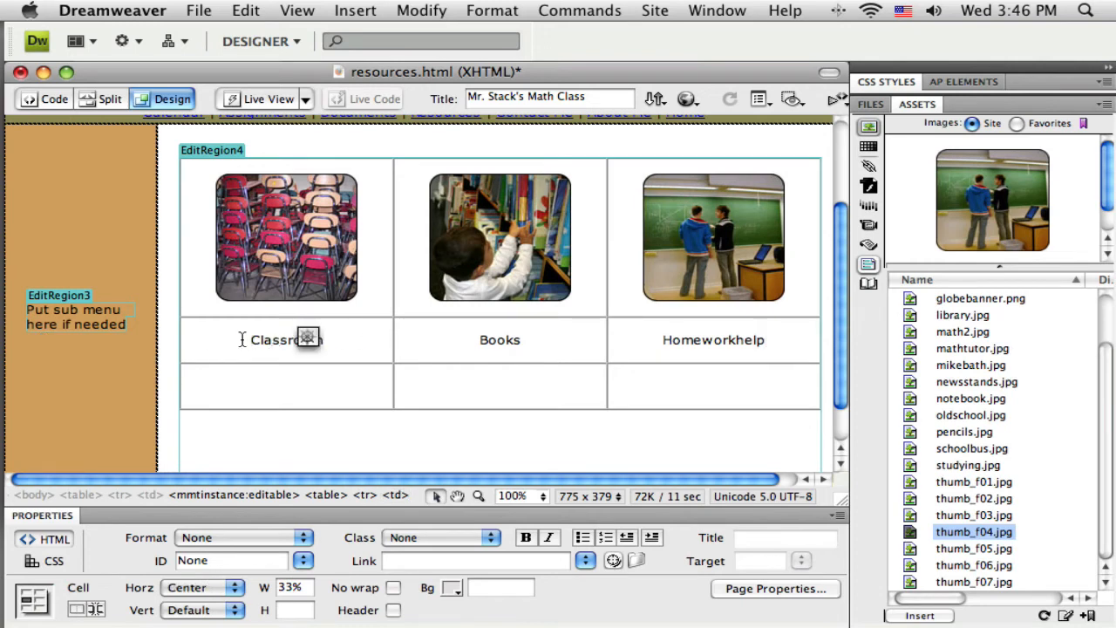
Format the Classroom caption as a Heading 3
double_click(286, 340)
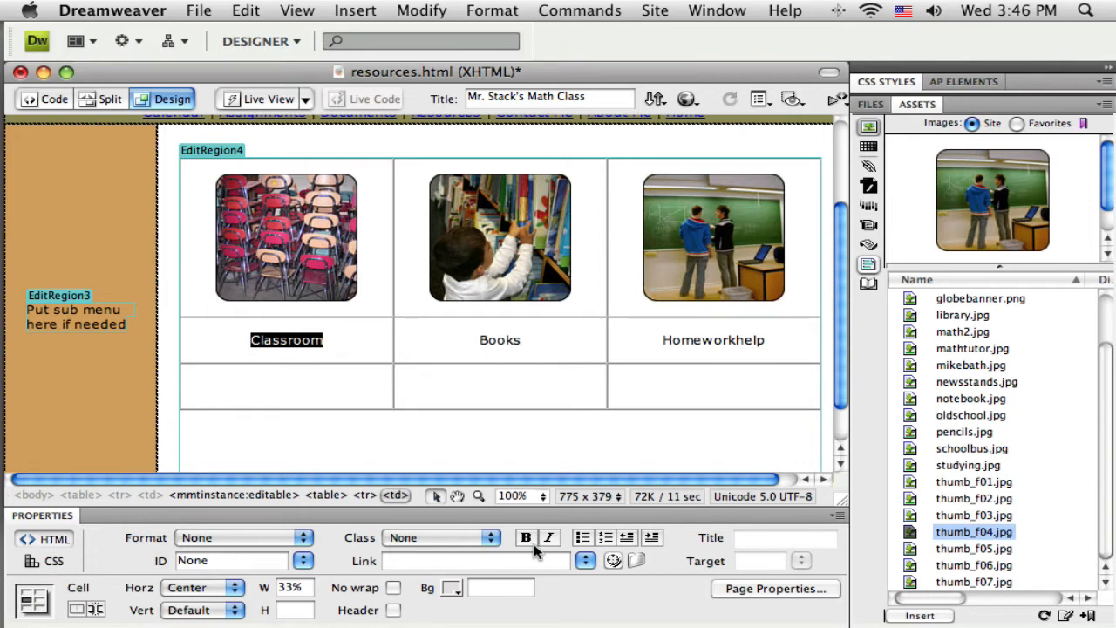
mouse_move(526, 537)
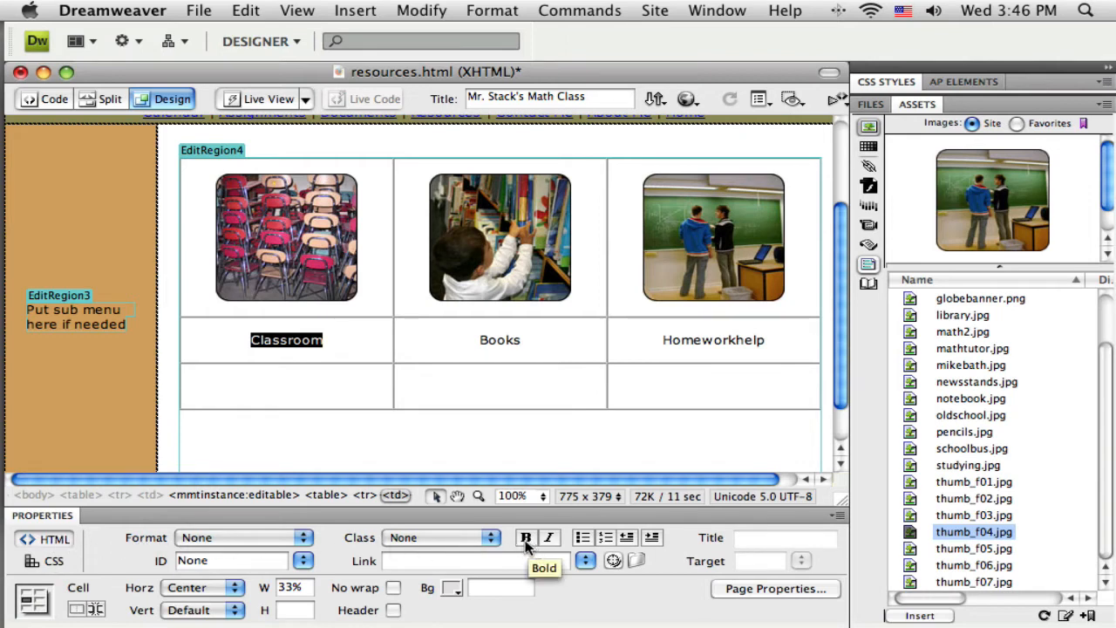
click(244, 537)
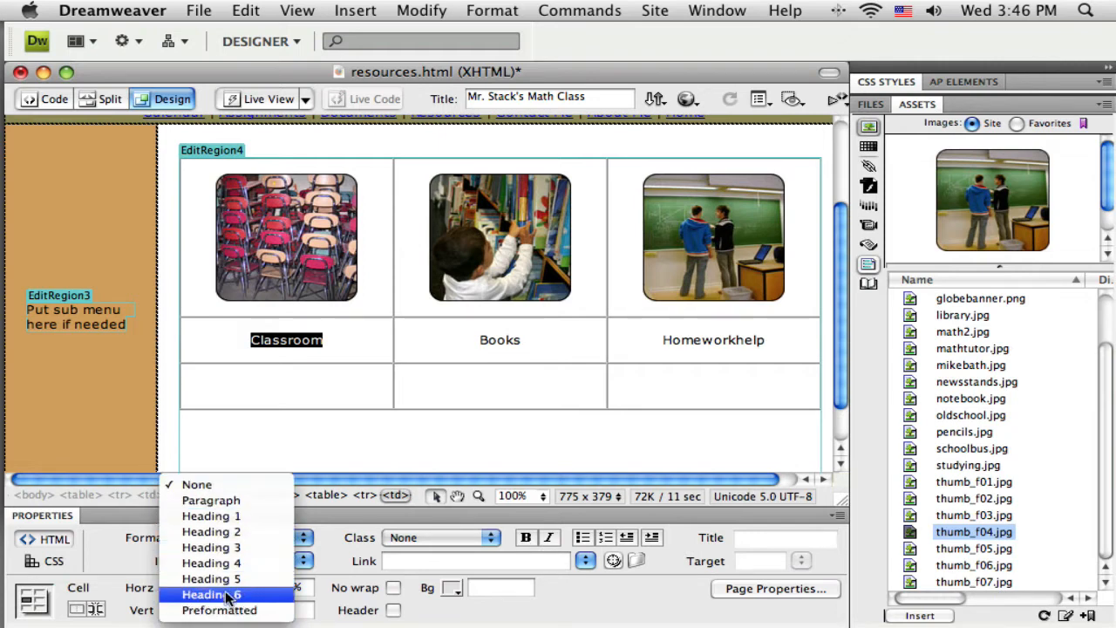
click(209, 579)
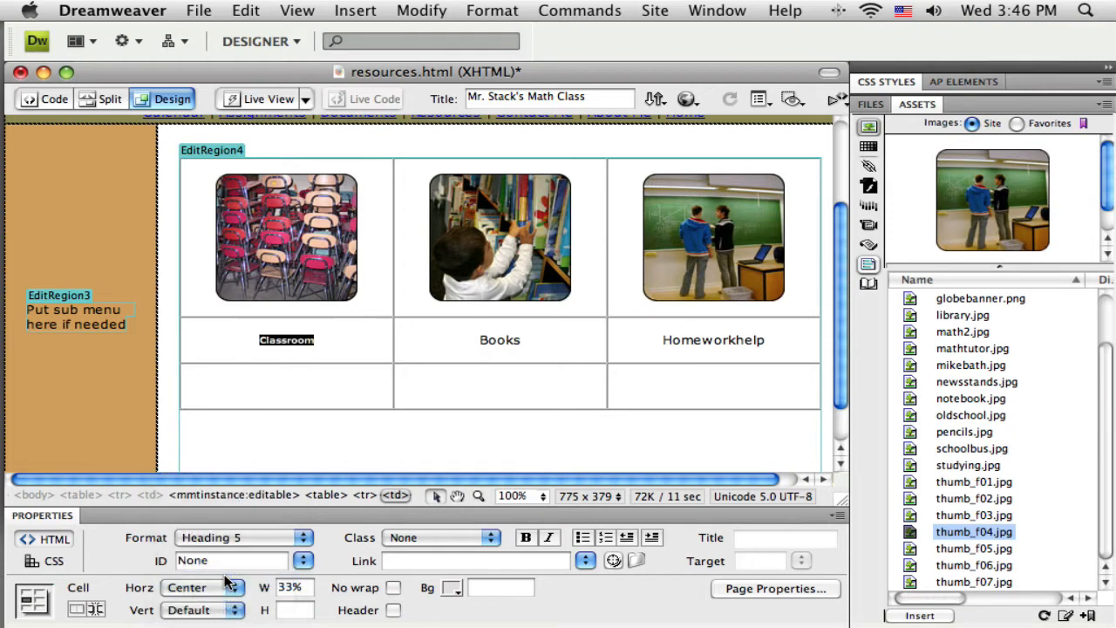
click(244, 537)
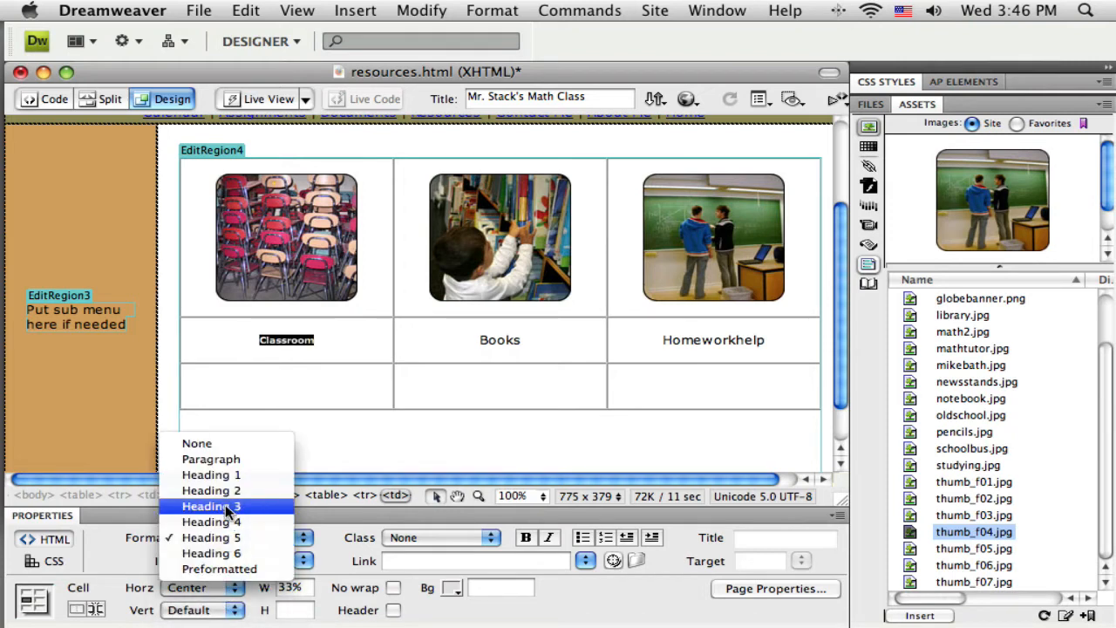
click(211, 506)
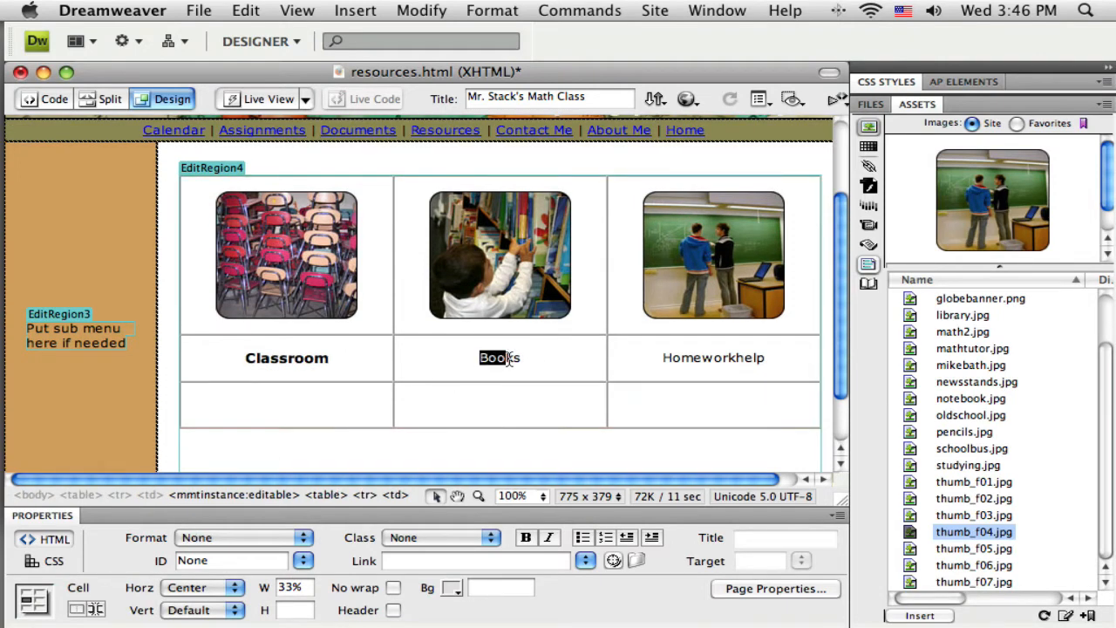
Format the Books and Homeworkhelp captions as Heading 3 as well
click(300, 537)
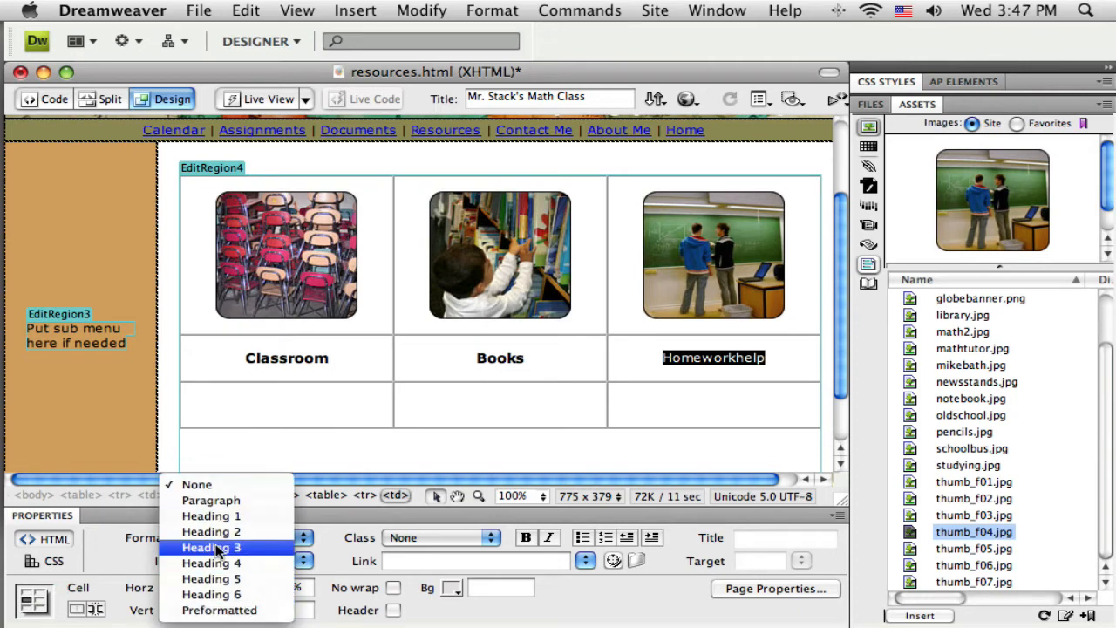
click(211, 548)
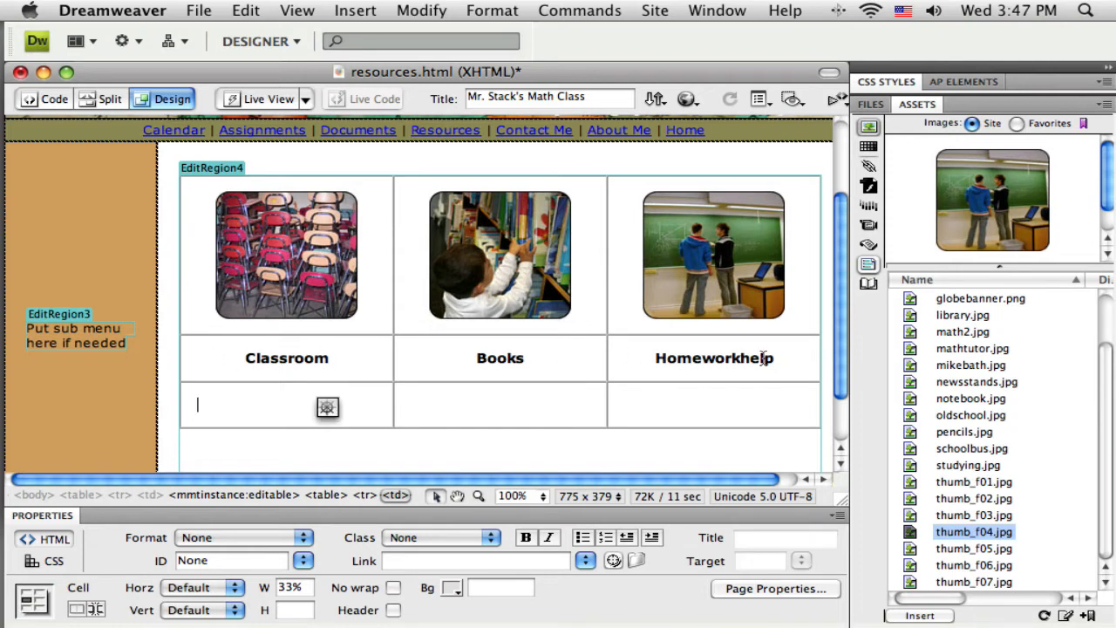
mouse_move(230, 359)
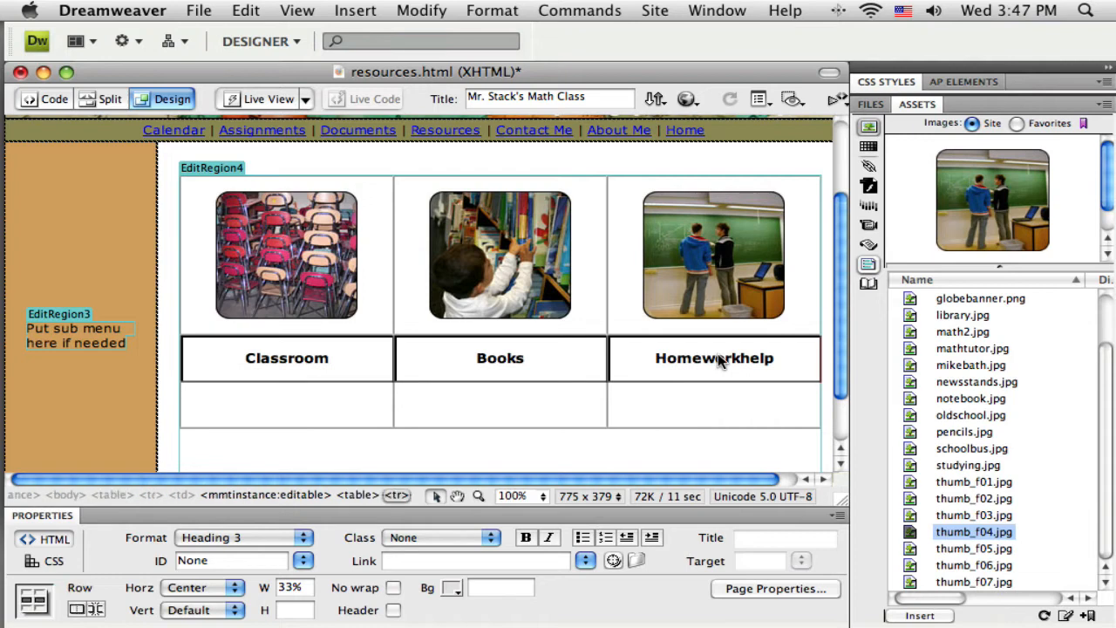
mouse_move(451, 592)
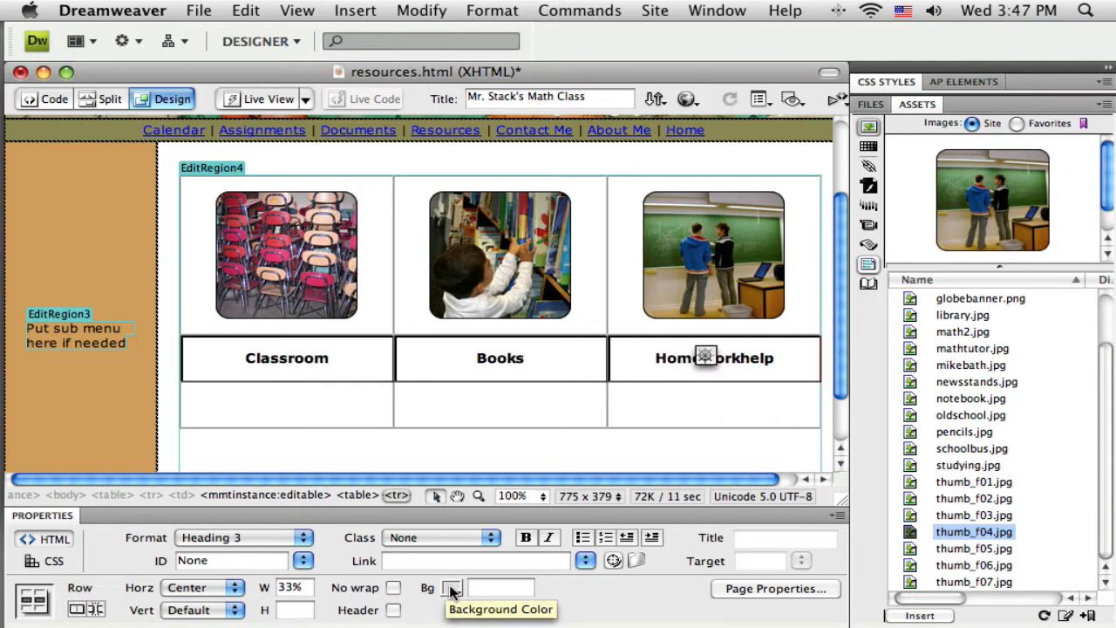
Pick a tan Bg colour for the caption row cells in the Property inspector
click(451, 588)
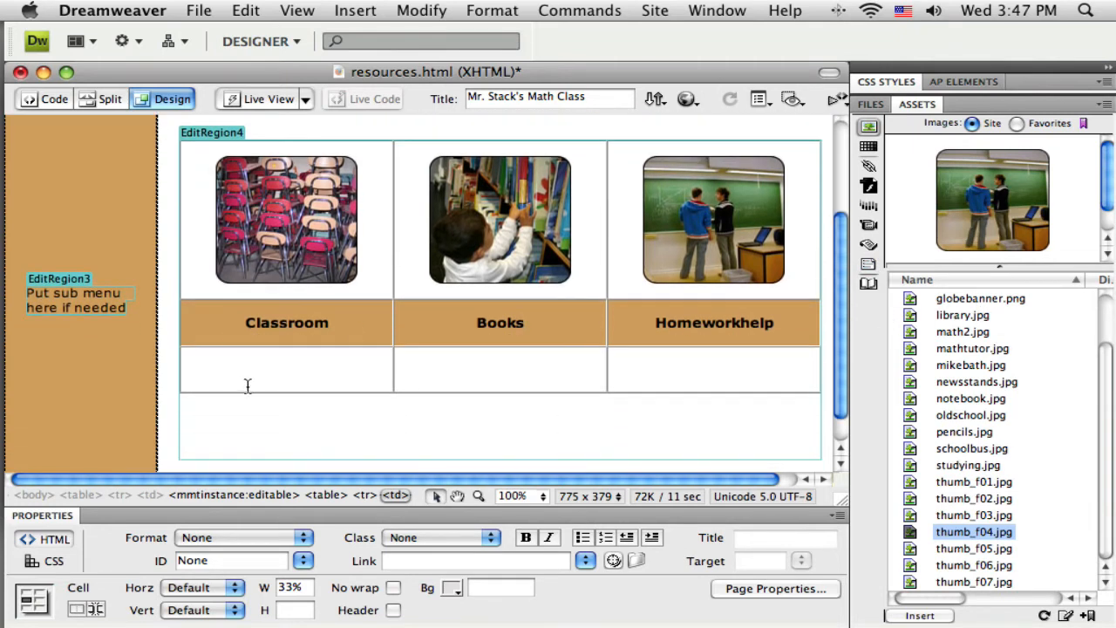
Enter Link One in the cell under Classroom and make it an unordered list
click(262, 370)
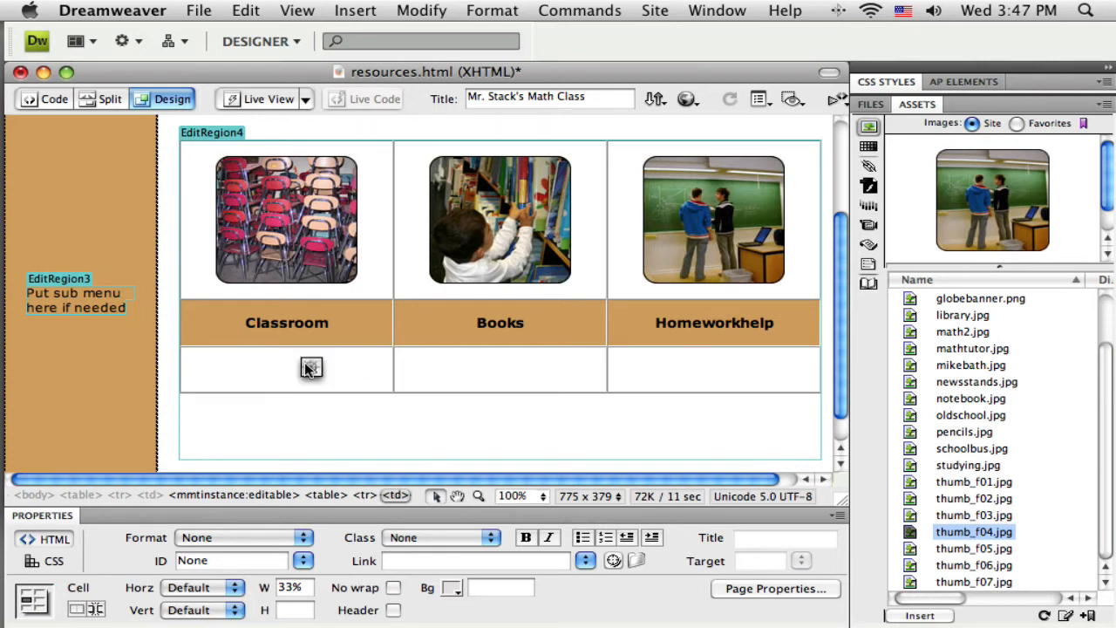
text(Lin)
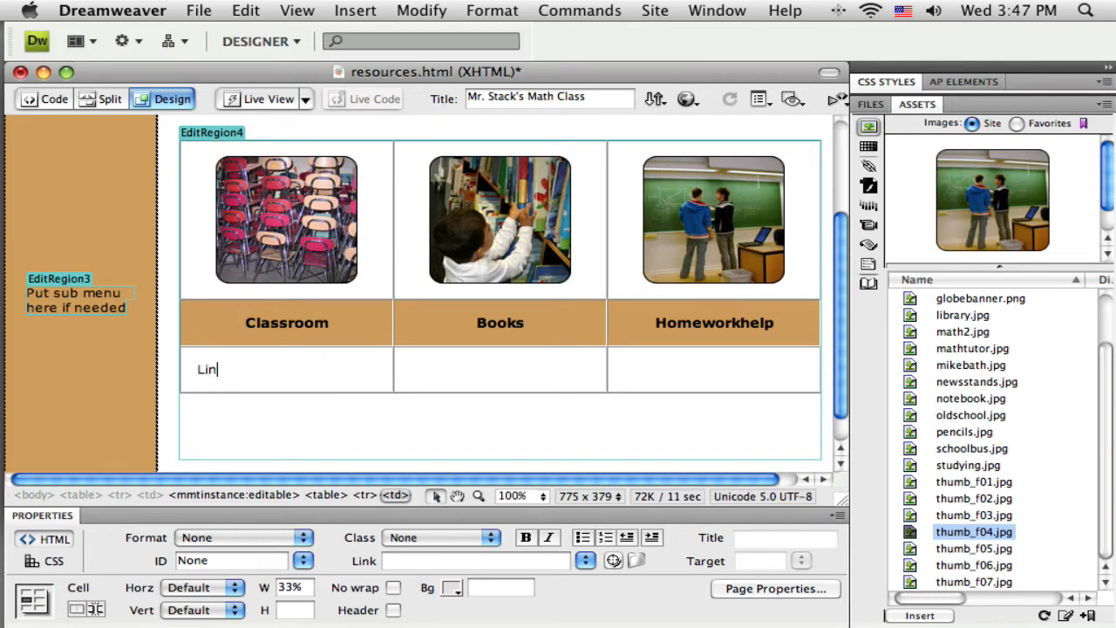
text(k)
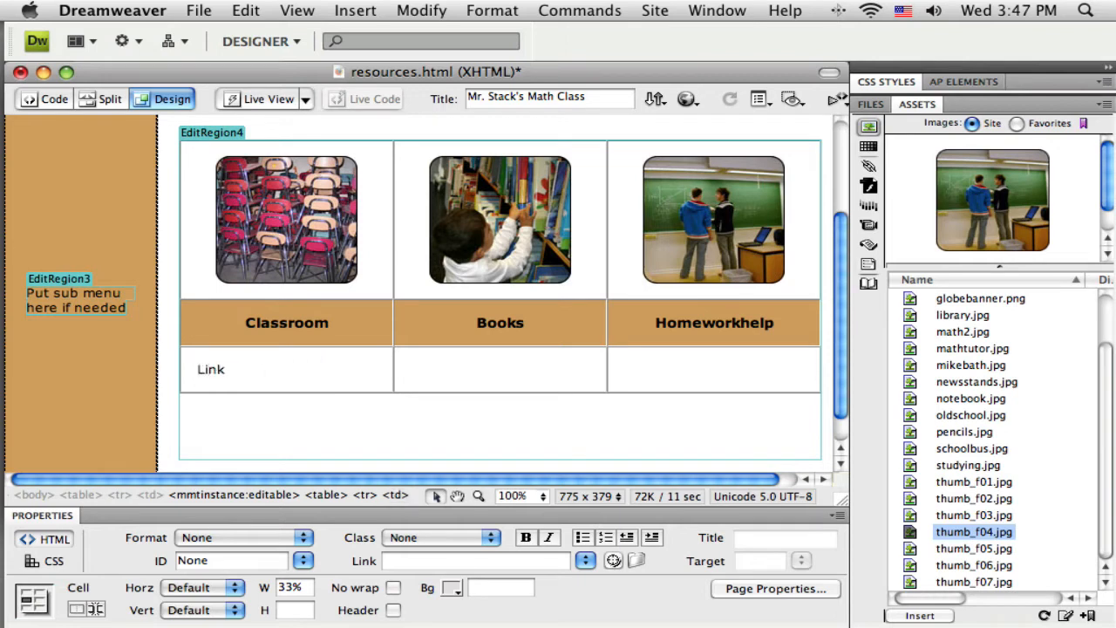
text(On)
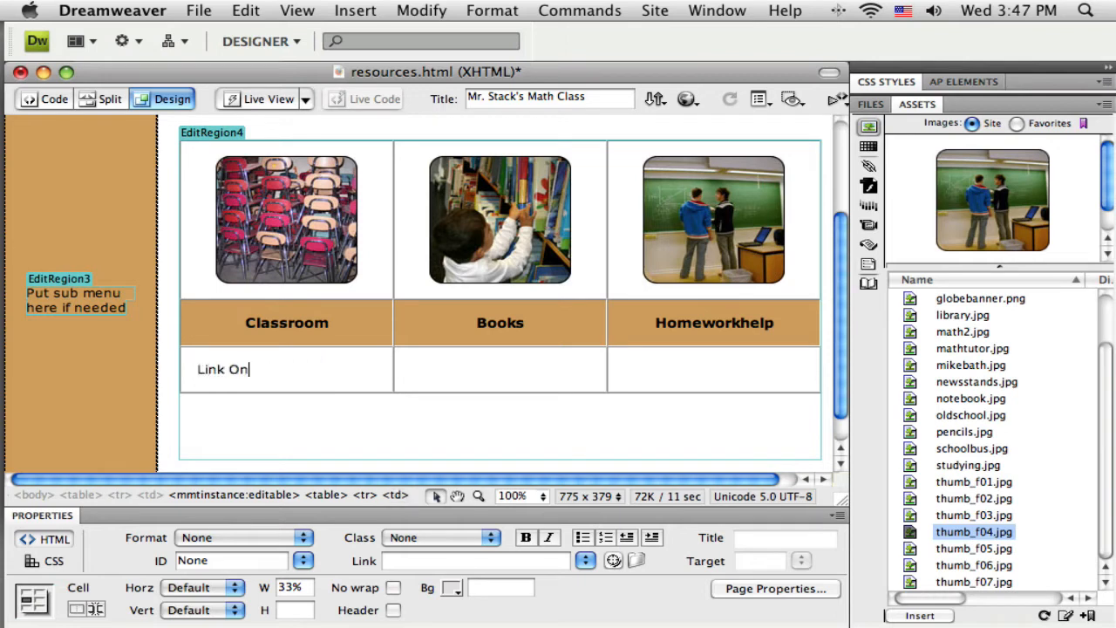
text(e)
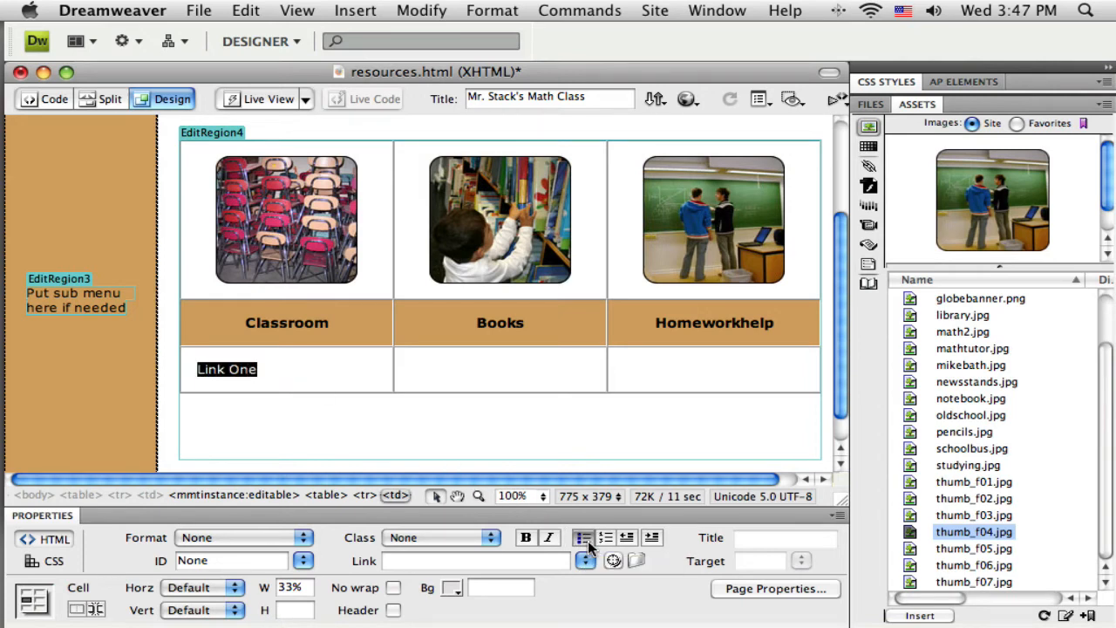
click(583, 537)
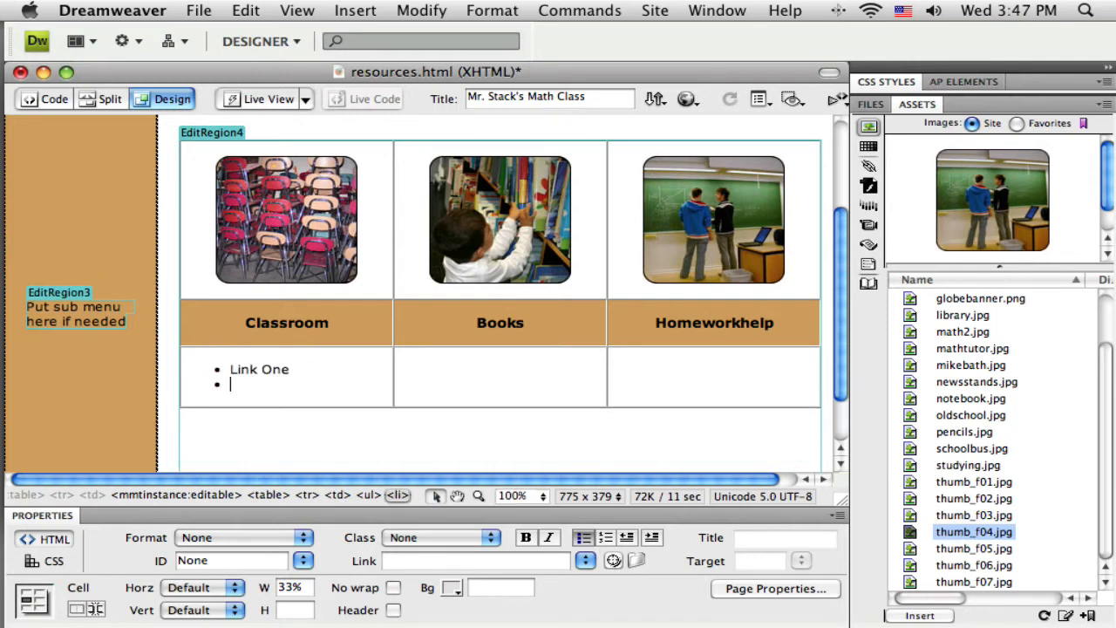
Add Link Two, Link Three and Link Four as further bullets in the lists
text(Link Two)
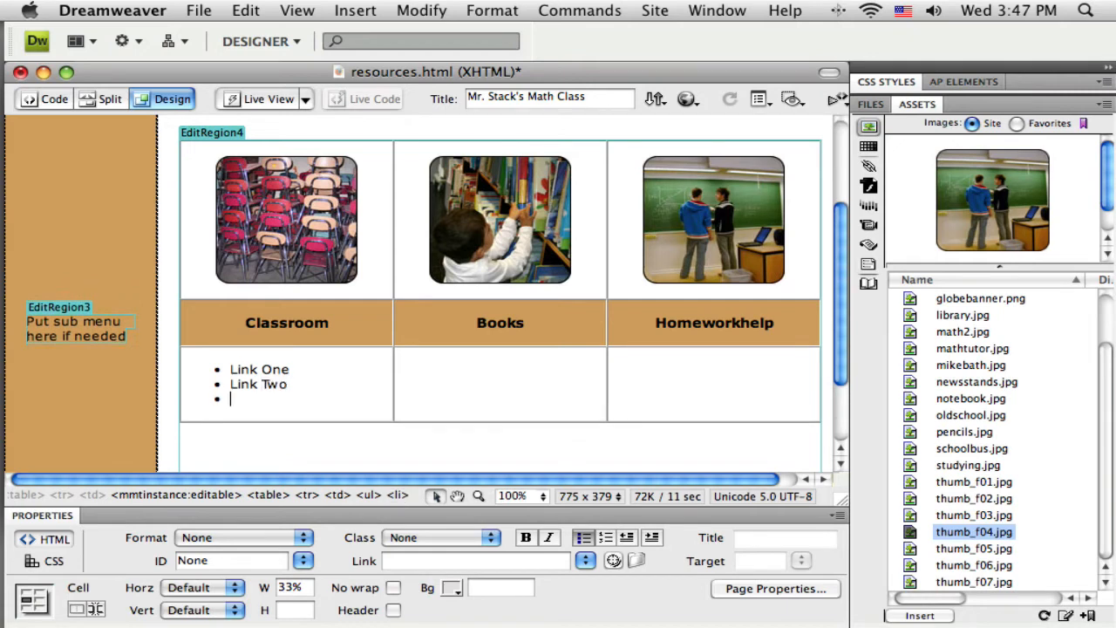
text(Link)
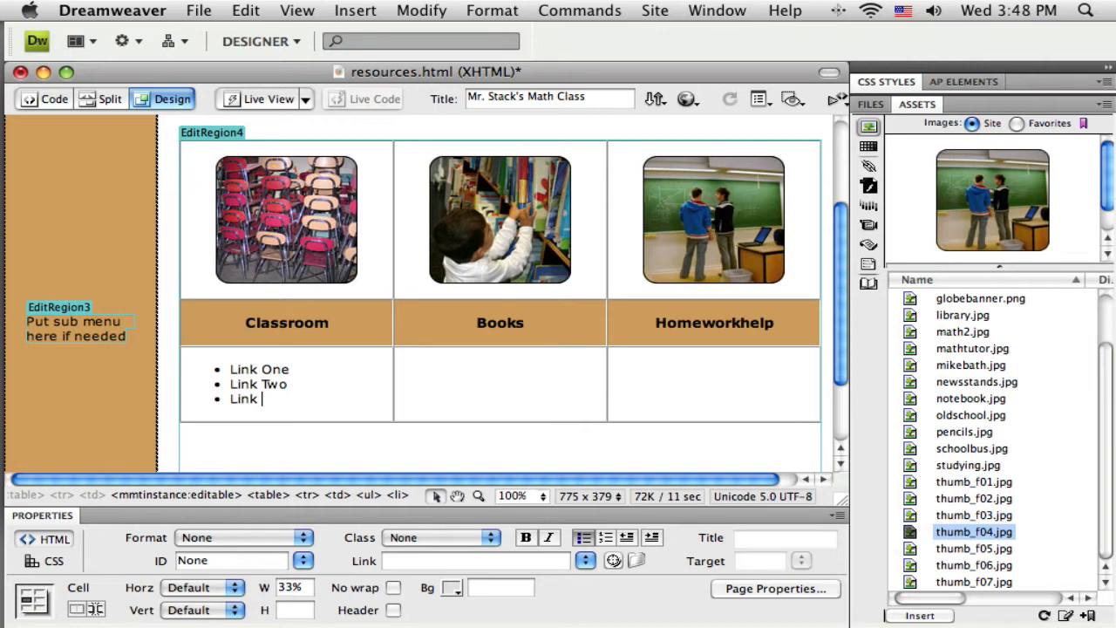
text(Three)
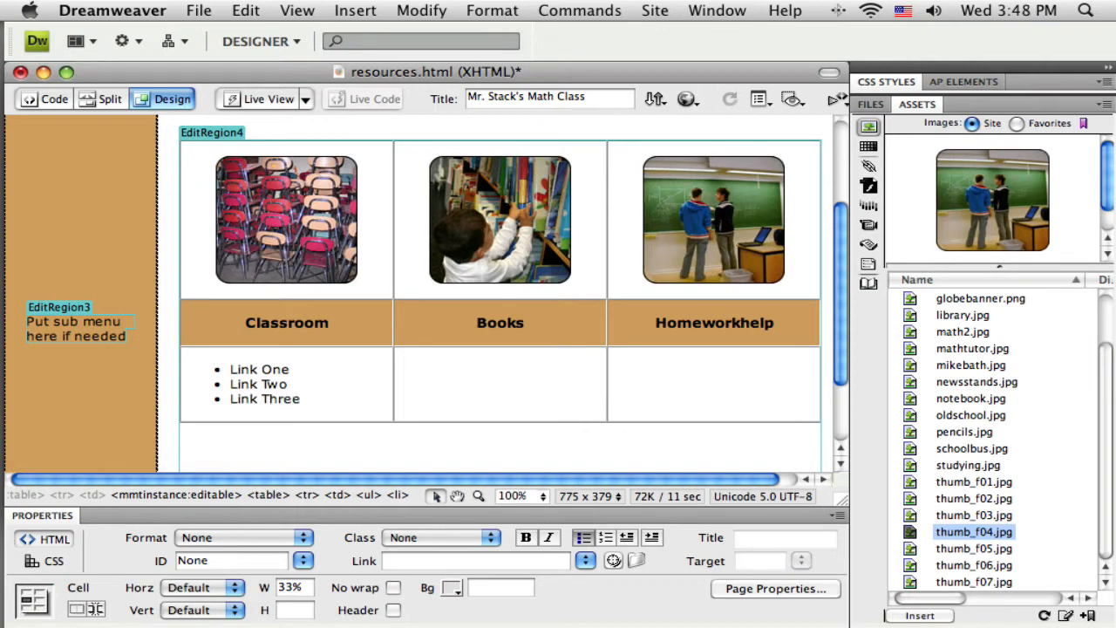
text(Link Fo)
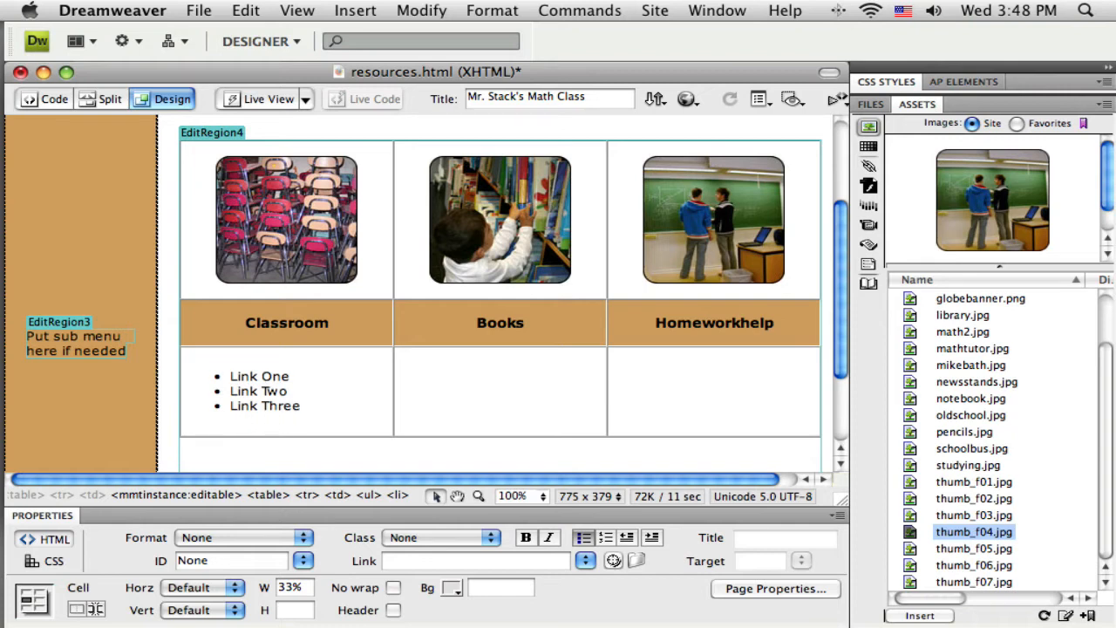
text(Link)
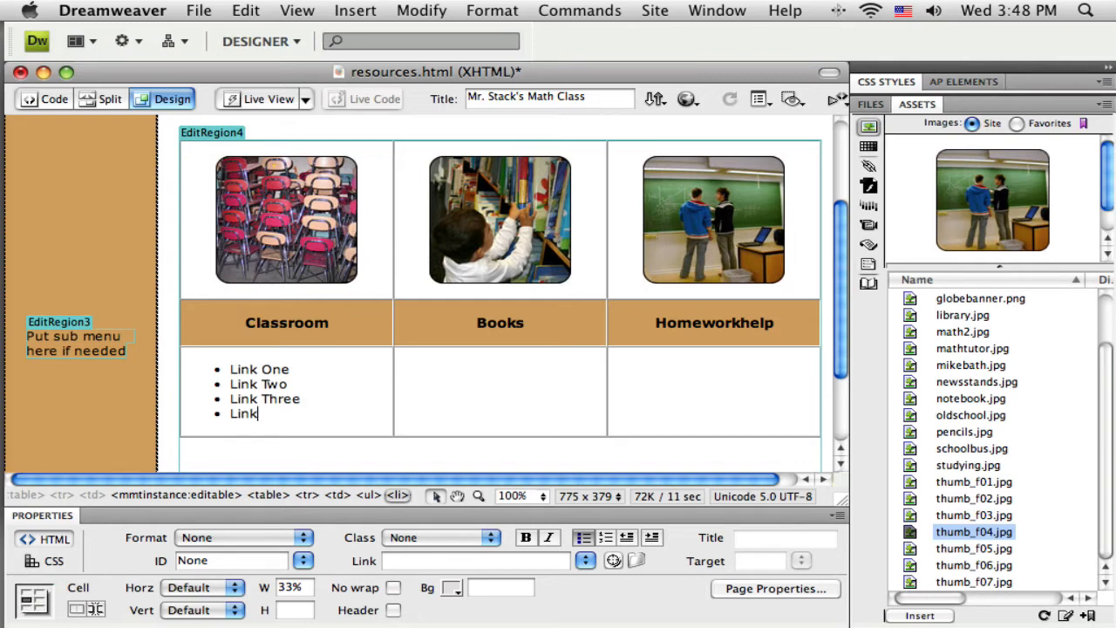
text(Fo)
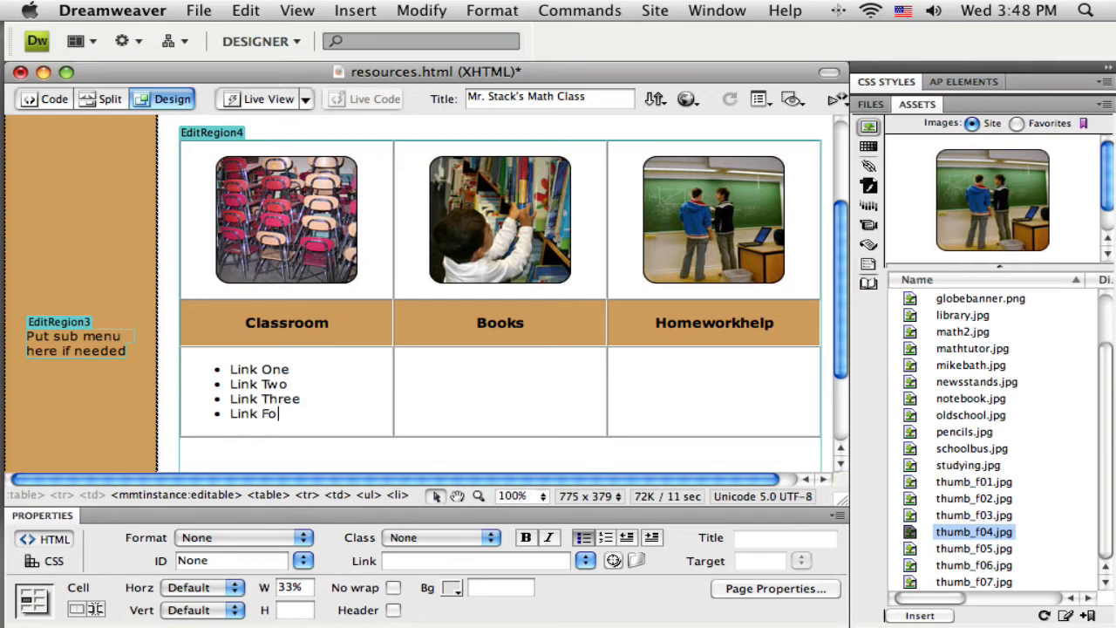
text(ur)
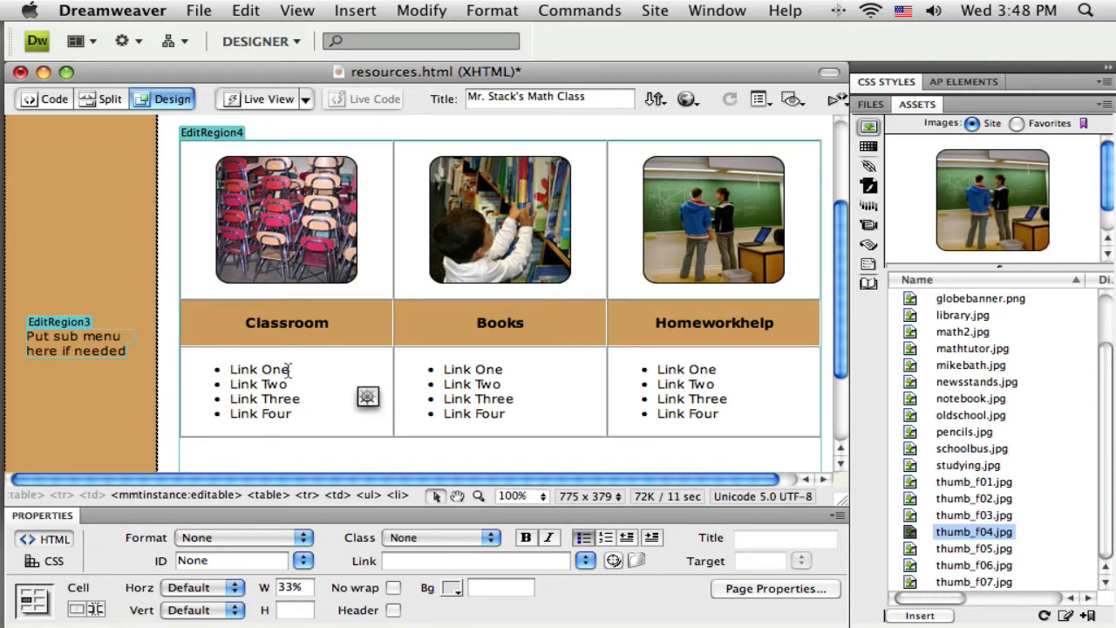
double_click(258, 370)
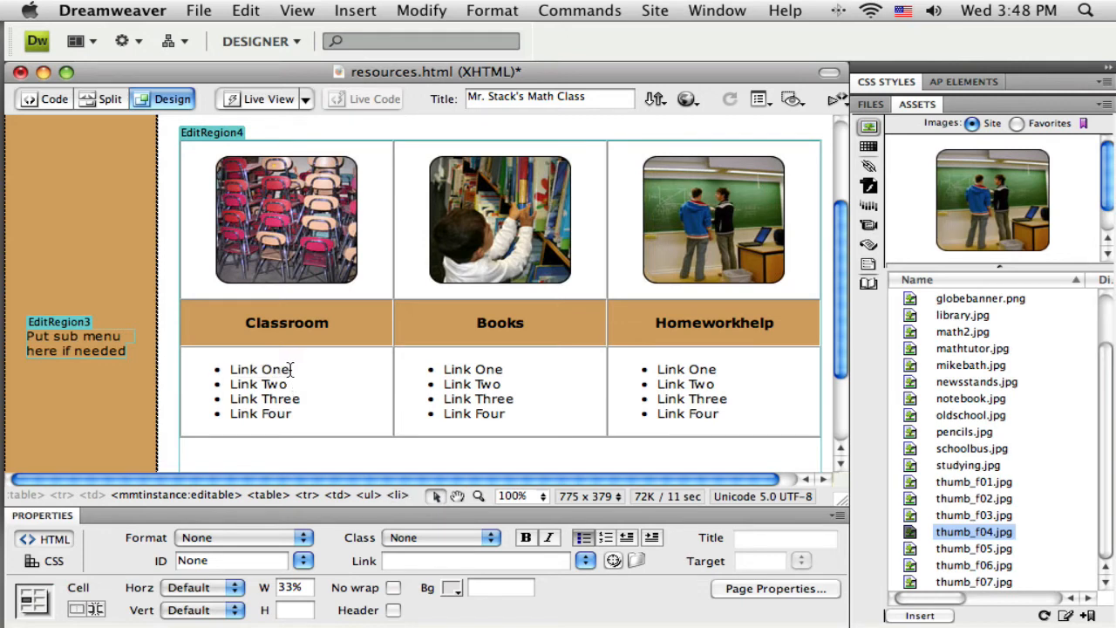
double_click(259, 370)
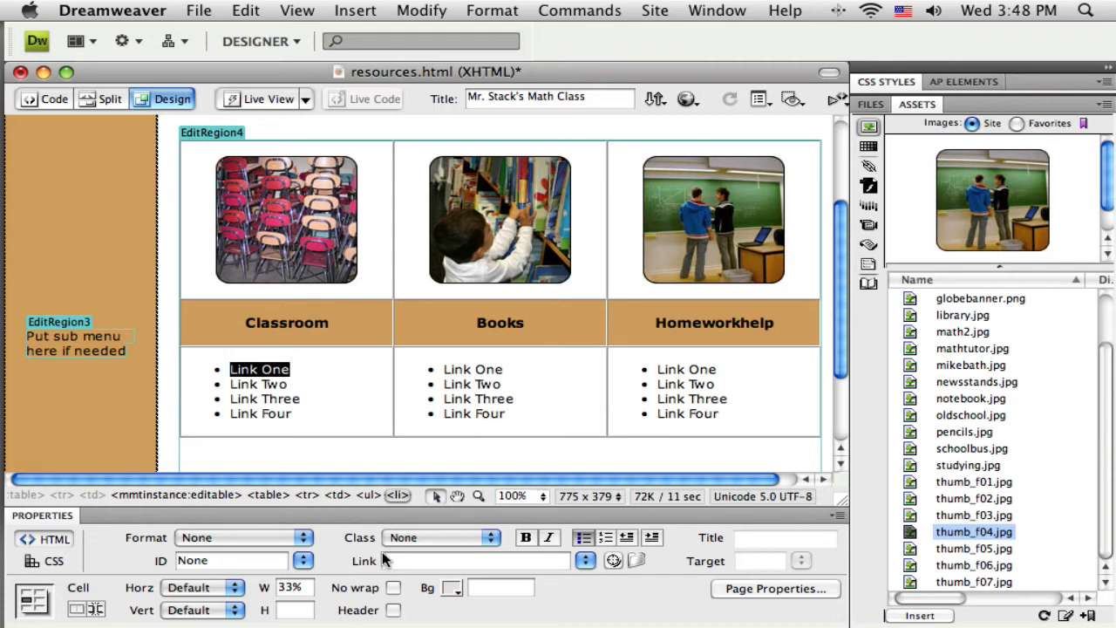
text(http)
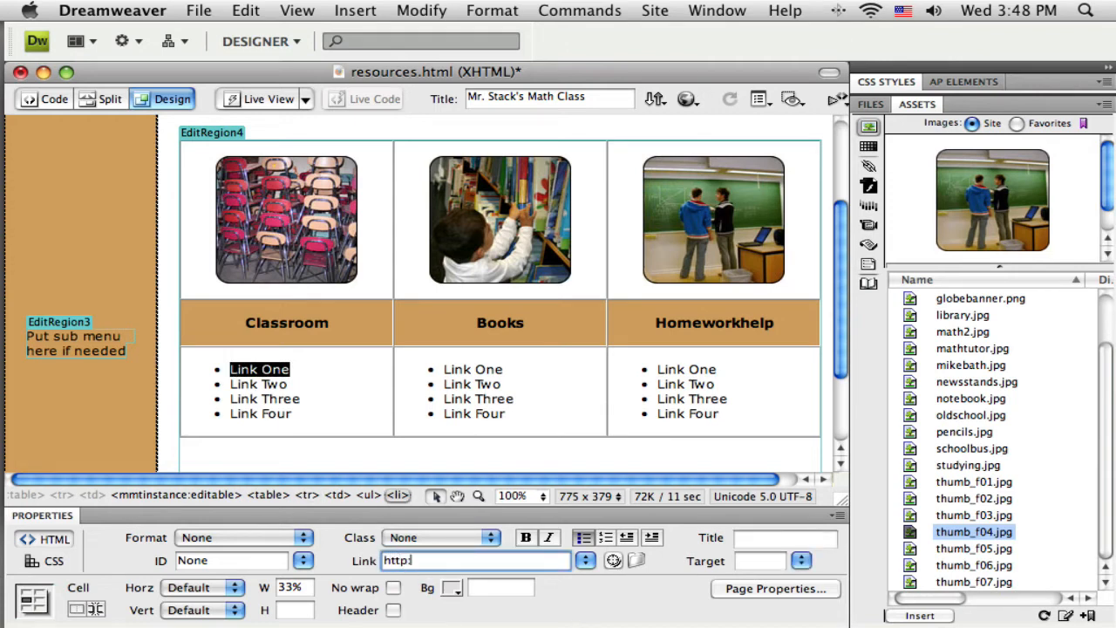
text(://www.)
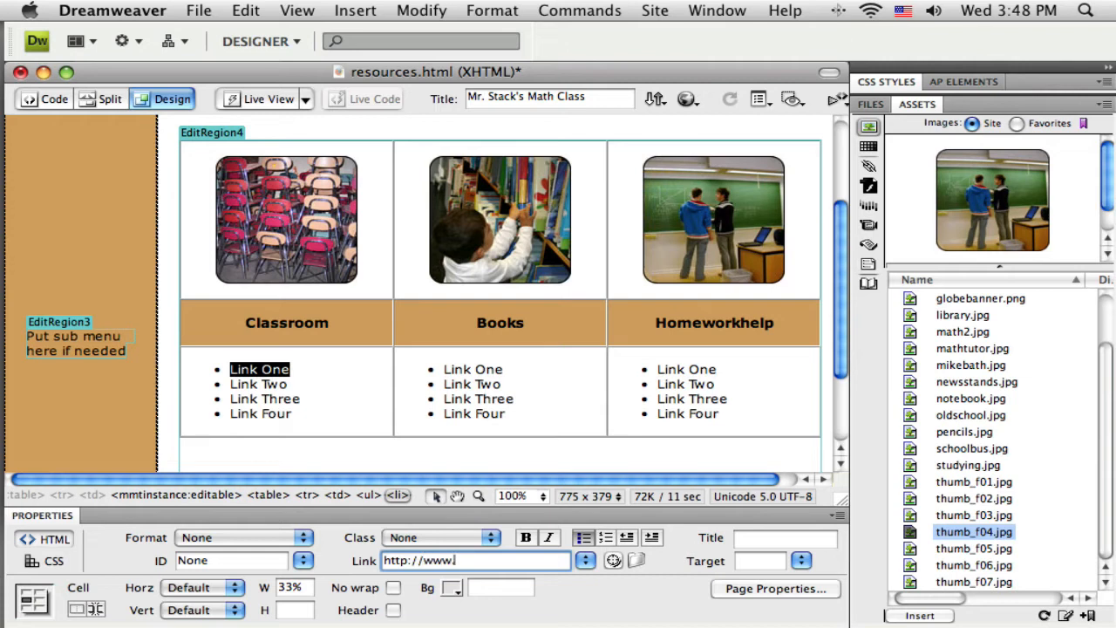
text(uen)
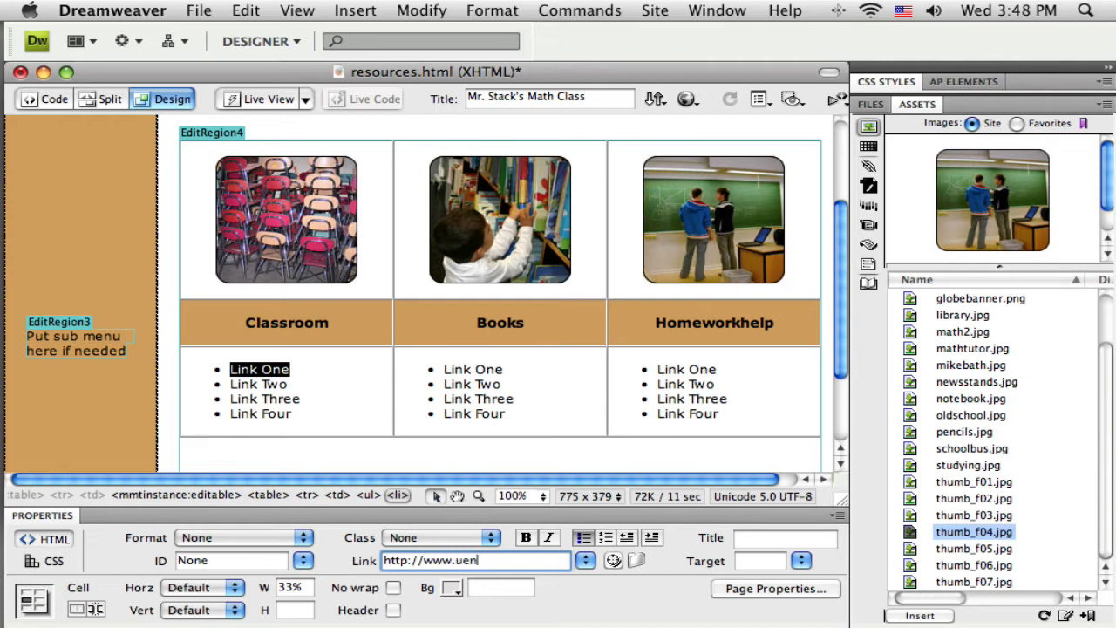
text(.org)
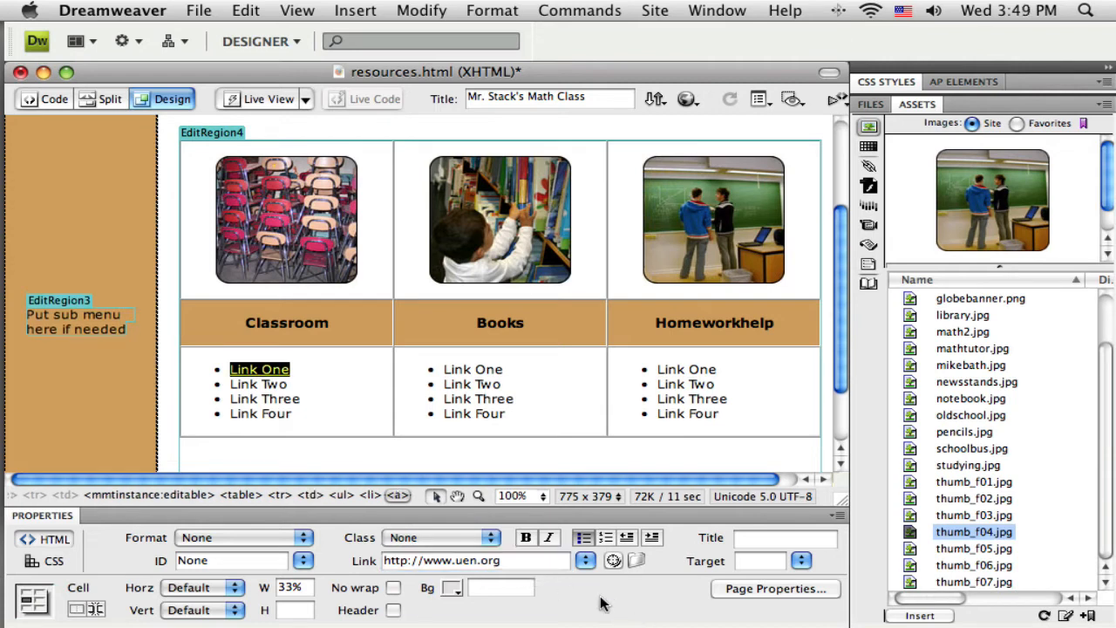
mouse_move(542, 614)
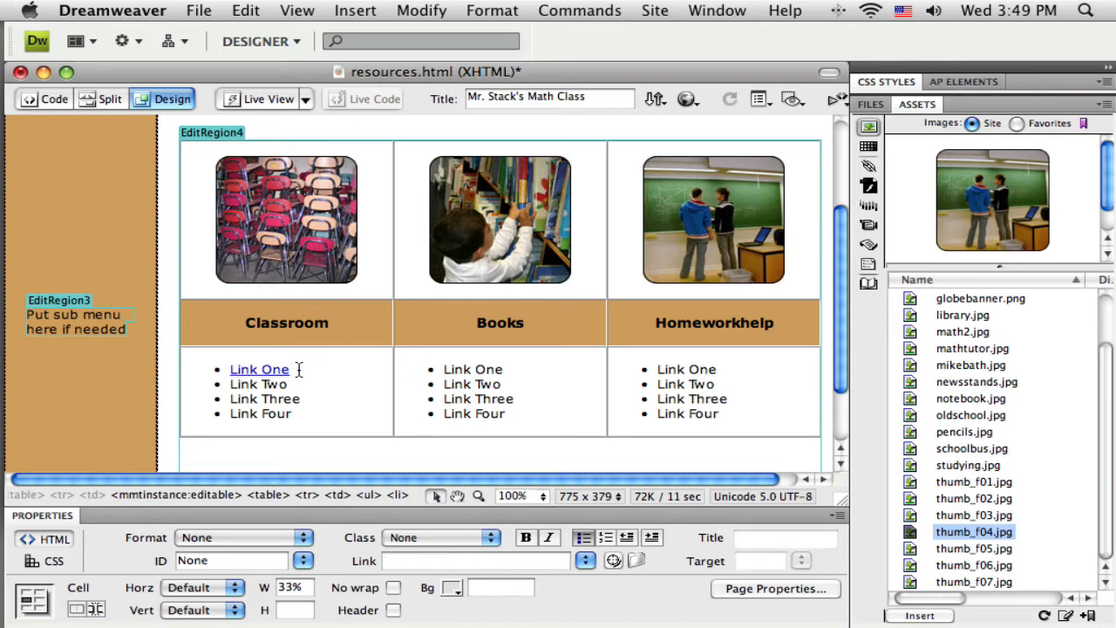
Set the Link One hyperlink's target to _blank so it opens in a new window
double_click(258, 369)
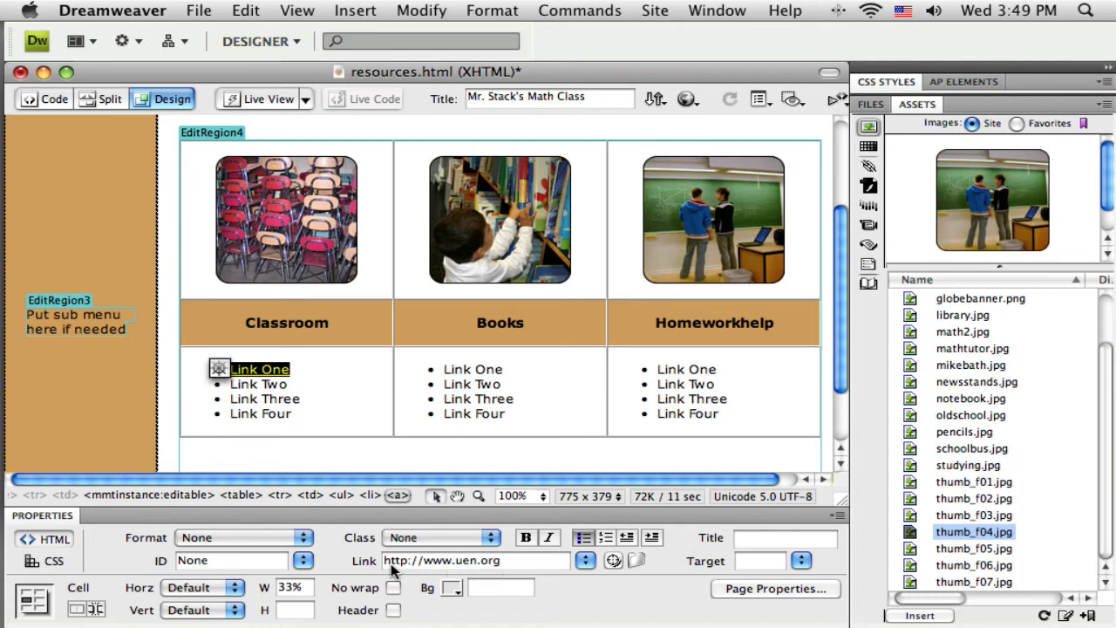
mouse_move(649, 582)
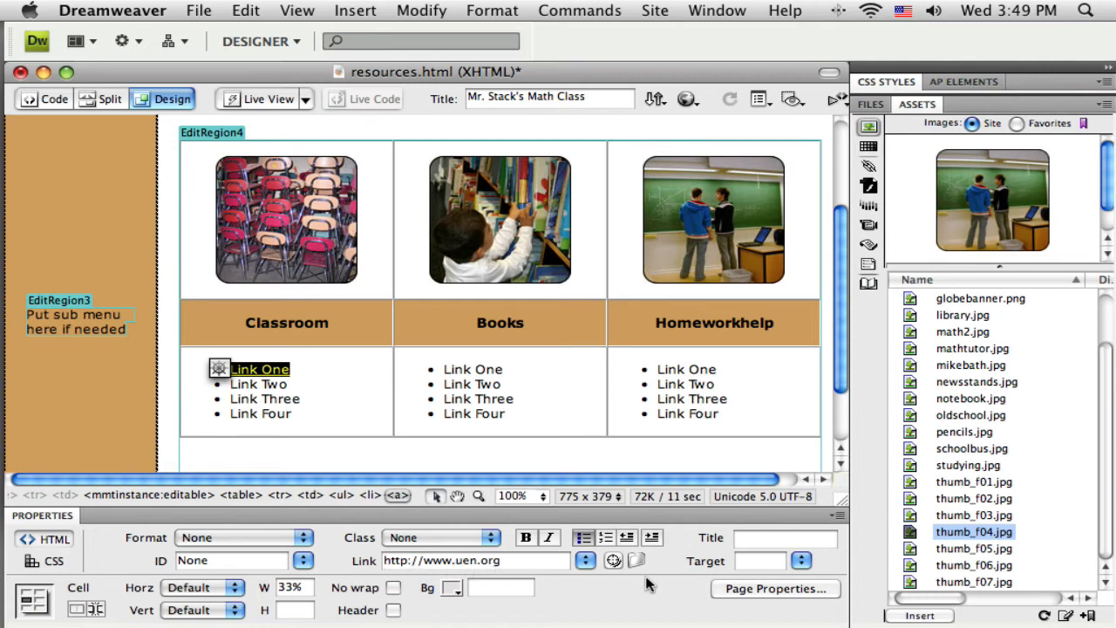
mouse_move(694, 561)
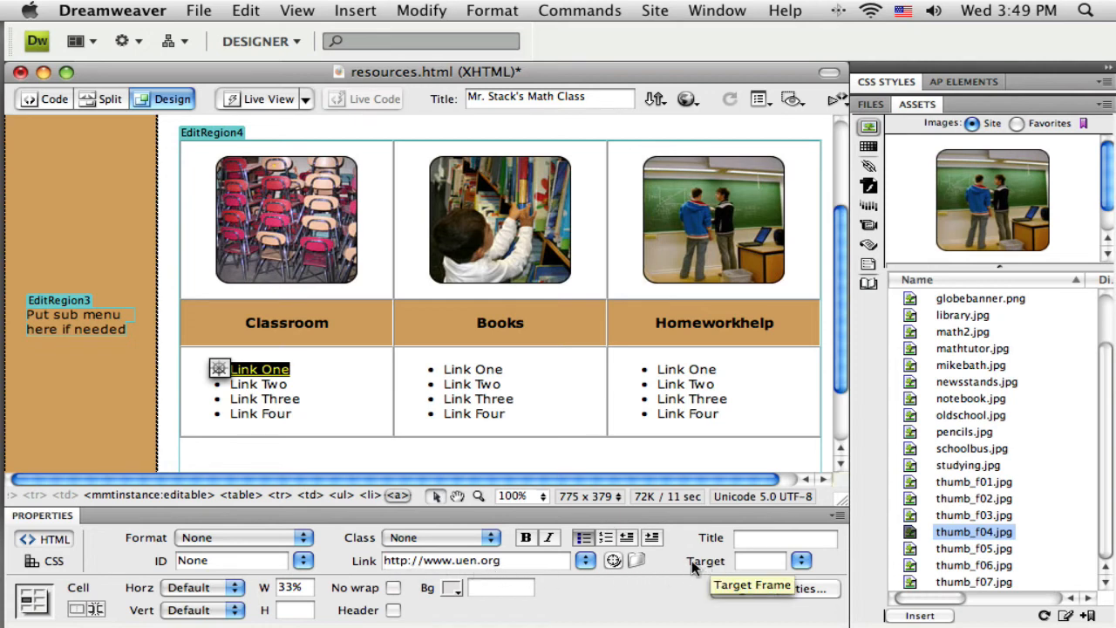
click(802, 562)
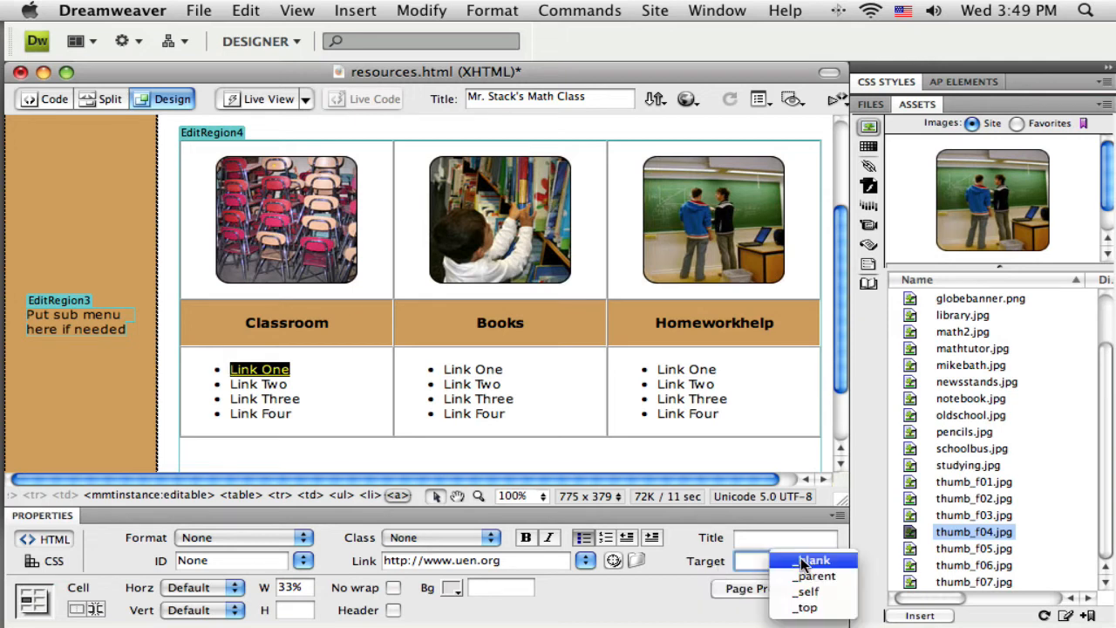
mouse_move(813, 562)
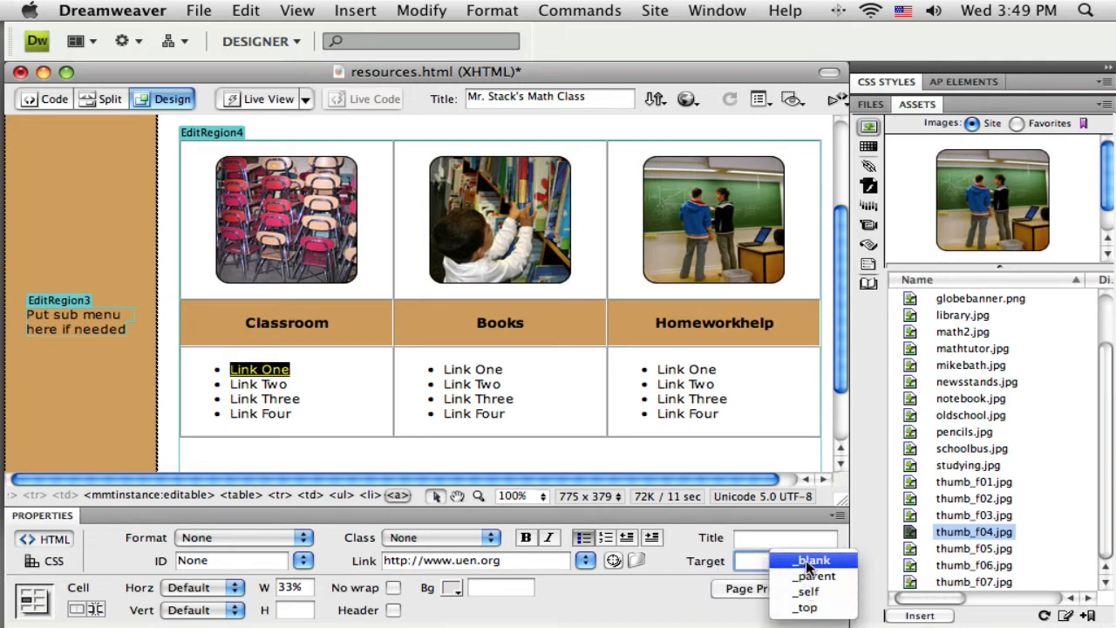
click(809, 558)
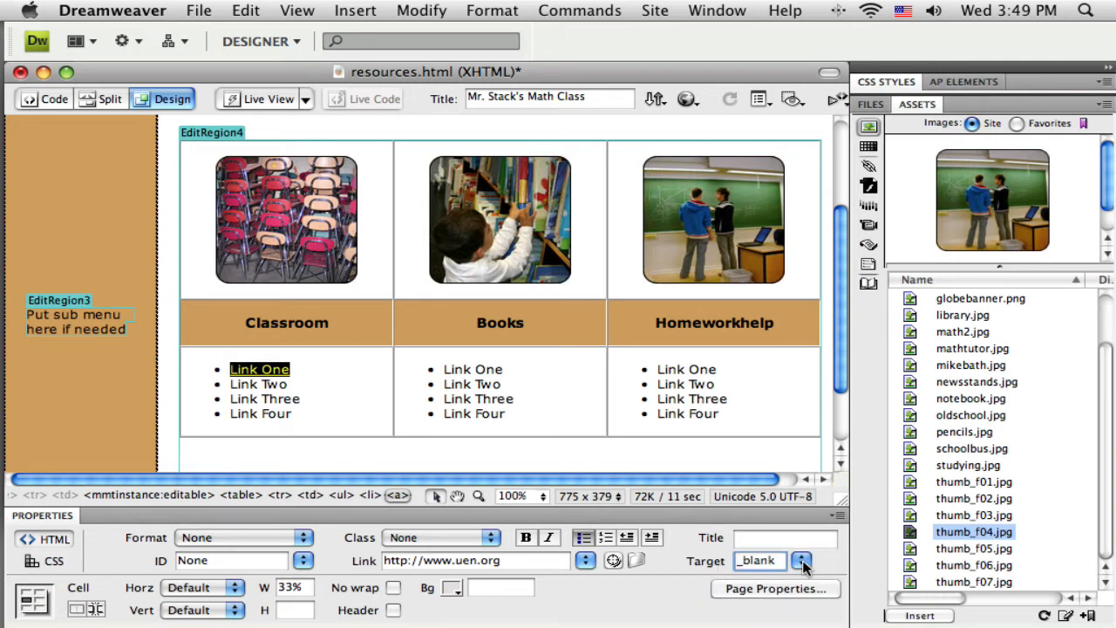
click(317, 391)
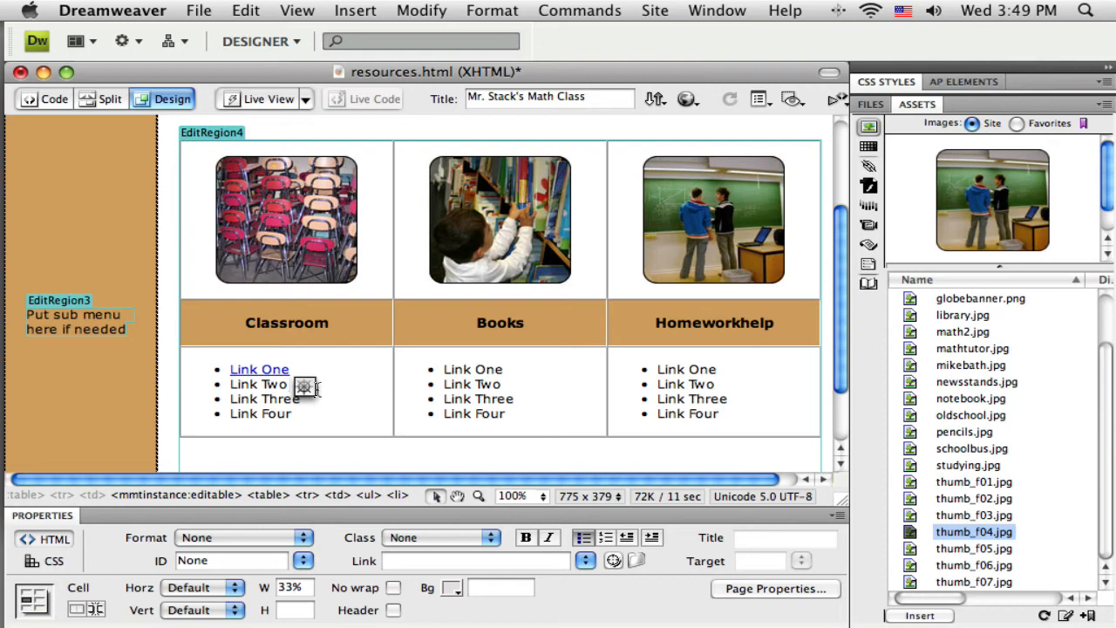
mouse_move(403, 391)
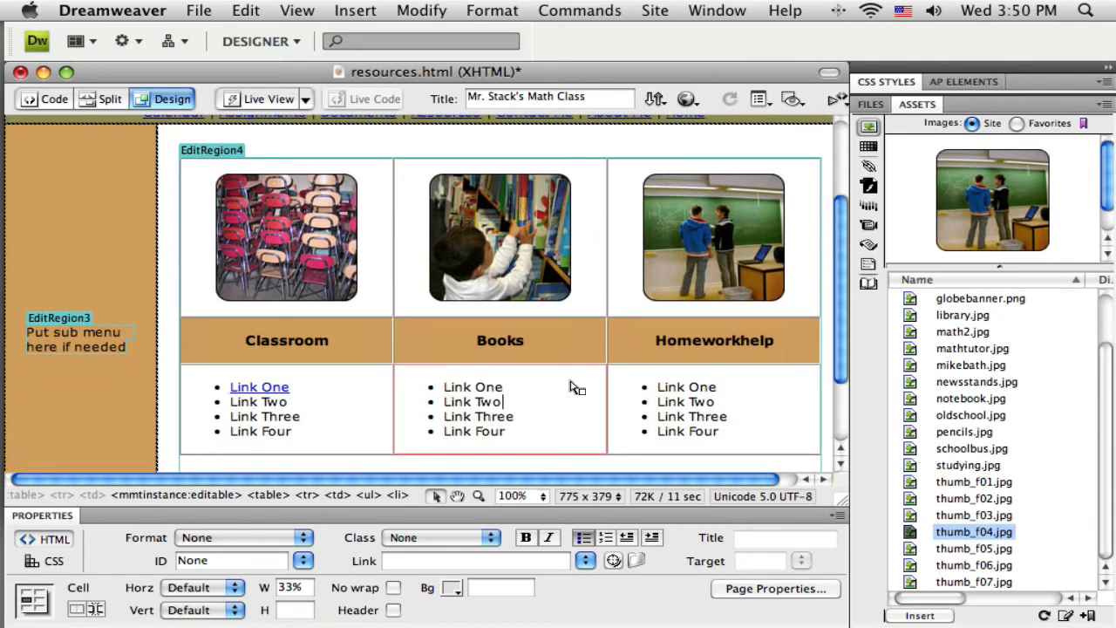
Preview resources.html in Firefox and look over the thumbnail table and link lists
click(684, 97)
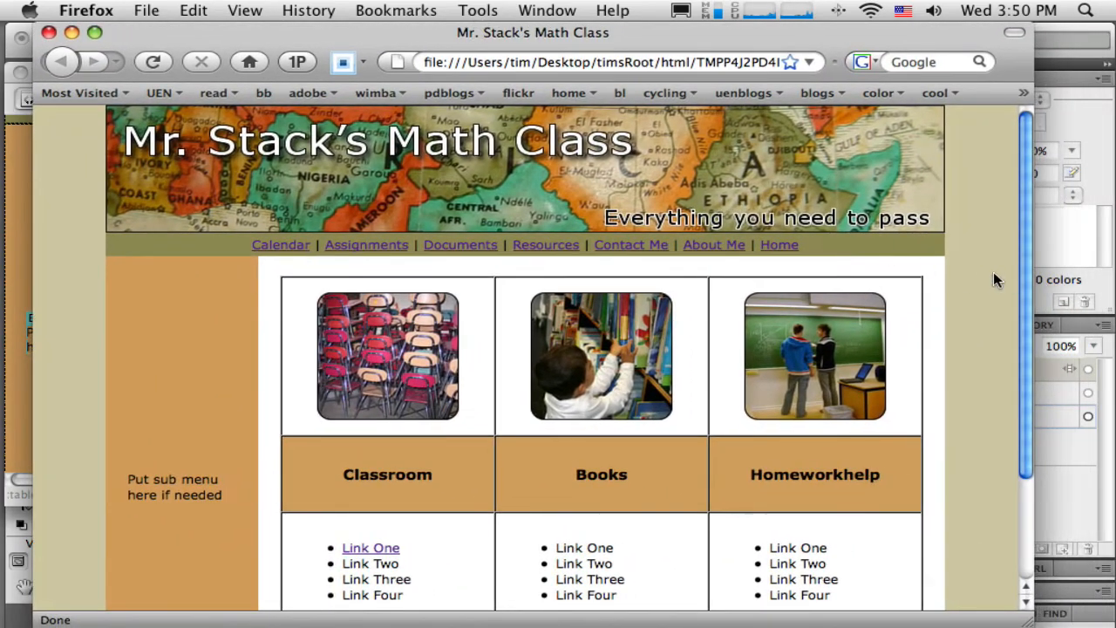
scroll(down, 3)
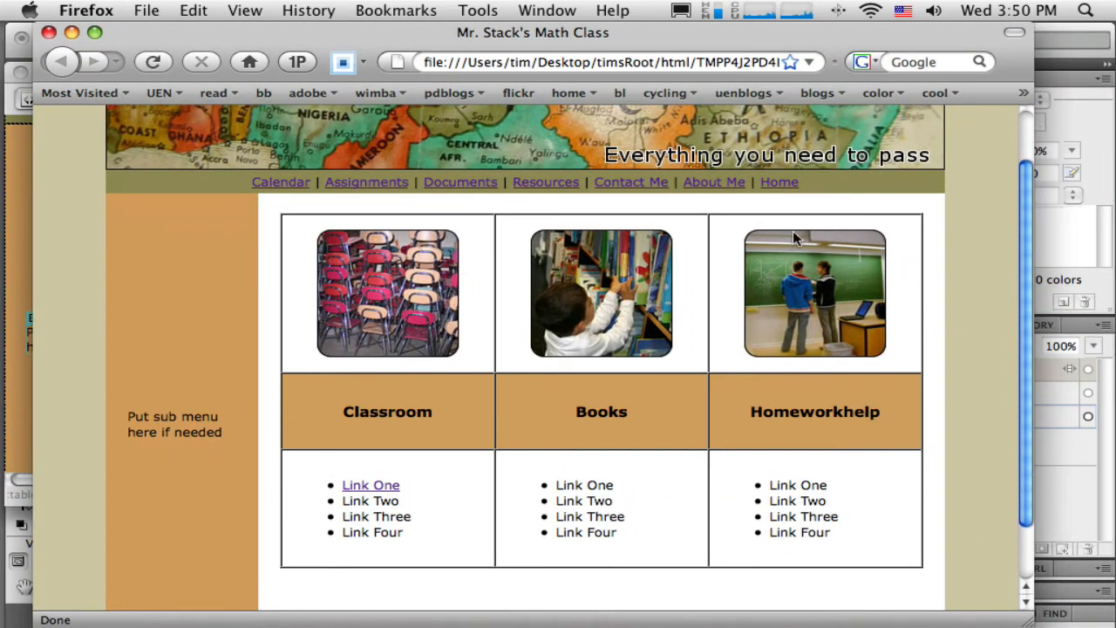
mouse_move(279, 342)
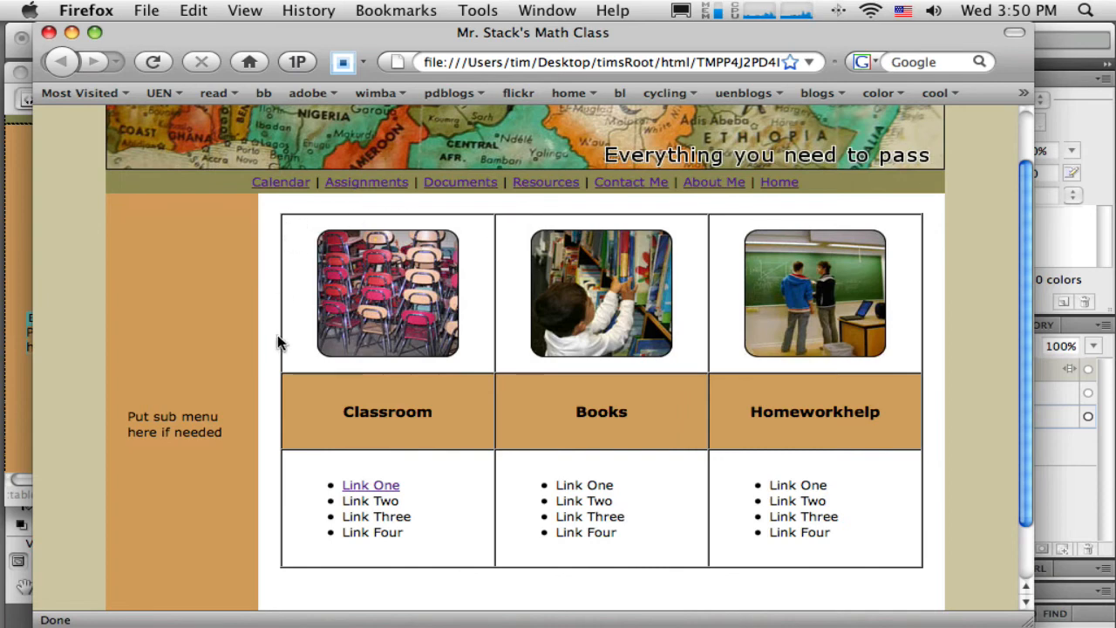
mouse_move(635, 575)
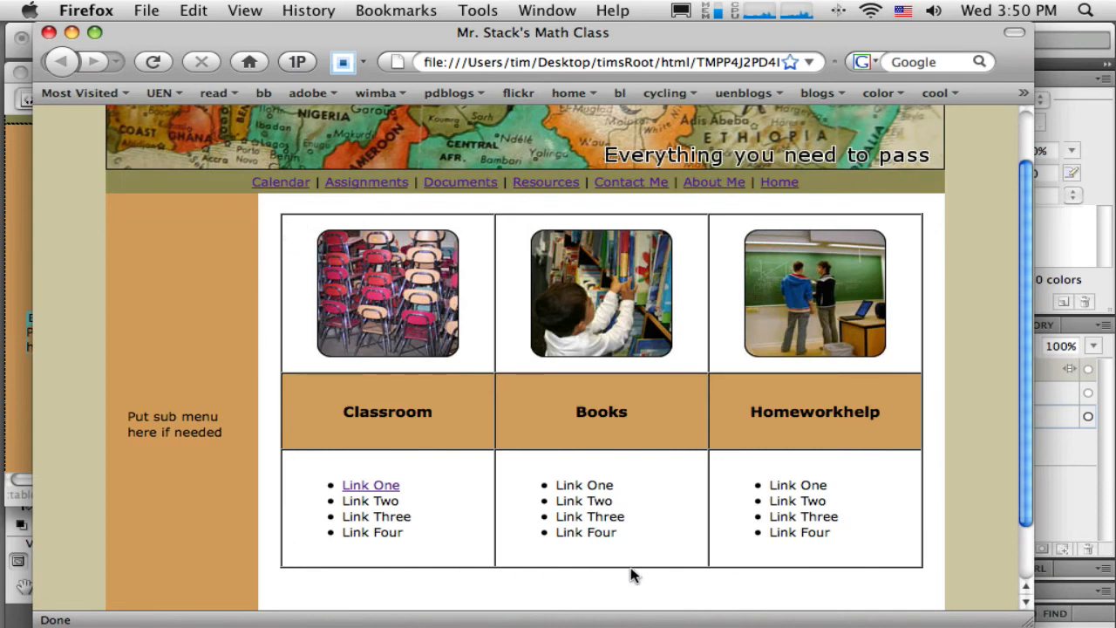
mouse_move(907, 567)
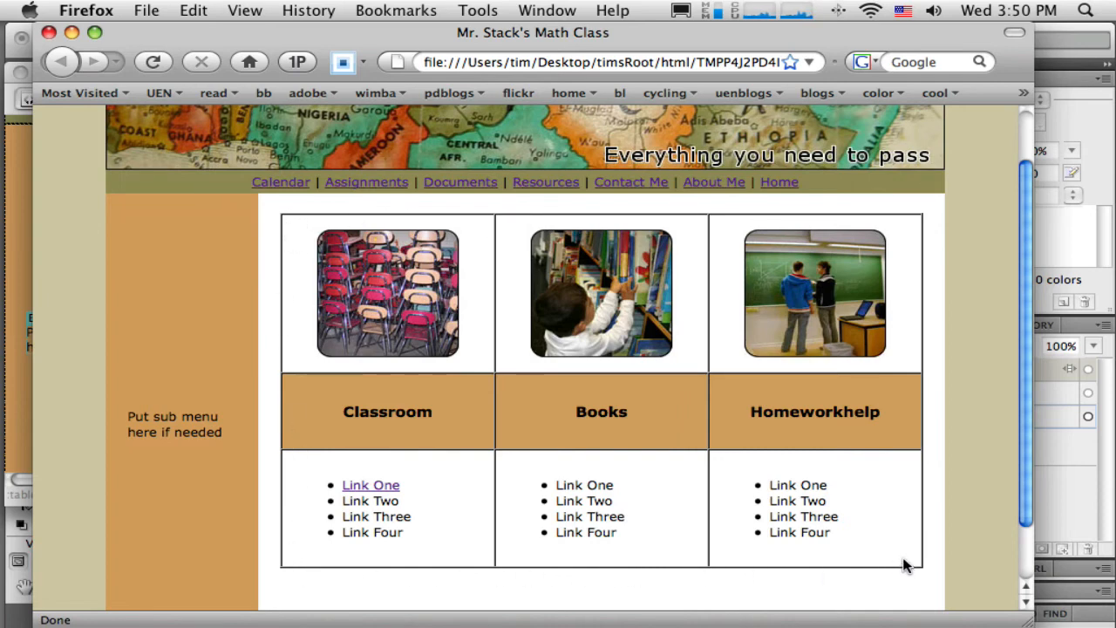
mouse_move(515, 438)
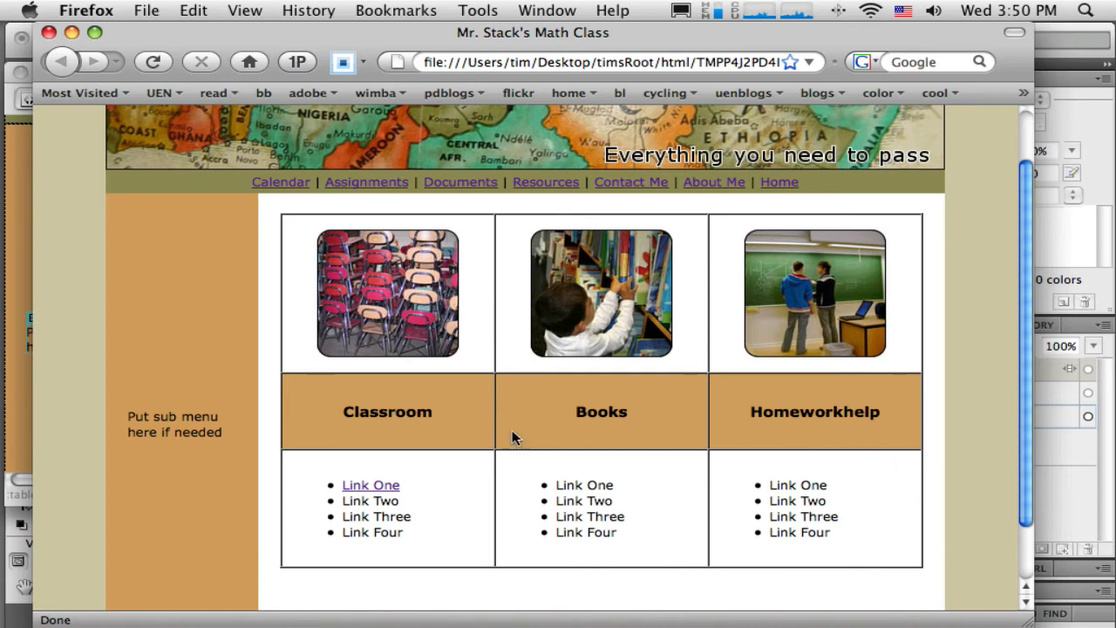
mouse_move(404, 411)
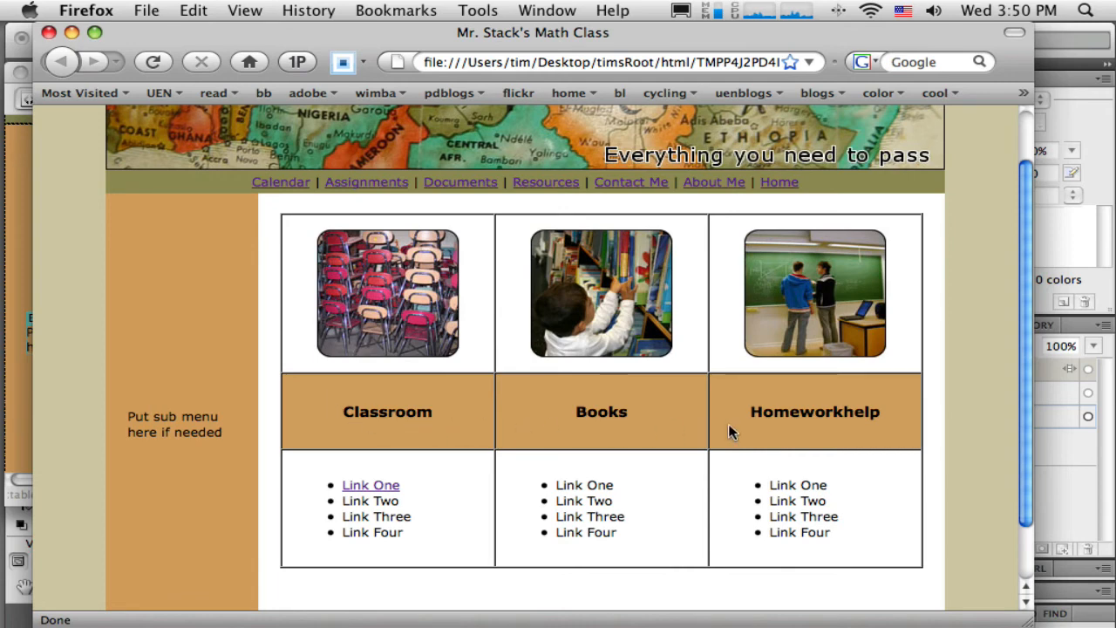
mouse_move(349, 390)
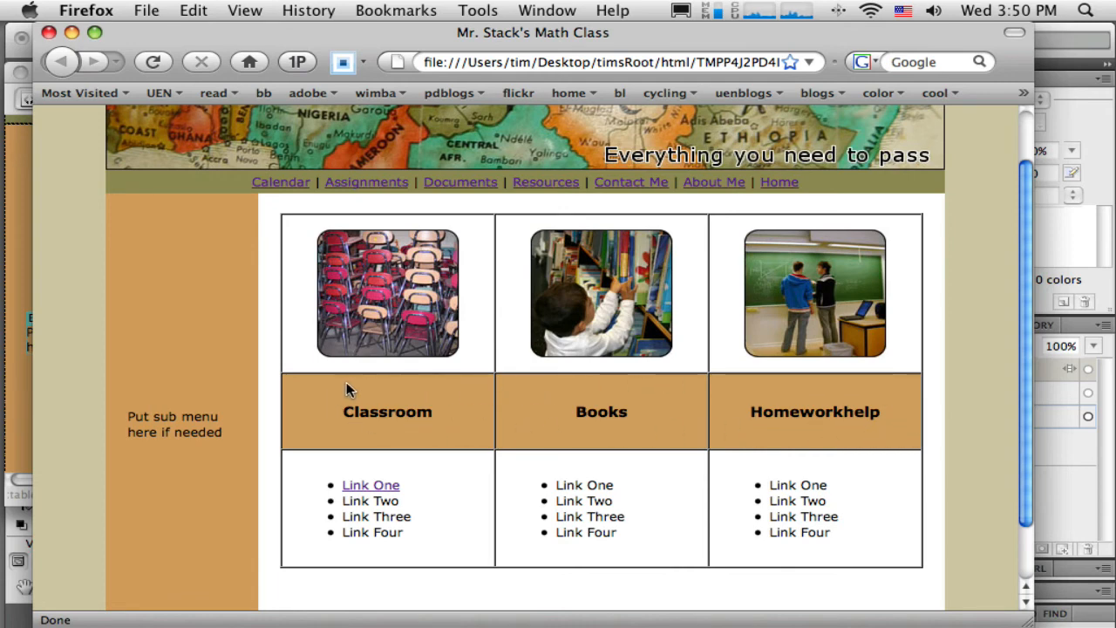
mouse_move(854, 395)
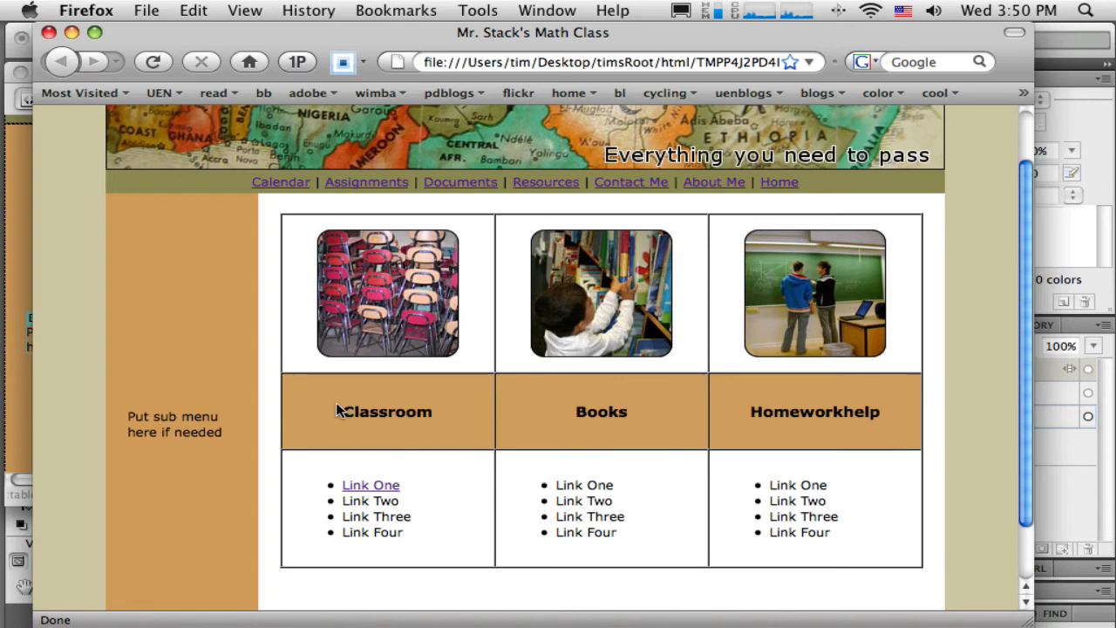
mouse_move(425, 436)
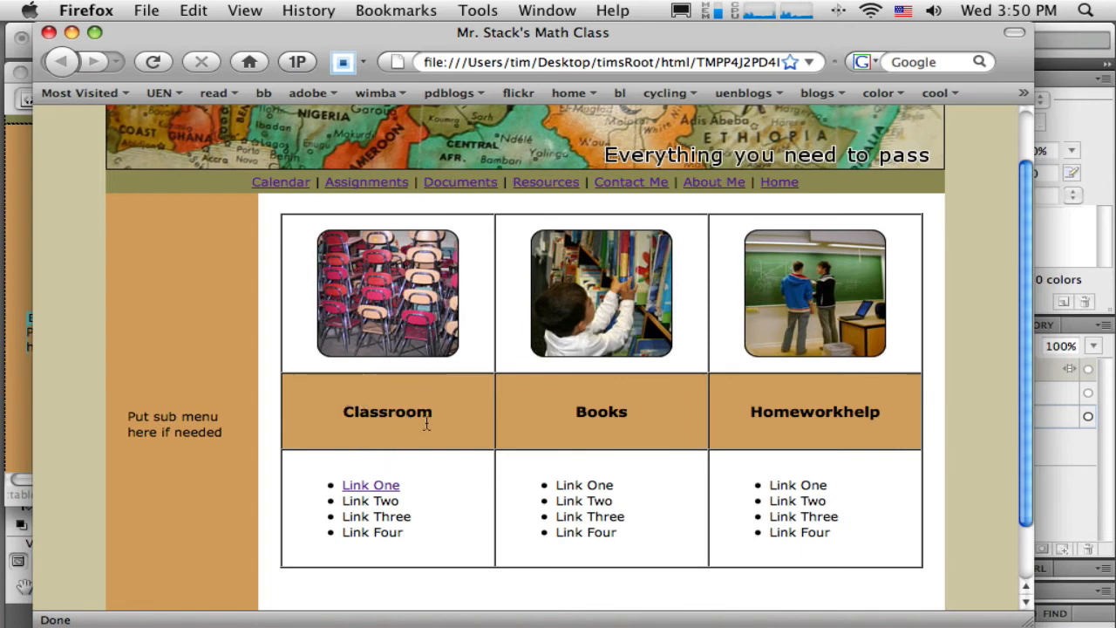
mouse_move(676, 411)
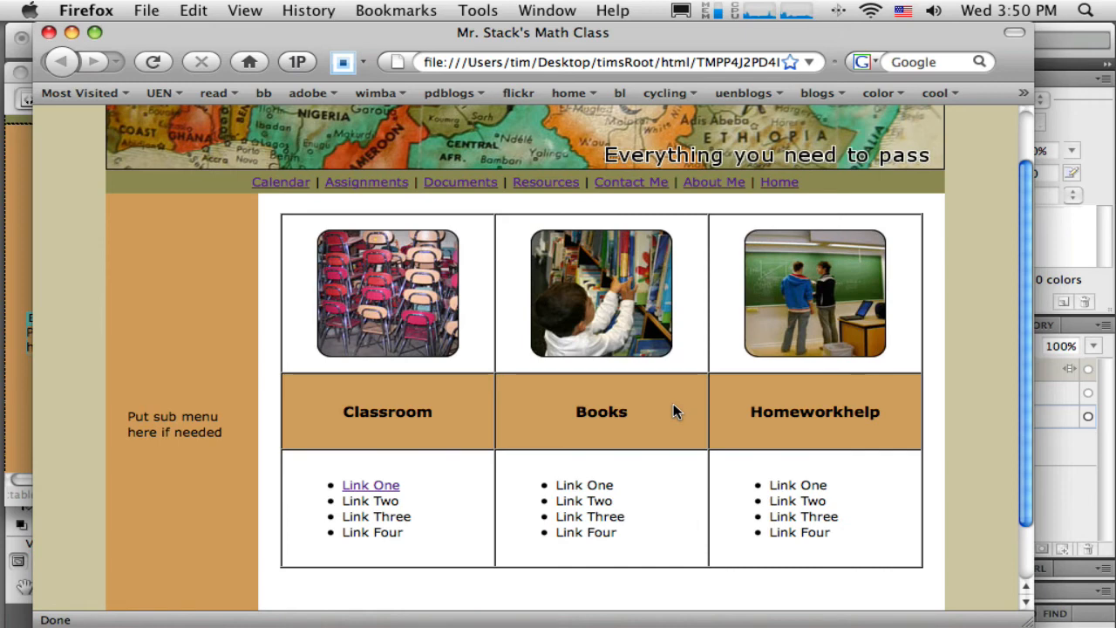
mouse_move(611, 406)
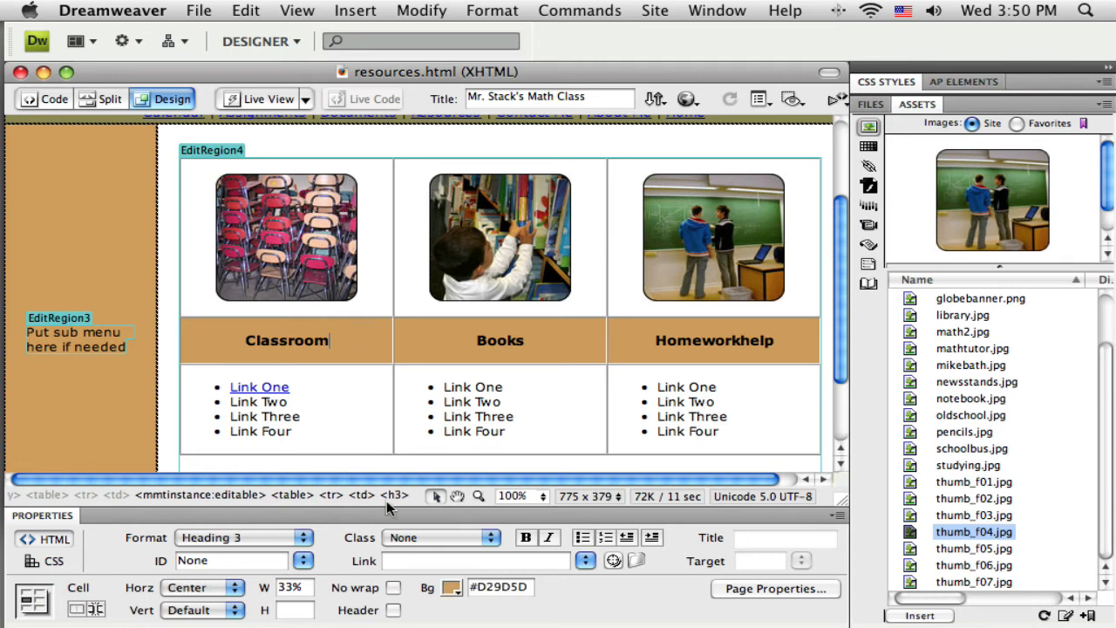
Select the whole Resources table and reduce its cell padding to 5
click(295, 495)
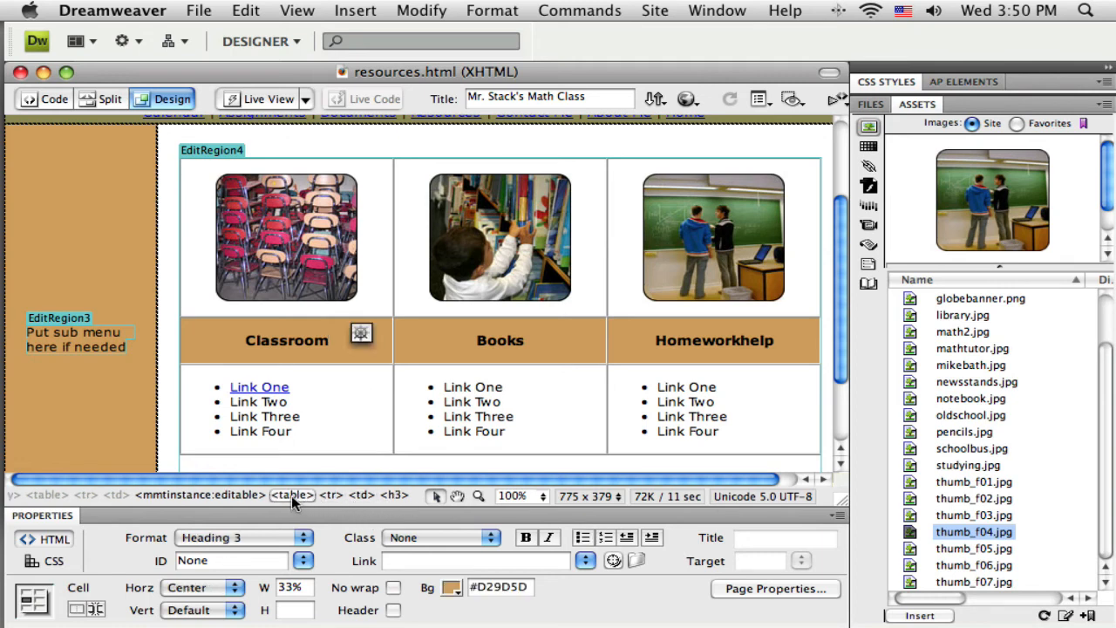
click(293, 495)
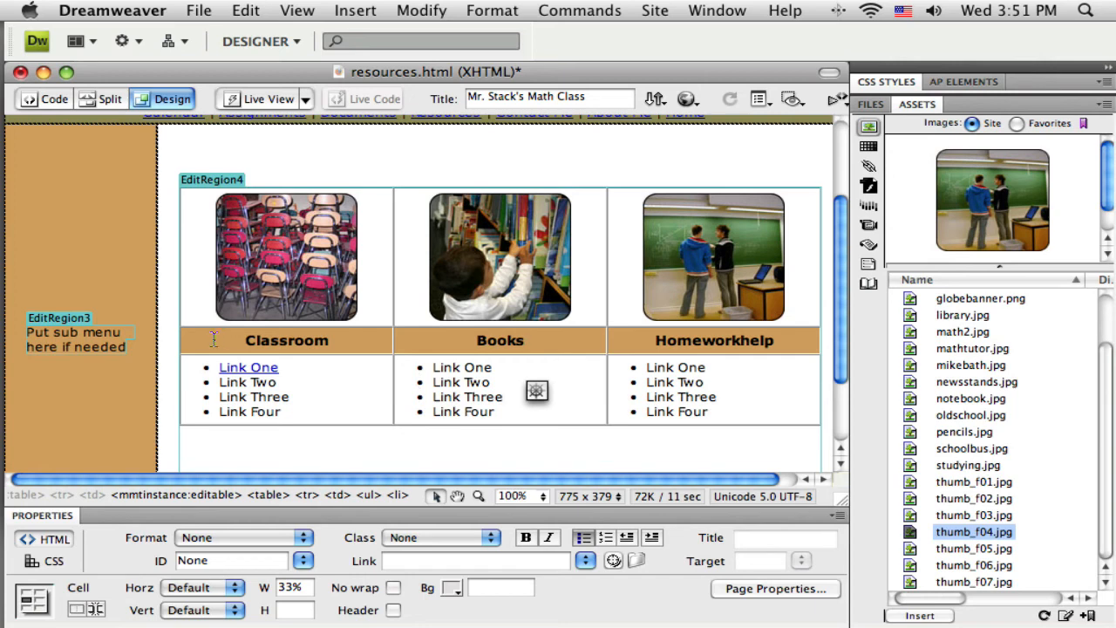
mouse_move(686, 345)
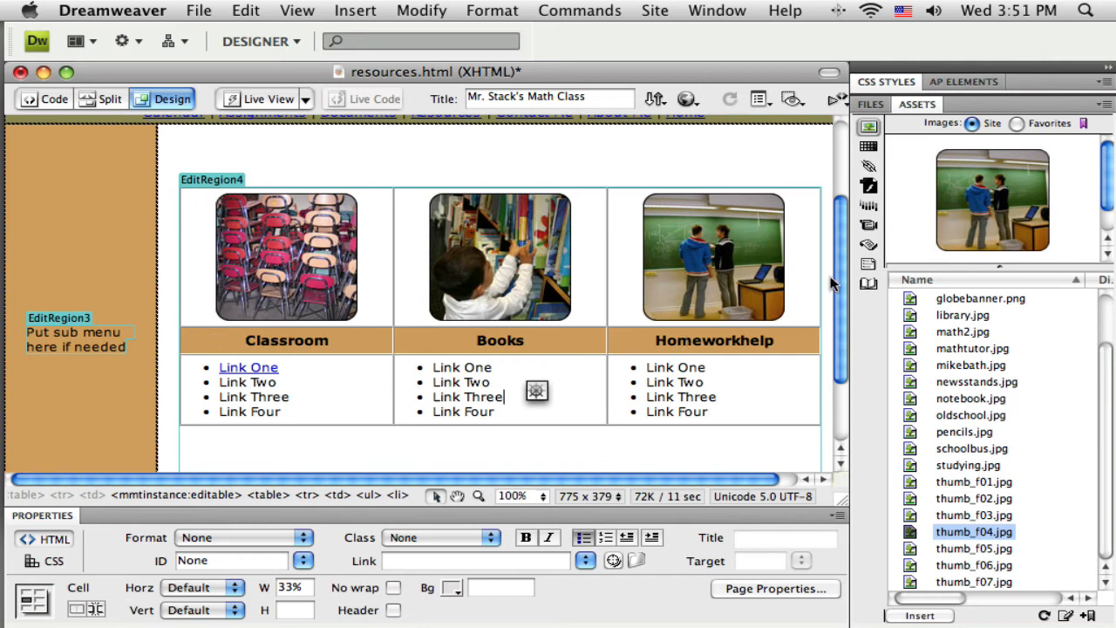
click(94, 347)
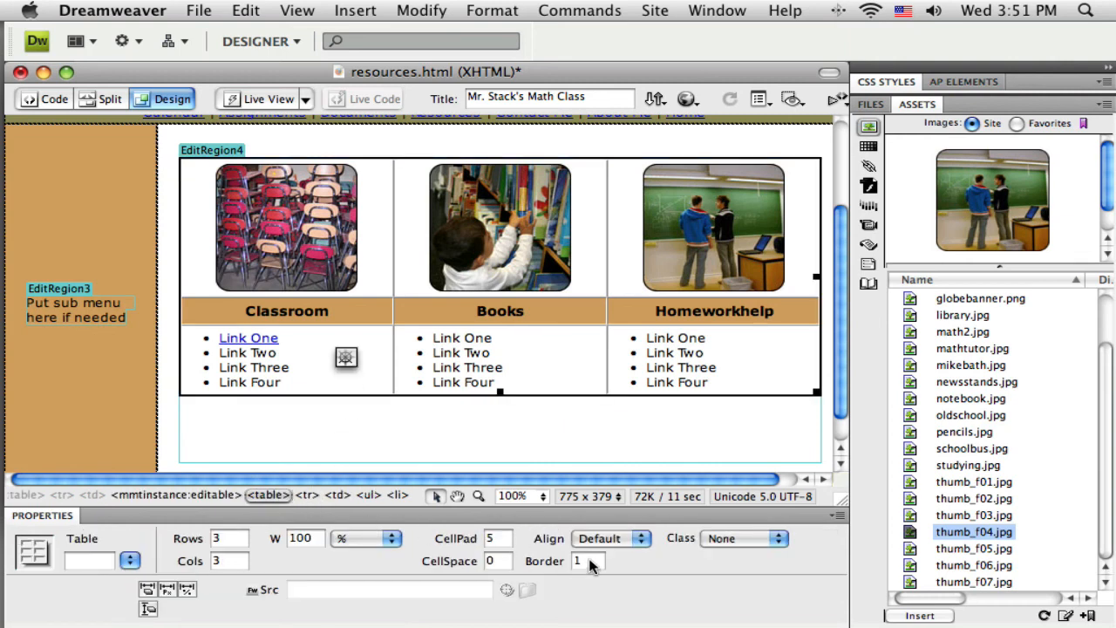
Set the table border to 0 and view the borderless table
click(589, 562)
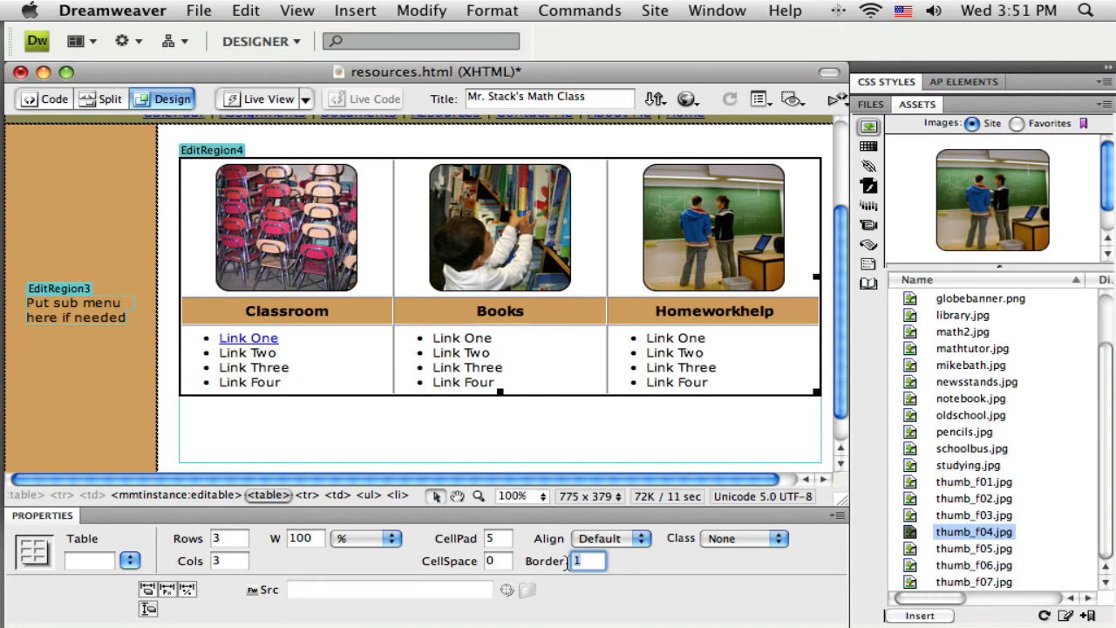
text(0)
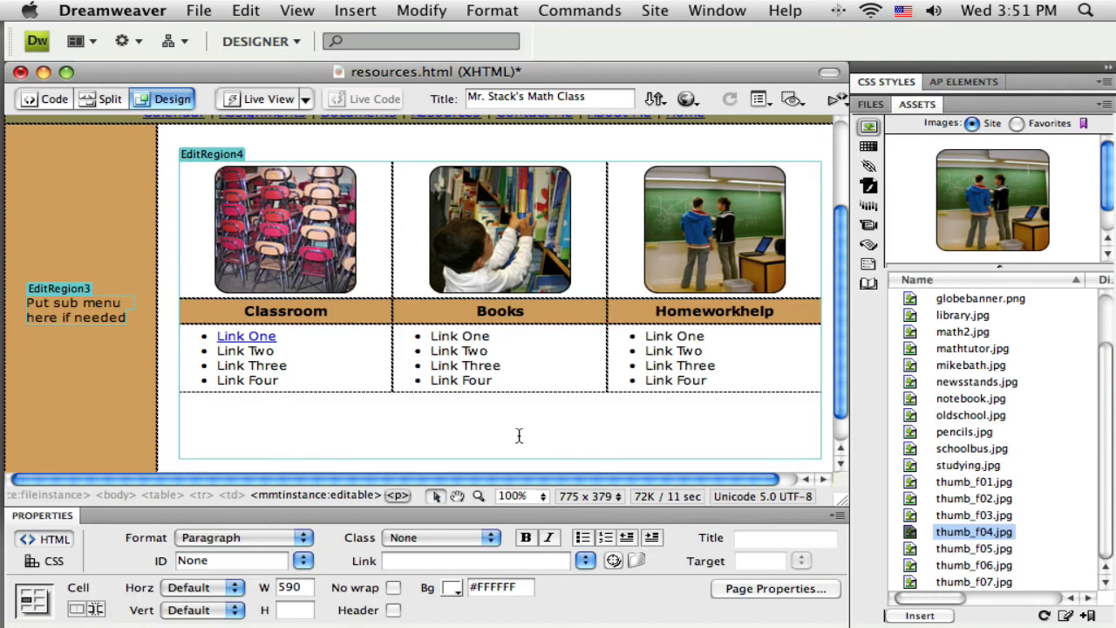
click(687, 98)
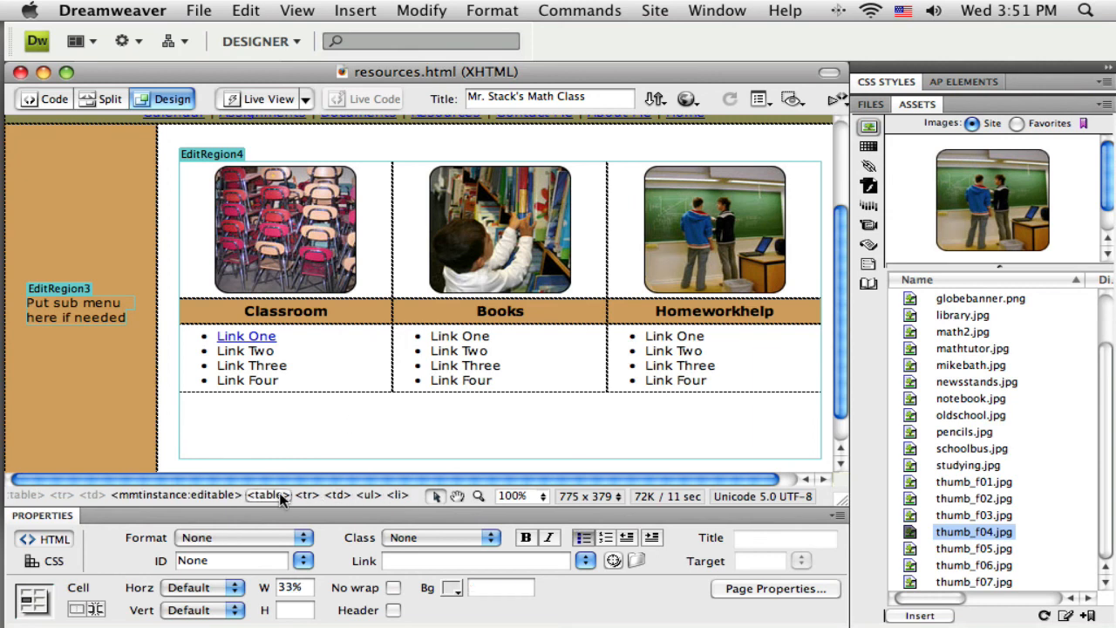
Reselect the table and set its border back to 1
click(269, 495)
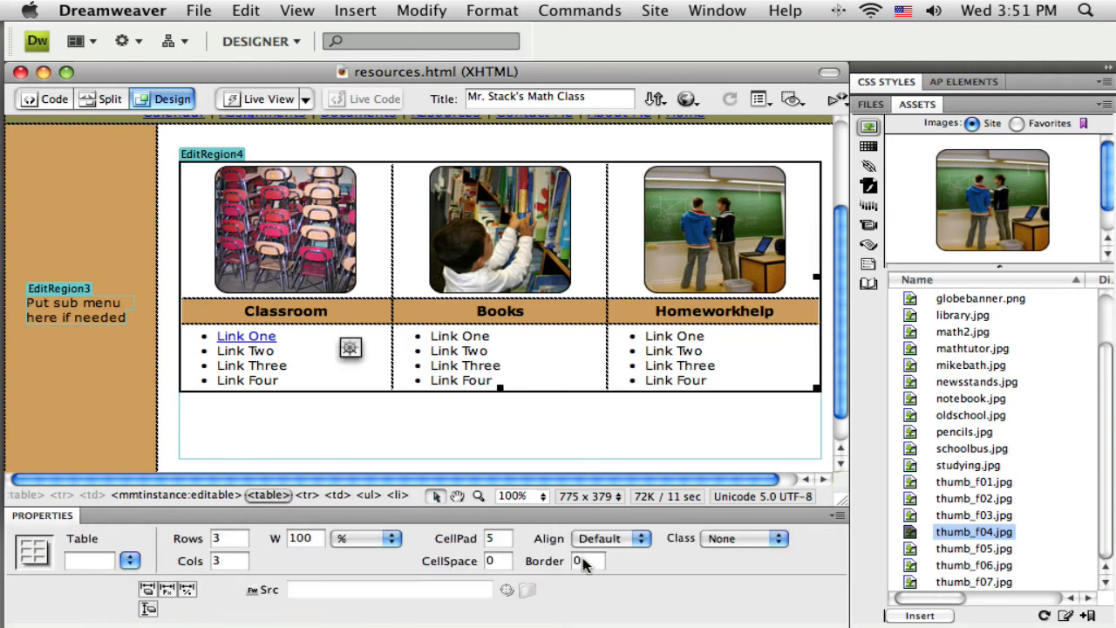
text(1)
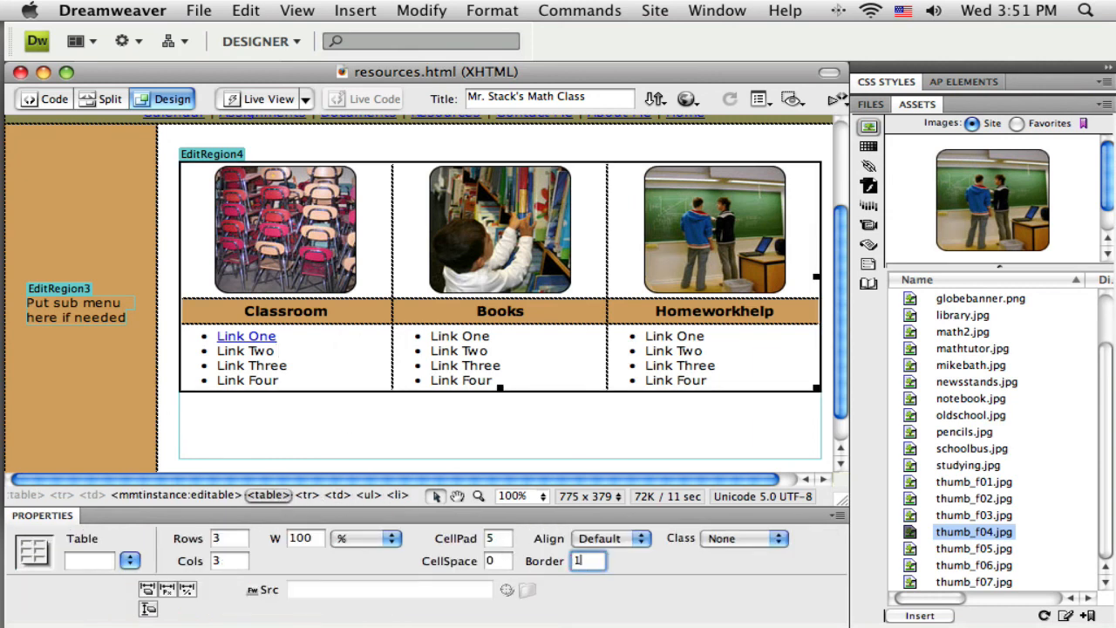